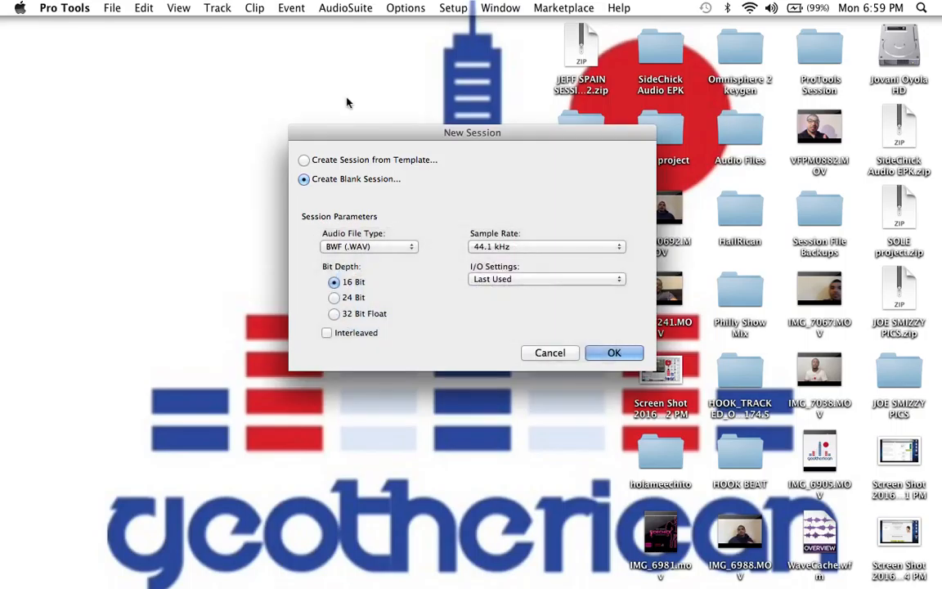
{"action": "mouse_move", "coordinate": [440, 144]}
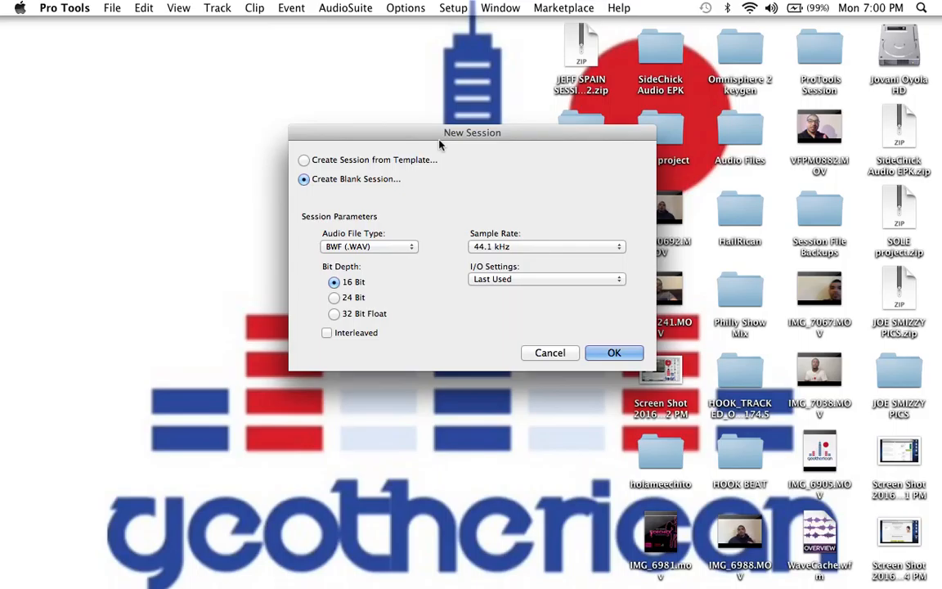
{"action": "mouse_move", "coordinate": [402, 161]}
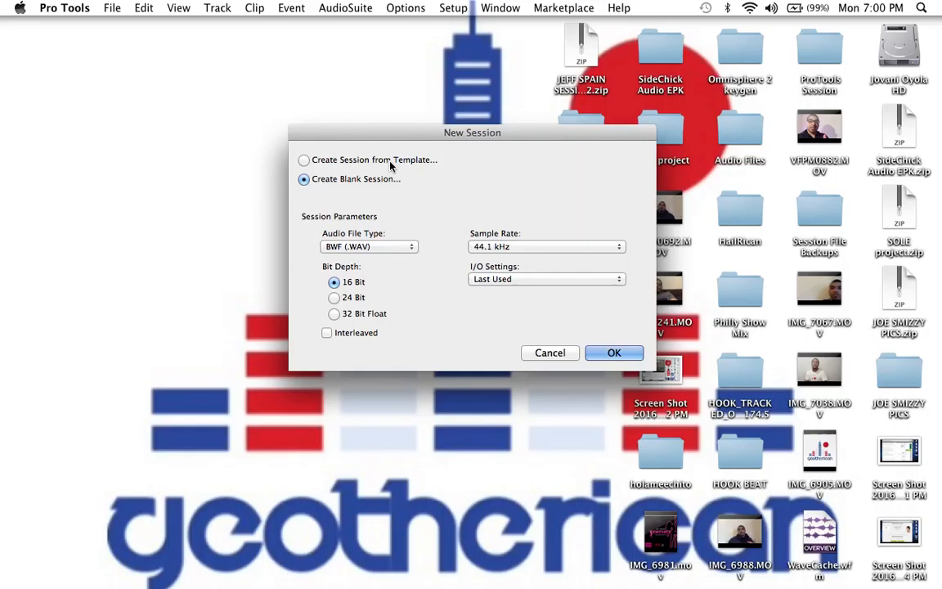
Close TemplateDemo without saving and save the new session as GeoTheRicanTemplate on the Desktop.
{"action": "left_click", "coordinate": [304, 160]}
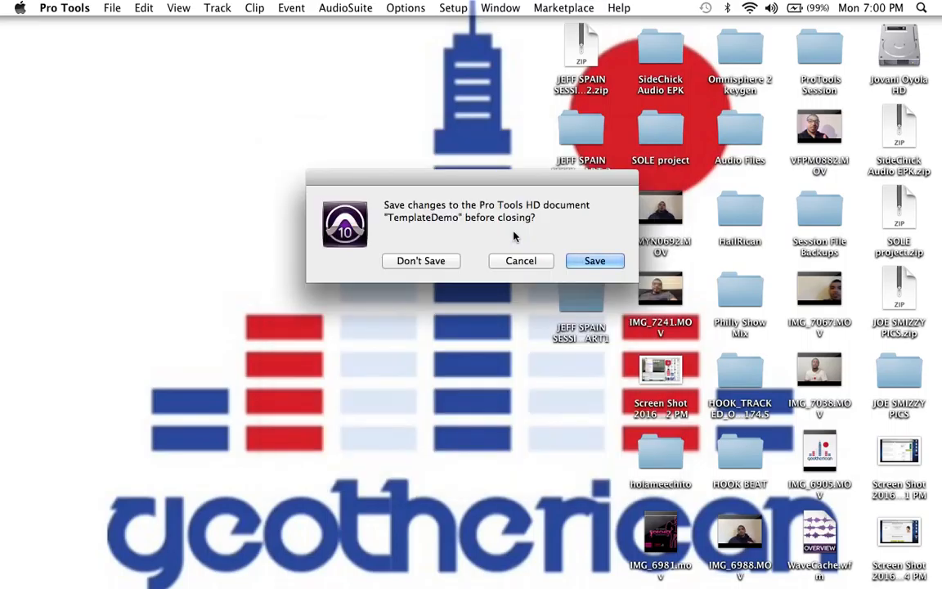
{"action": "mouse_move", "coordinate": [422, 260]}
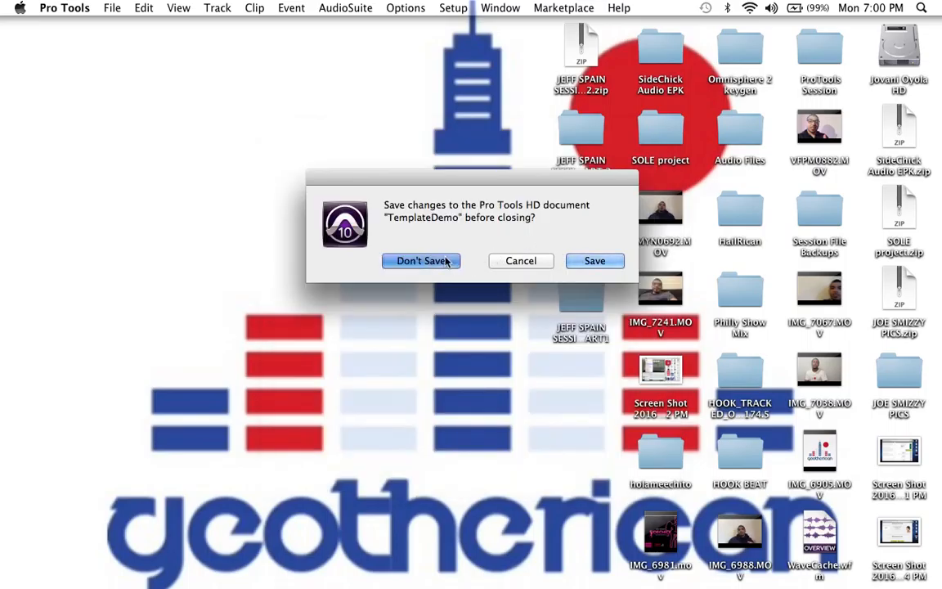
{"action": "left_click", "coordinate": [595, 260]}
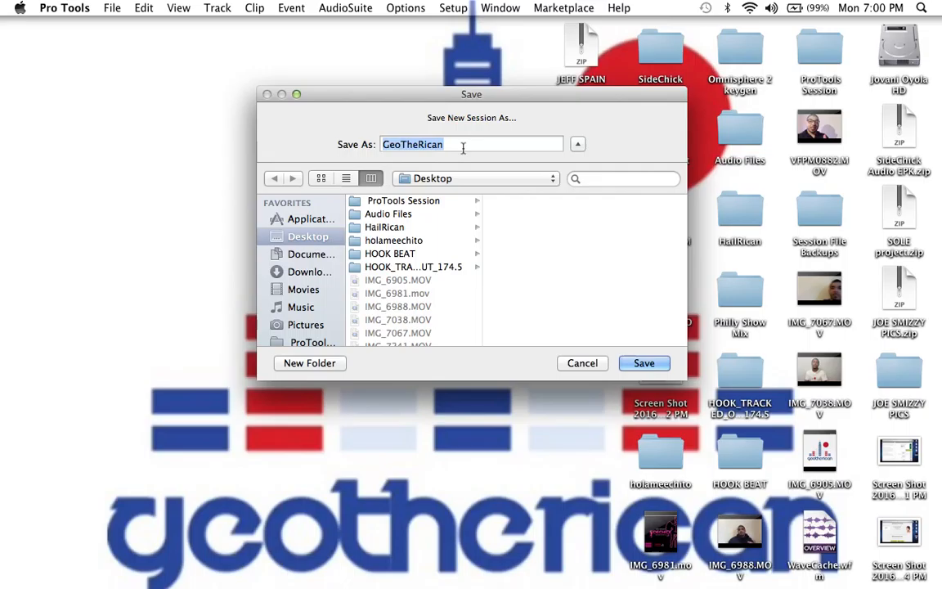
{"action": "type", "text": "Tempt"}
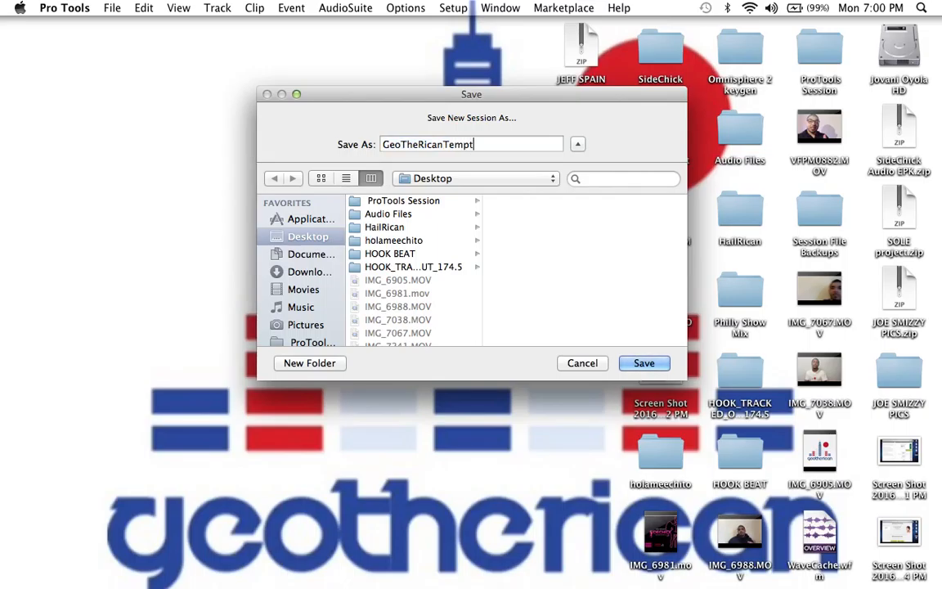
{"action": "type", "text": "late"}
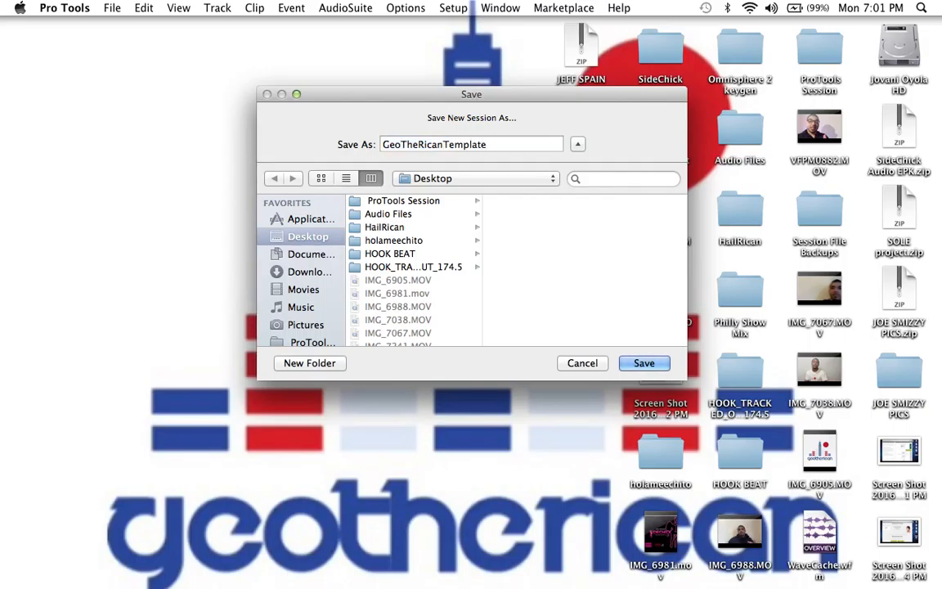
{"action": "left_click", "coordinate": [644, 363]}
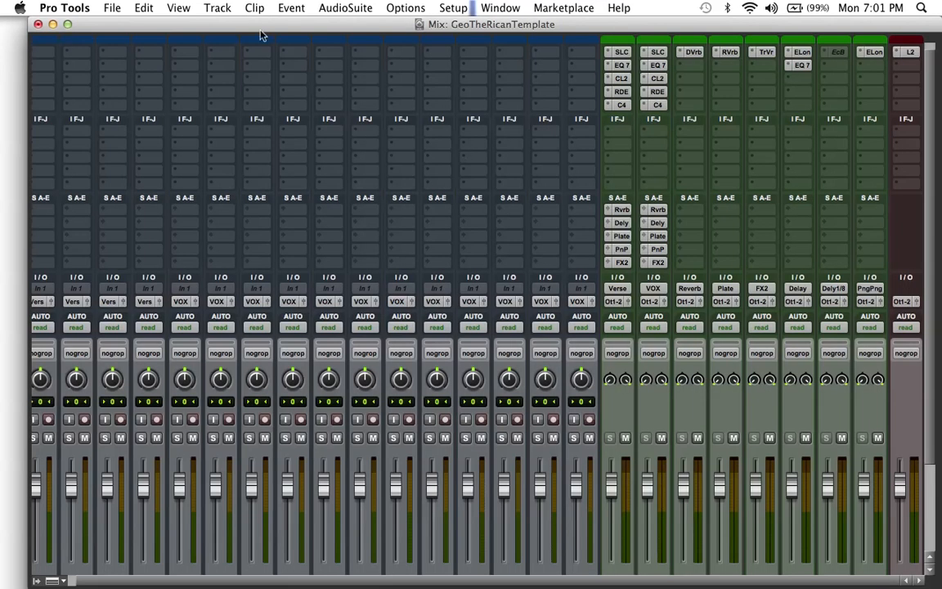
{"action": "mouse_move", "coordinate": [68, 66]}
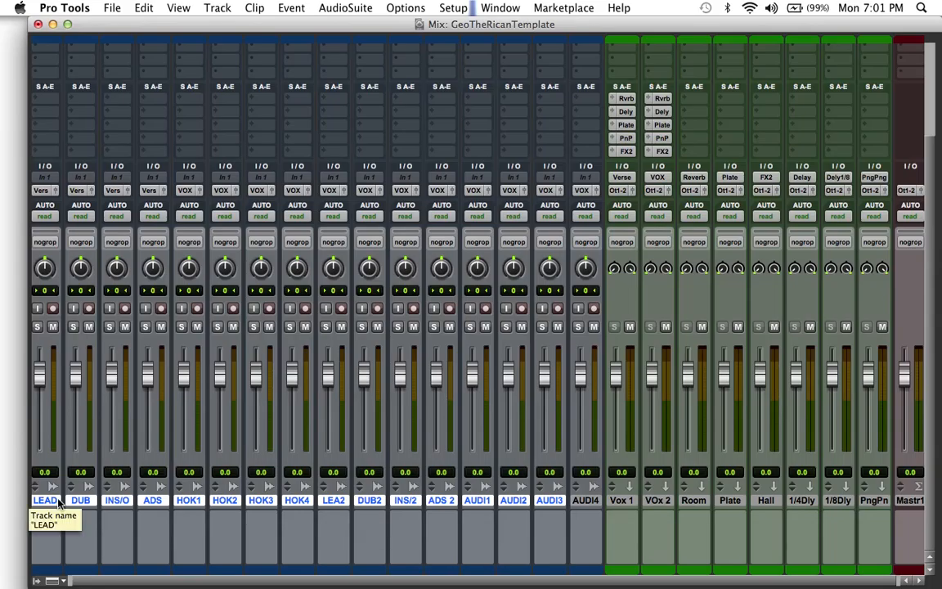
{"action": "mouse_move", "coordinate": [114, 501]}
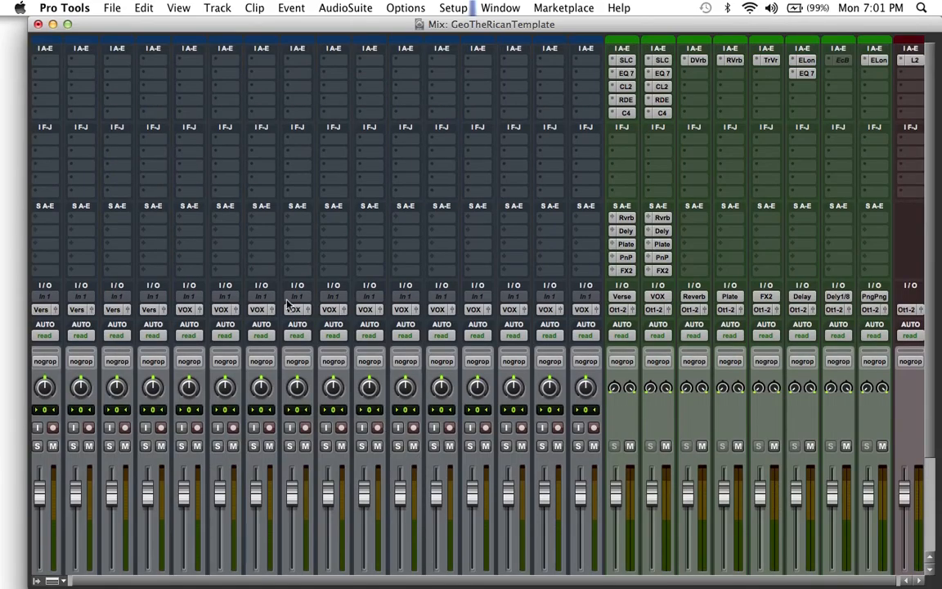
{"action": "mouse_move", "coordinate": [260, 258]}
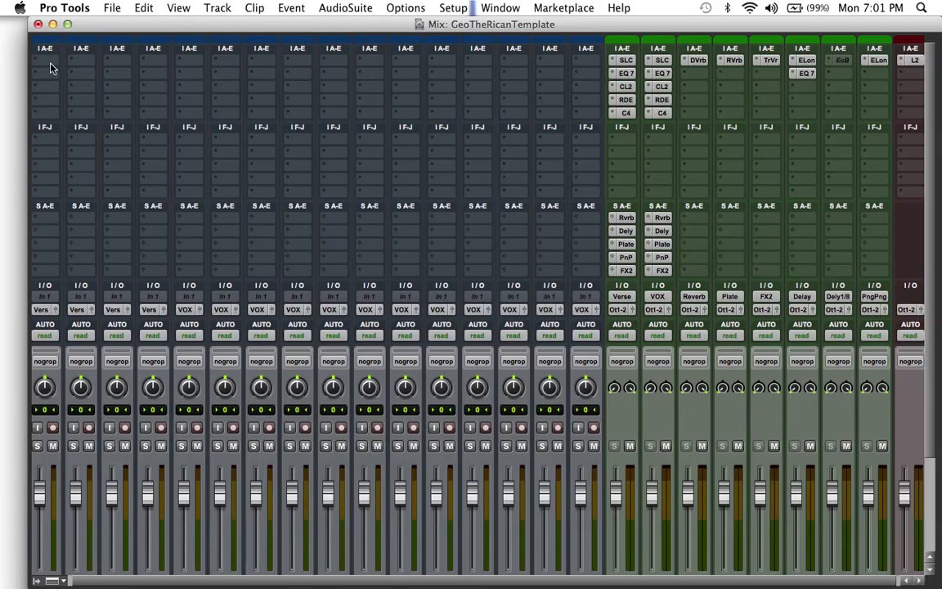
{"action": "left_click", "coordinate": [46, 62]}
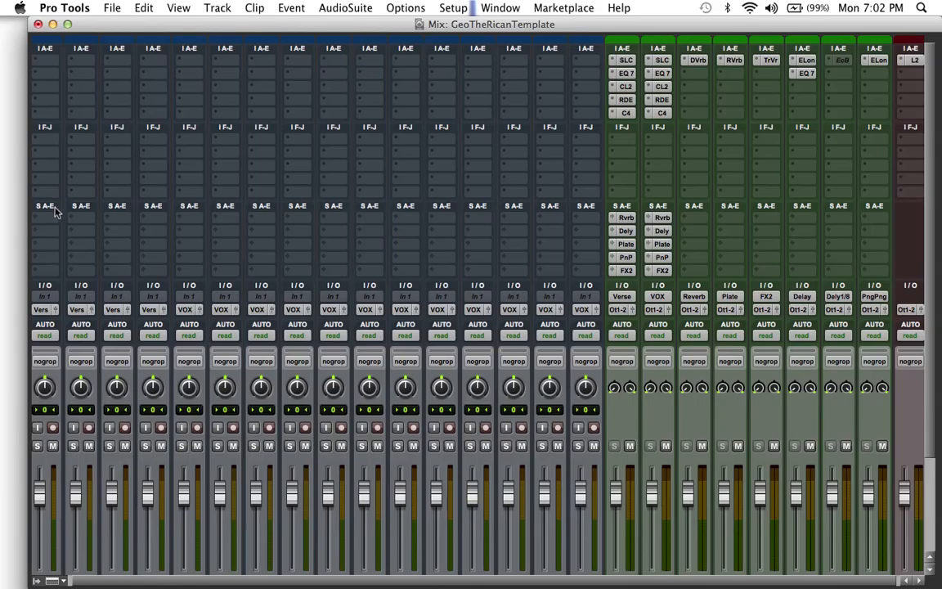
{"action": "left_click", "coordinate": [46, 206]}
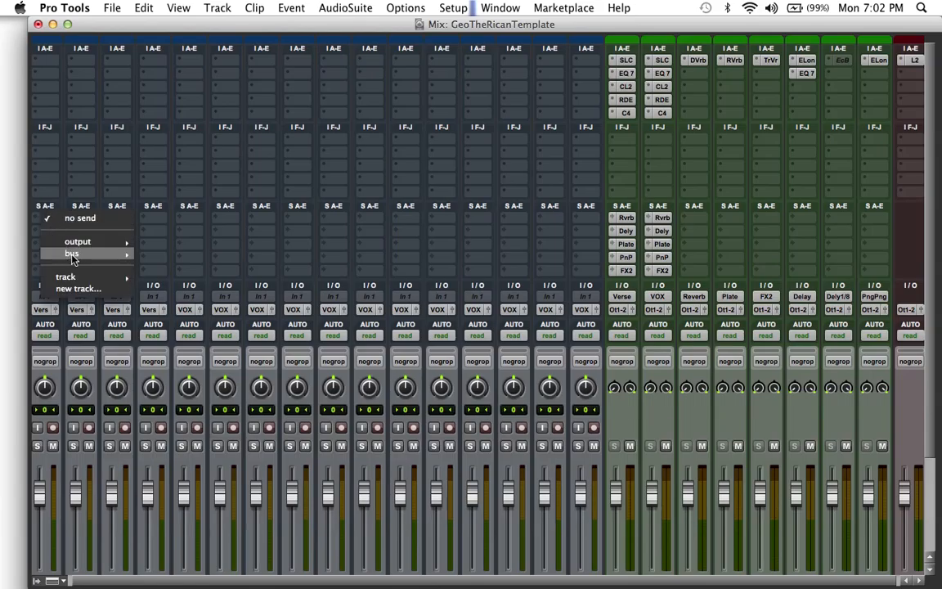
{"action": "left_click", "coordinate": [72, 253]}
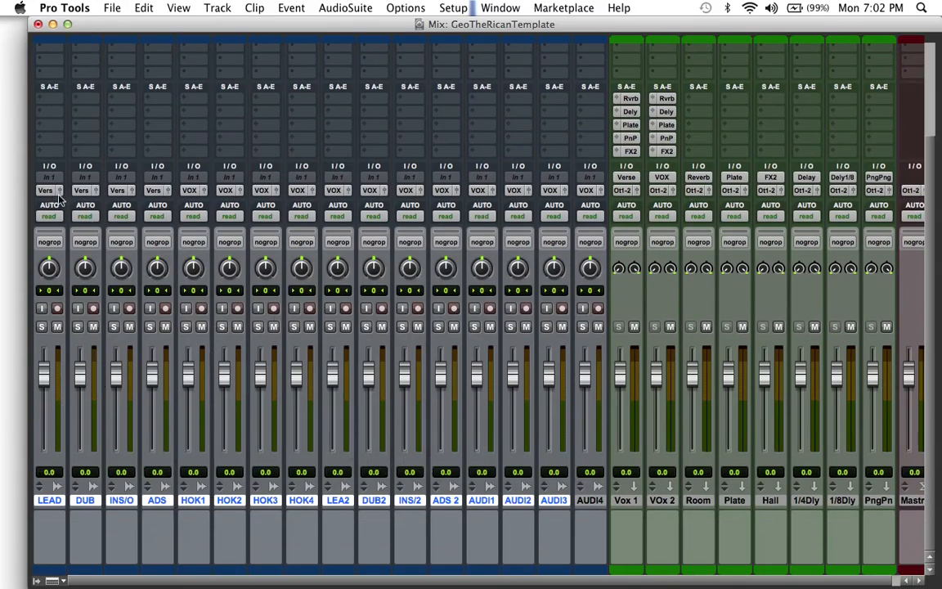
{"action": "mouse_move", "coordinate": [46, 190]}
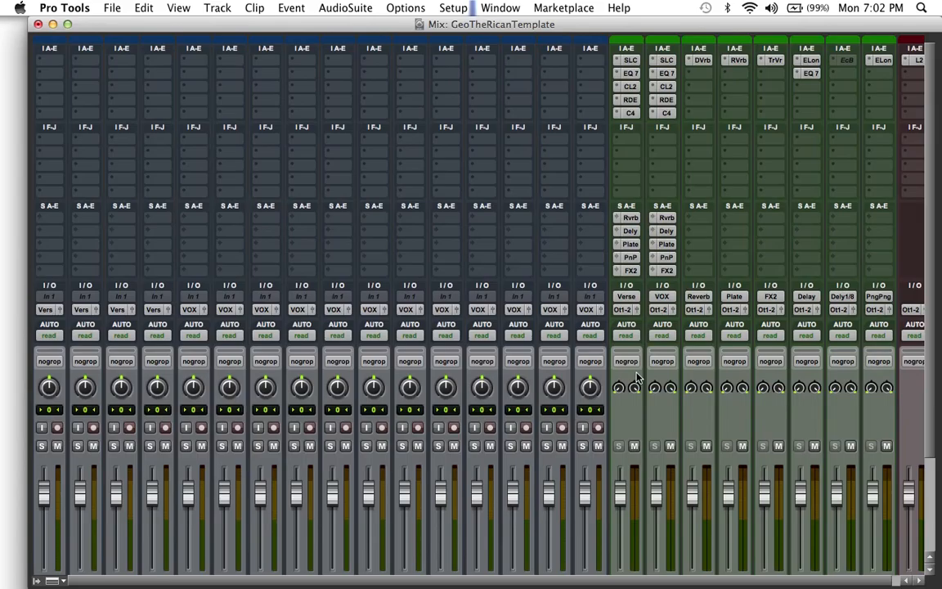
{"action": "mouse_move", "coordinate": [105, 267]}
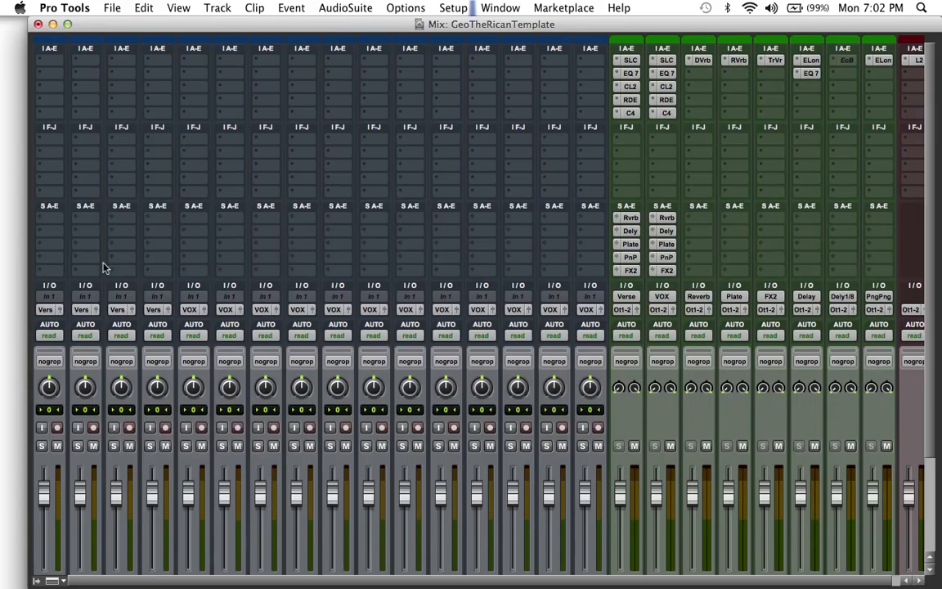
{"action": "left_click", "coordinate": [48, 298]}
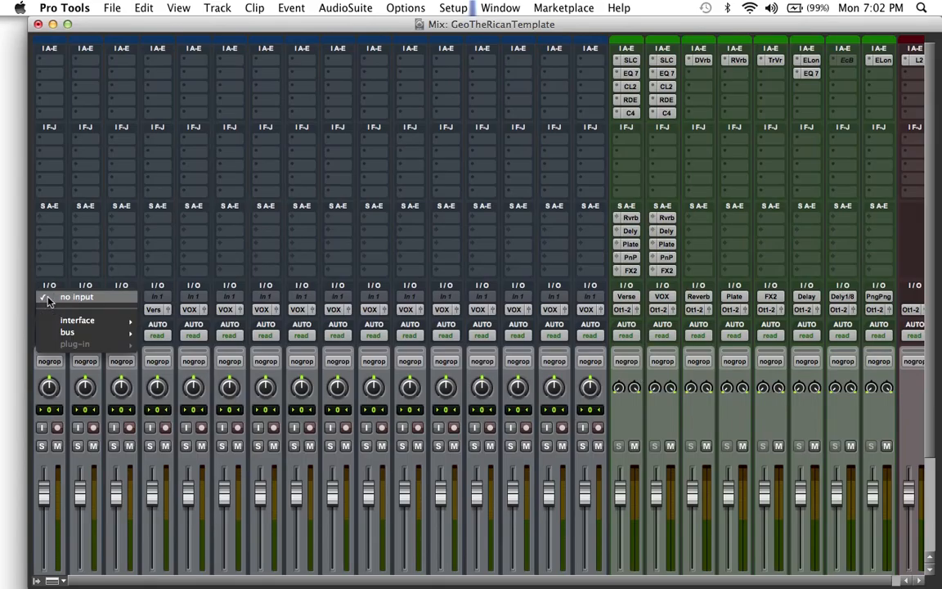
{"action": "left_click", "coordinate": [65, 337]}
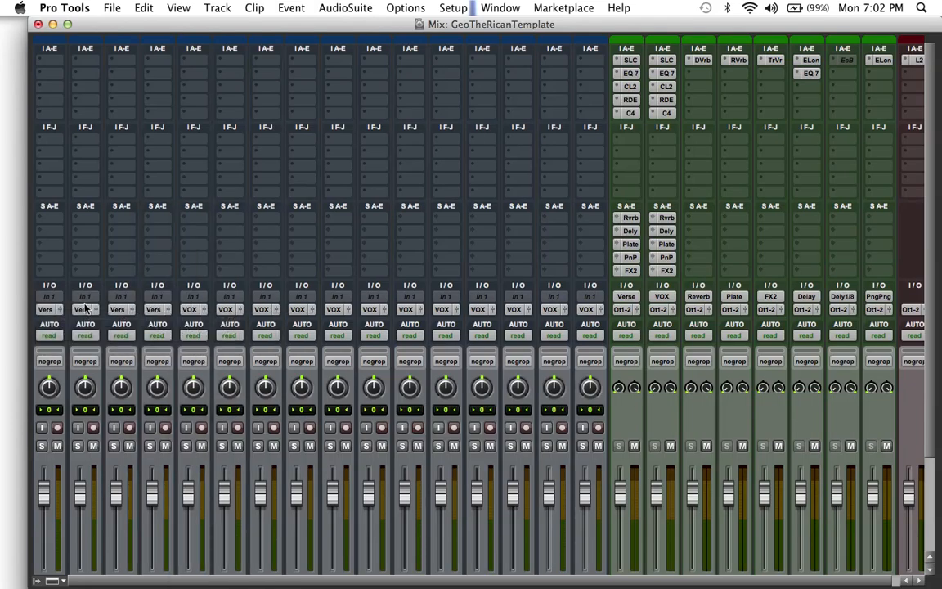
{"action": "left_click", "coordinate": [48, 298]}
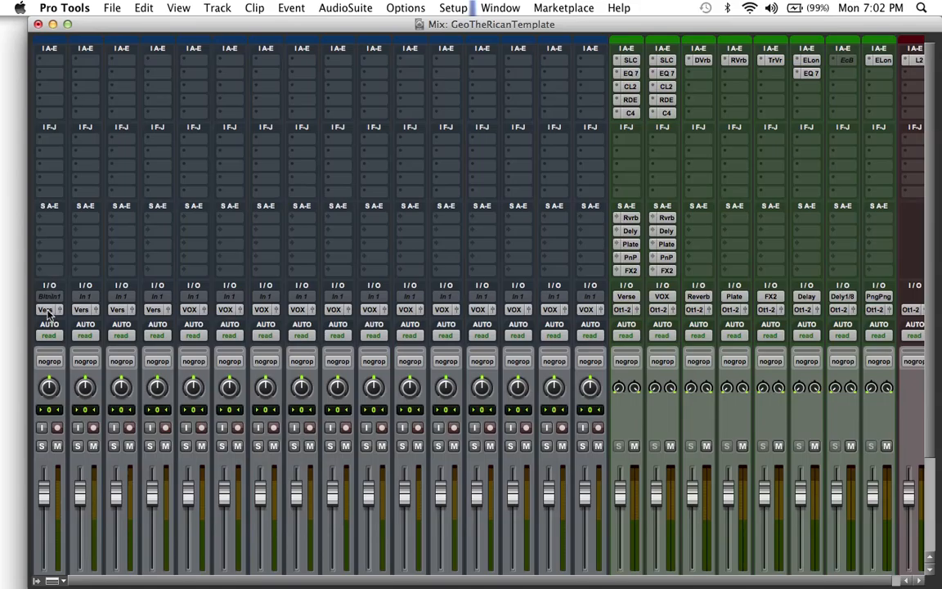
{"action": "mouse_move", "coordinate": [45, 306]}
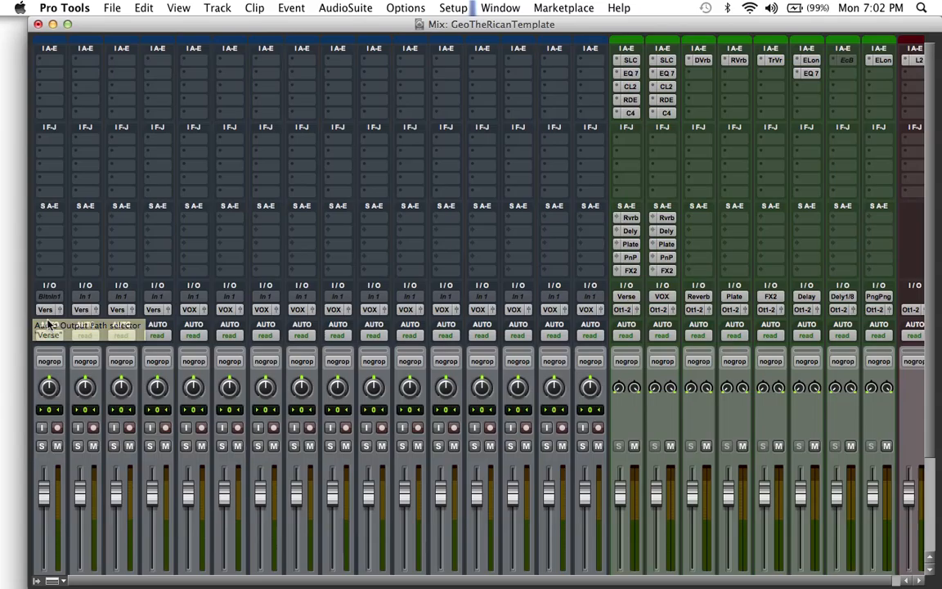
{"action": "left_click", "coordinate": [50, 324]}
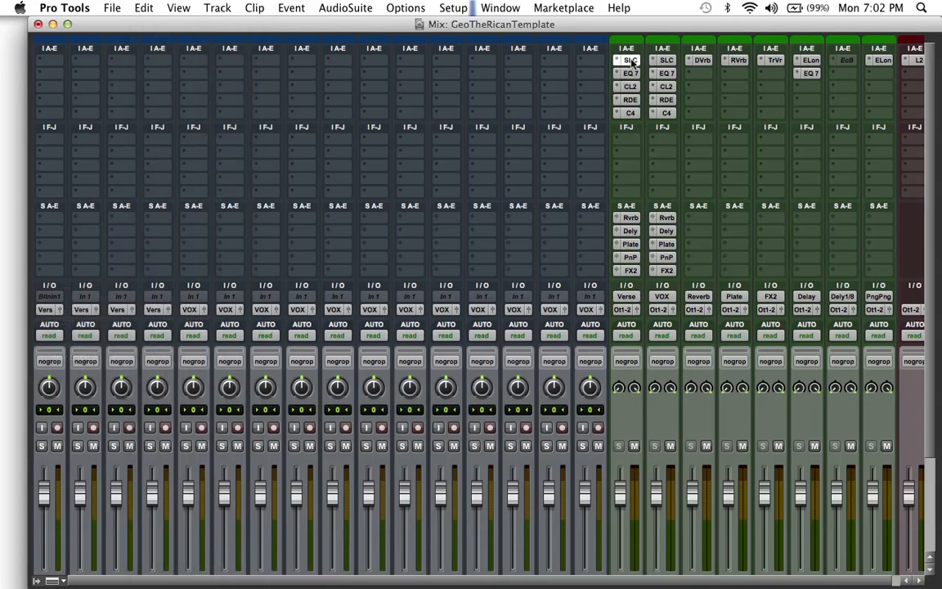
{"action": "left_click", "coordinate": [627, 59]}
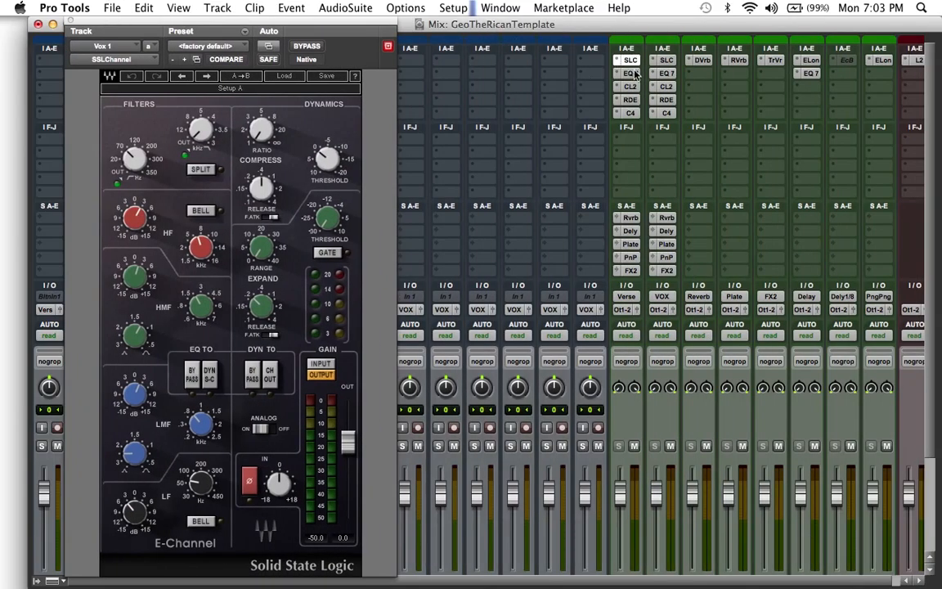
{"action": "left_click", "coordinate": [627, 72]}
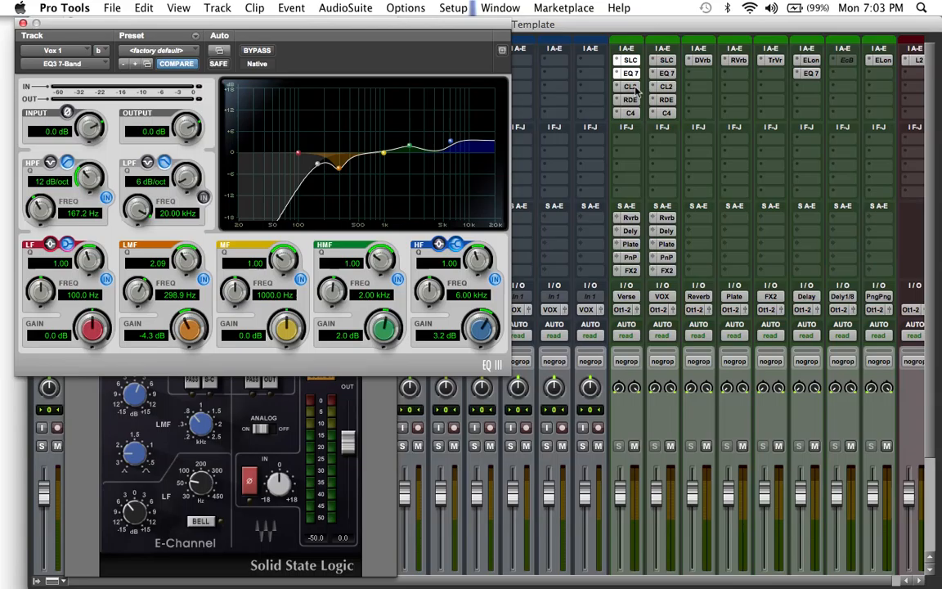
{"action": "left_click", "coordinate": [628, 85]}
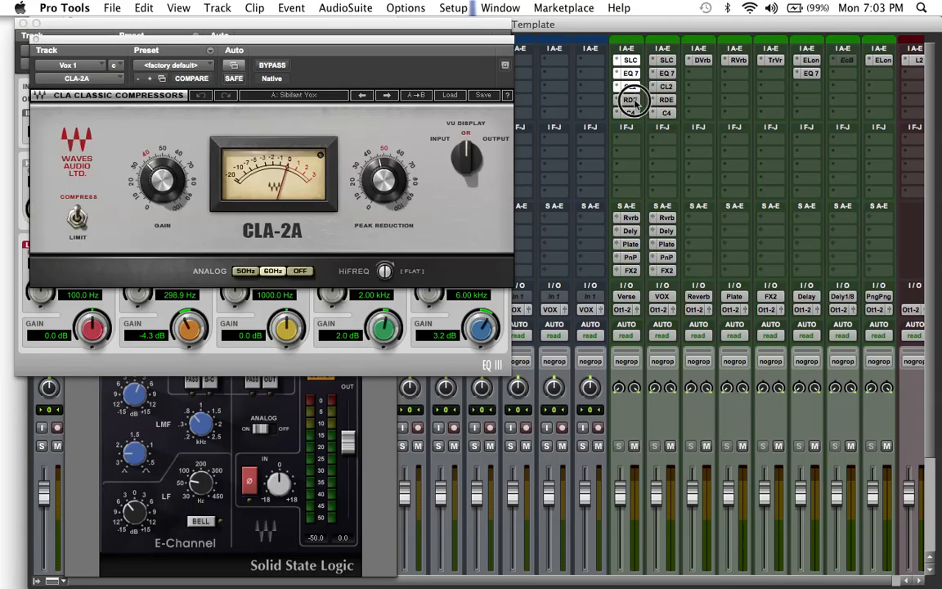
{"action": "left_click", "coordinate": [630, 113]}
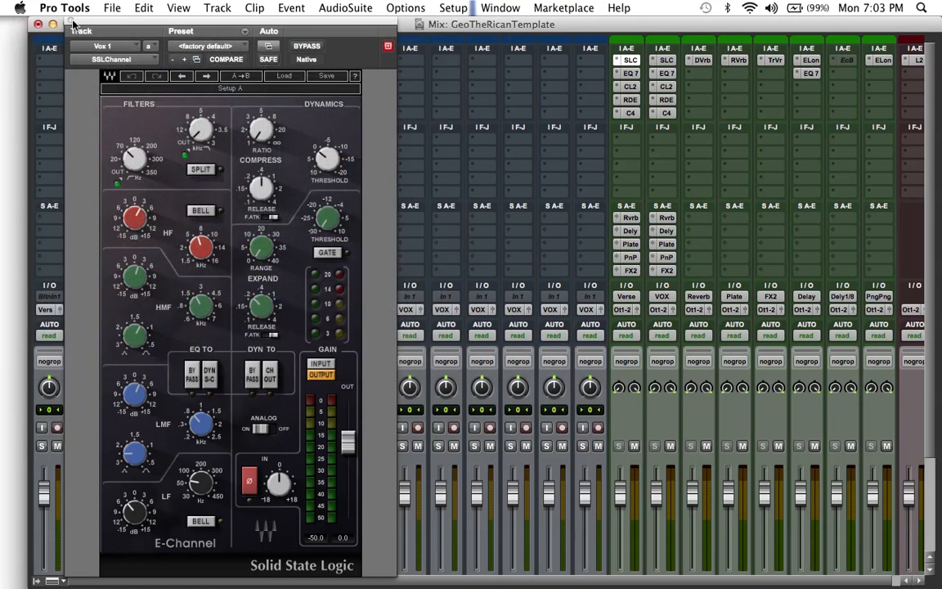
{"action": "left_click", "coordinate": [39, 24]}
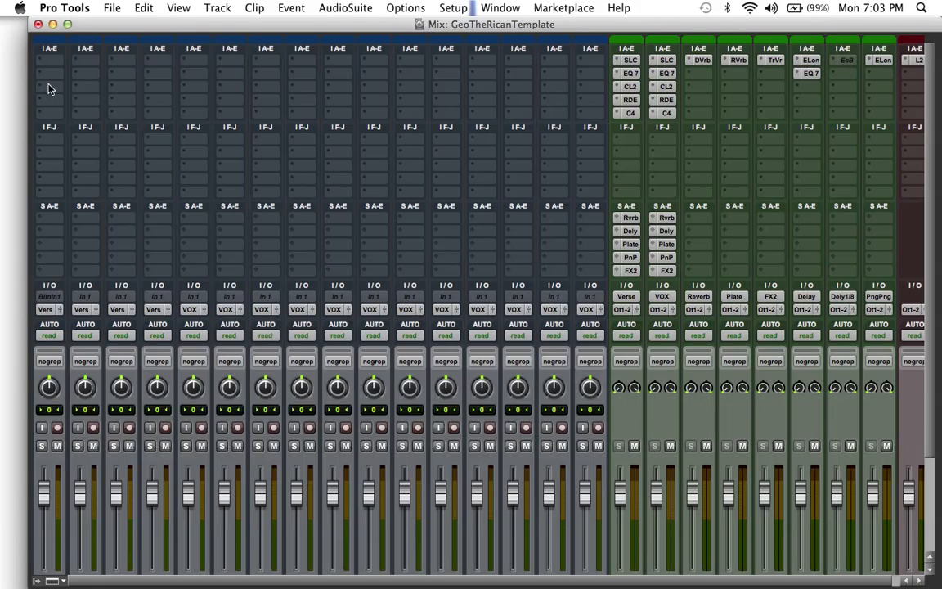
{"action": "mouse_move", "coordinate": [686, 150]}
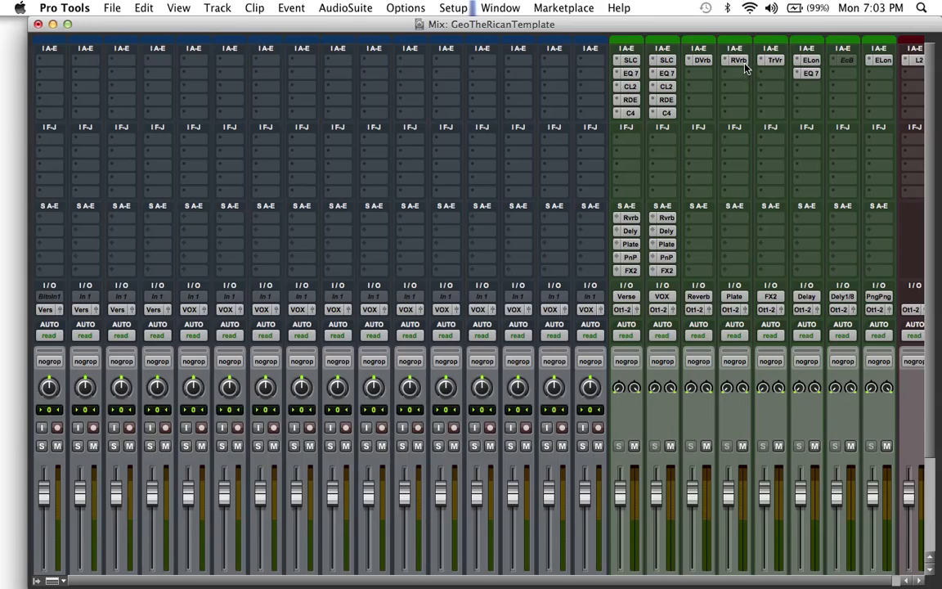
Close the GeoTheRicanTemplate session via File > Close Session, reaching the save prompt.
{"action": "left_click", "coordinate": [743, 62]}
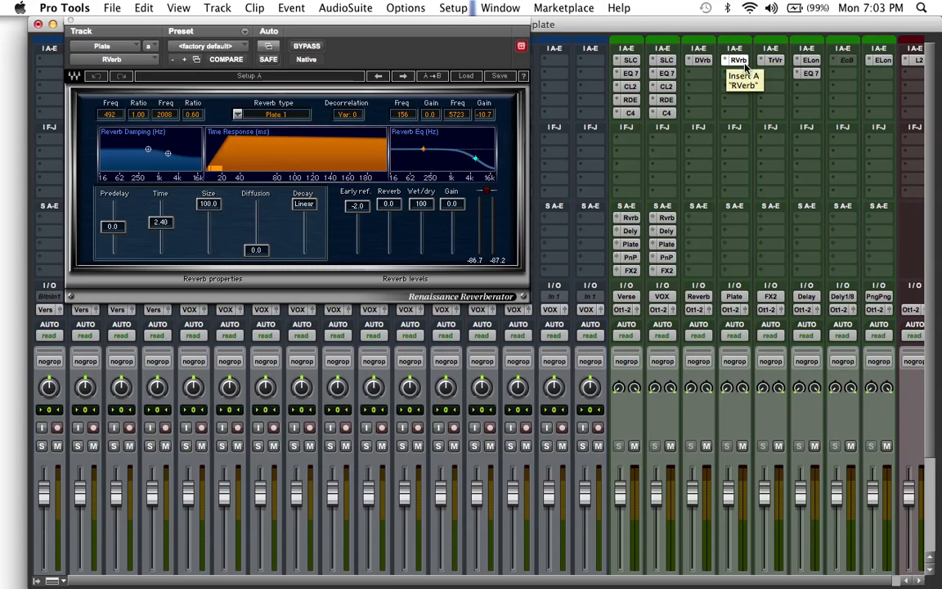
{"action": "mouse_move", "coordinate": [74, 20]}
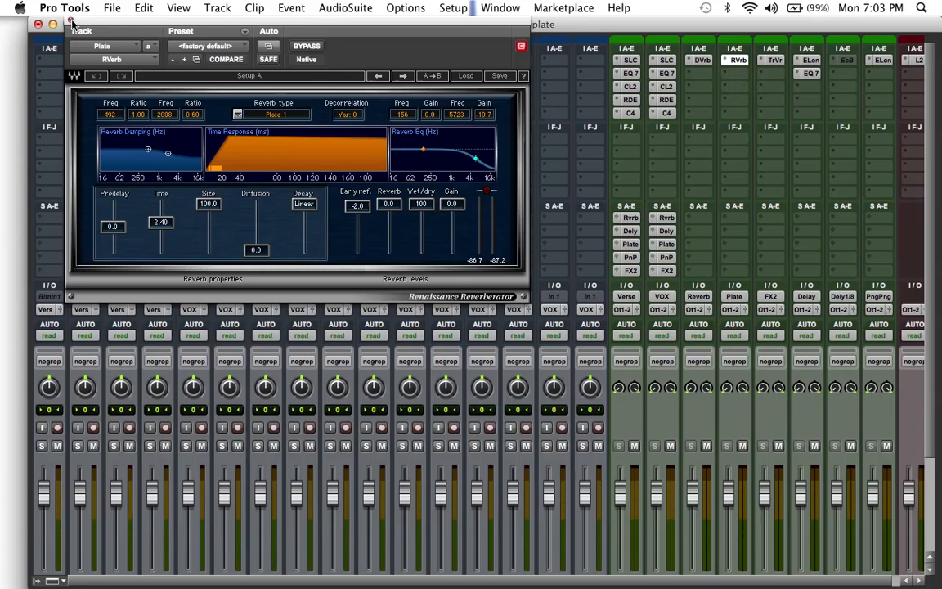
{"action": "left_click", "coordinate": [38, 25]}
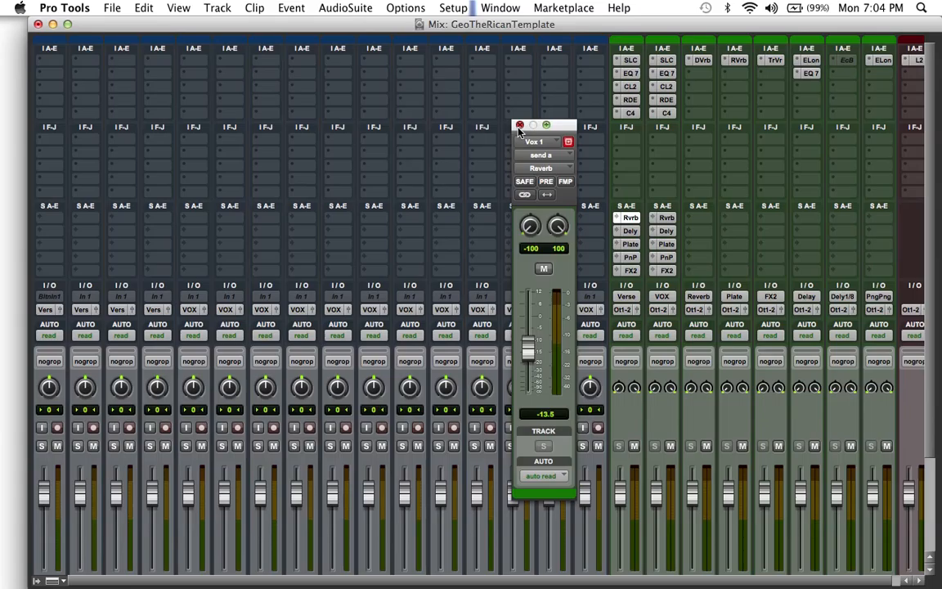
{"action": "left_click", "coordinate": [521, 124]}
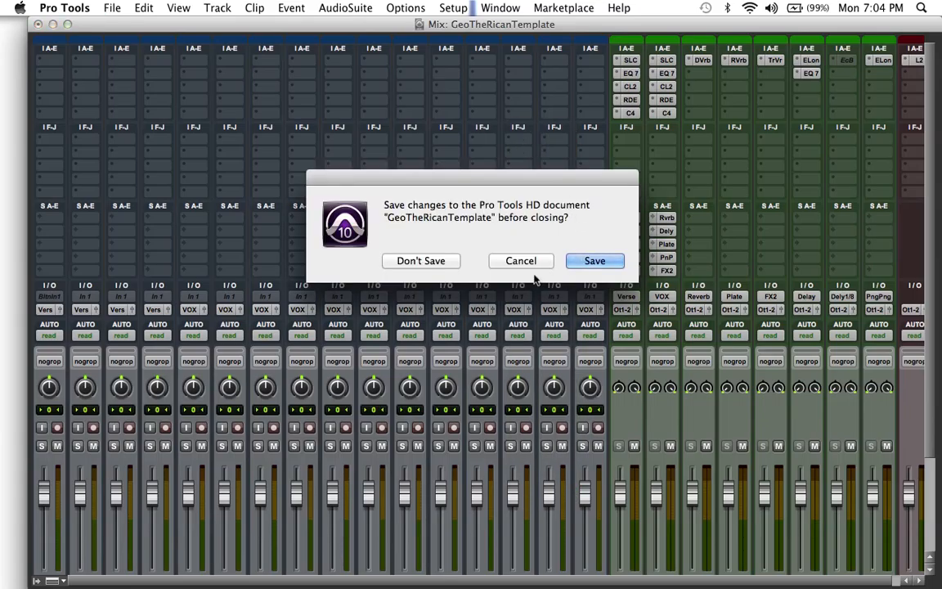
Answer the save prompt, then create a blank session named Template Demo saved on the Desktop.
{"action": "left_click", "coordinate": [421, 260]}
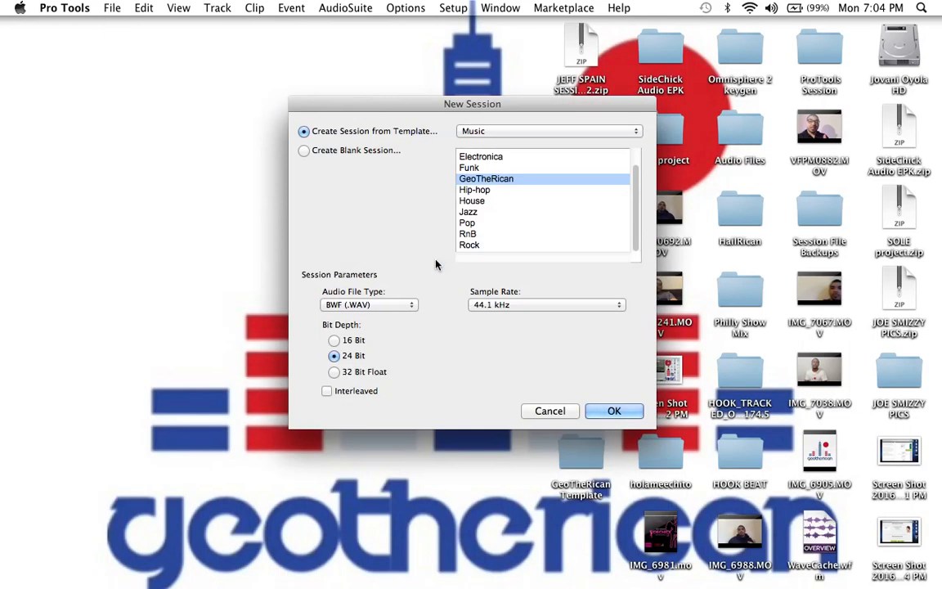
{"action": "left_click", "coordinate": [304, 150]}
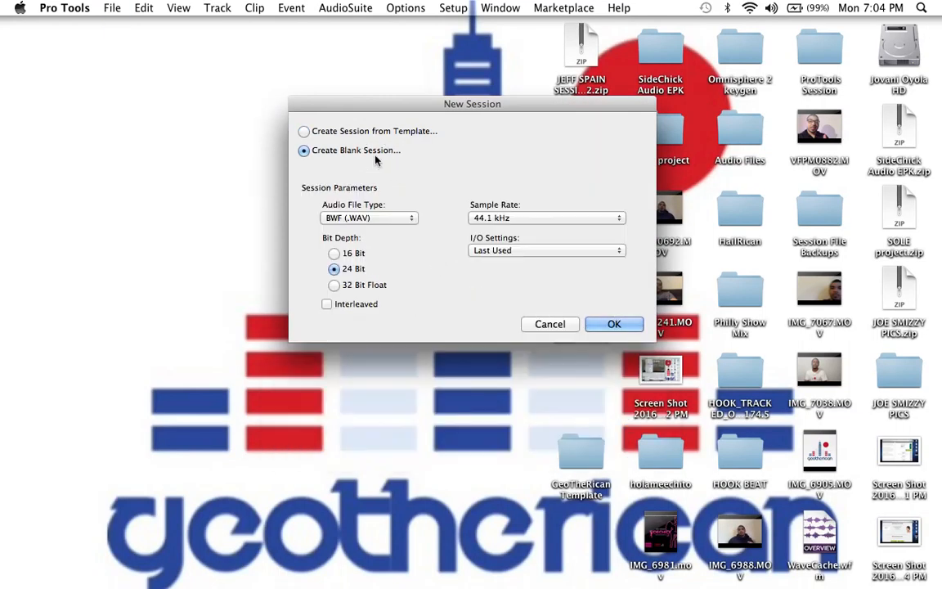
{"action": "left_click", "coordinate": [615, 324]}
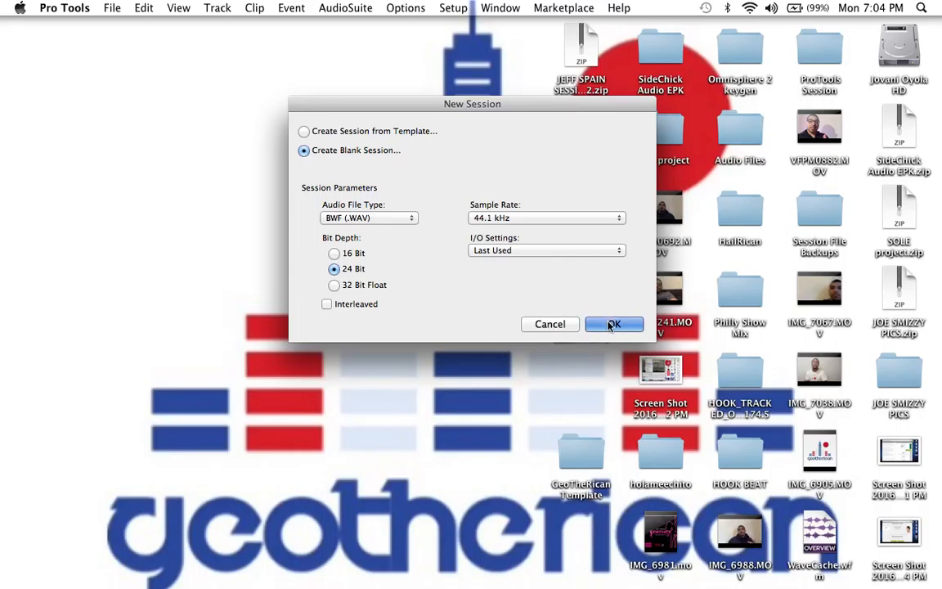
{"action": "left_click", "coordinate": [613, 324]}
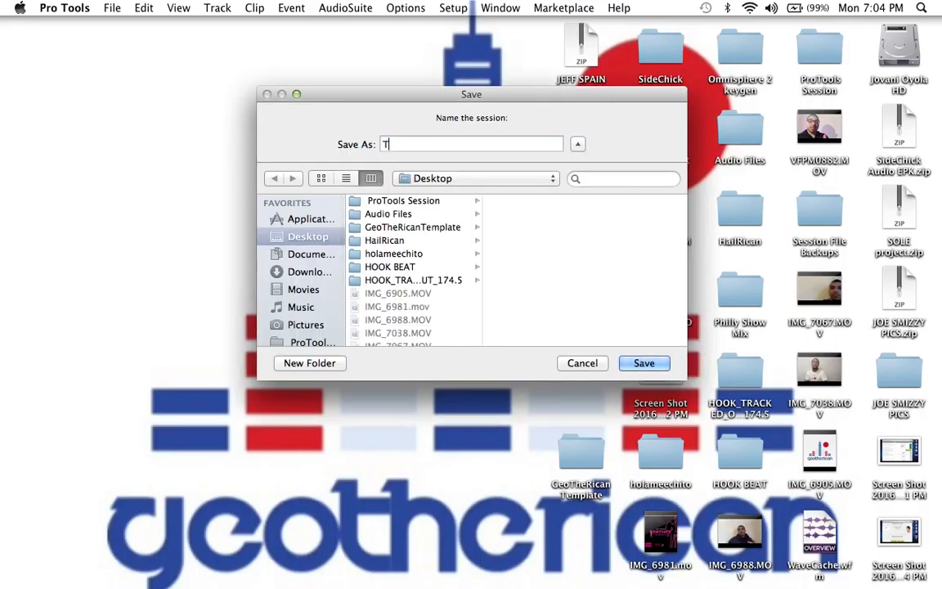
{"action": "type", "text": "emplate"}
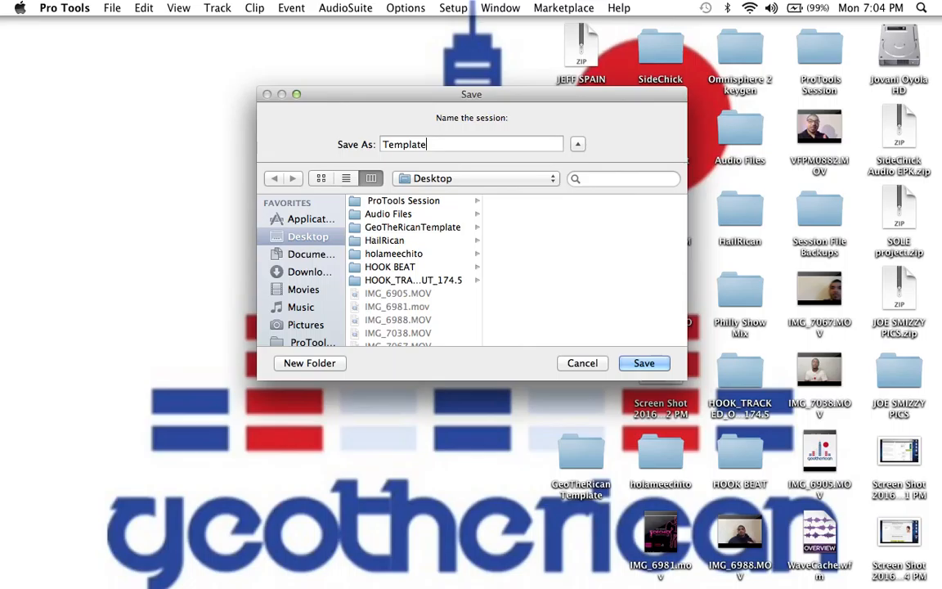
{"action": "left_click", "coordinate": [645, 364]}
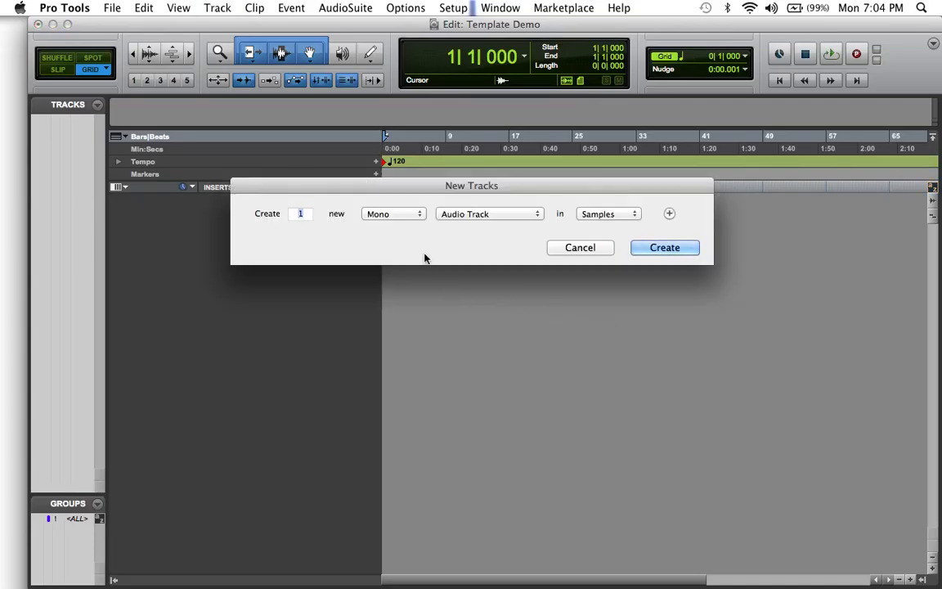
{"action": "mouse_move", "coordinate": [473, 196]}
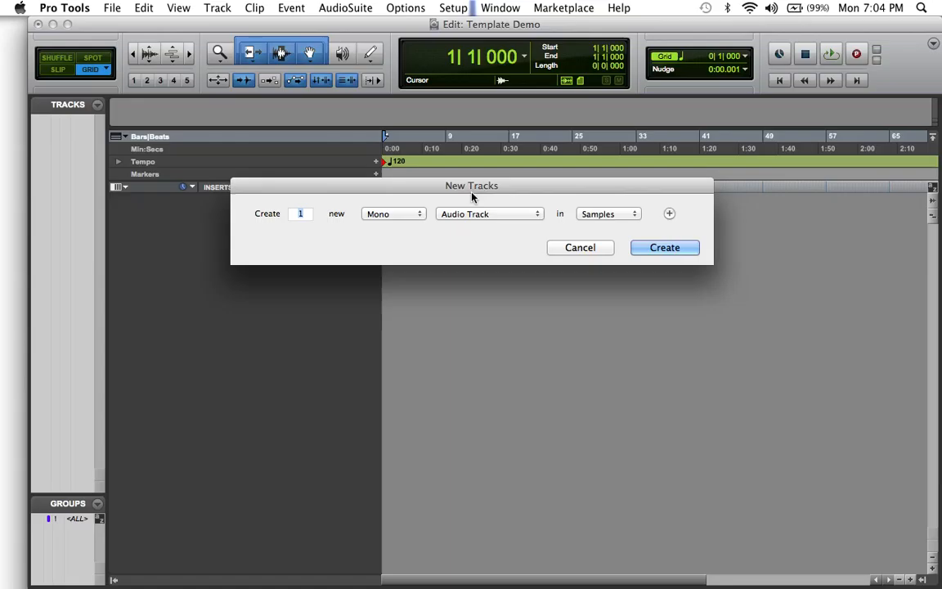
{"action": "mouse_move", "coordinate": [404, 242]}
{"action": "type", "text": "5"}
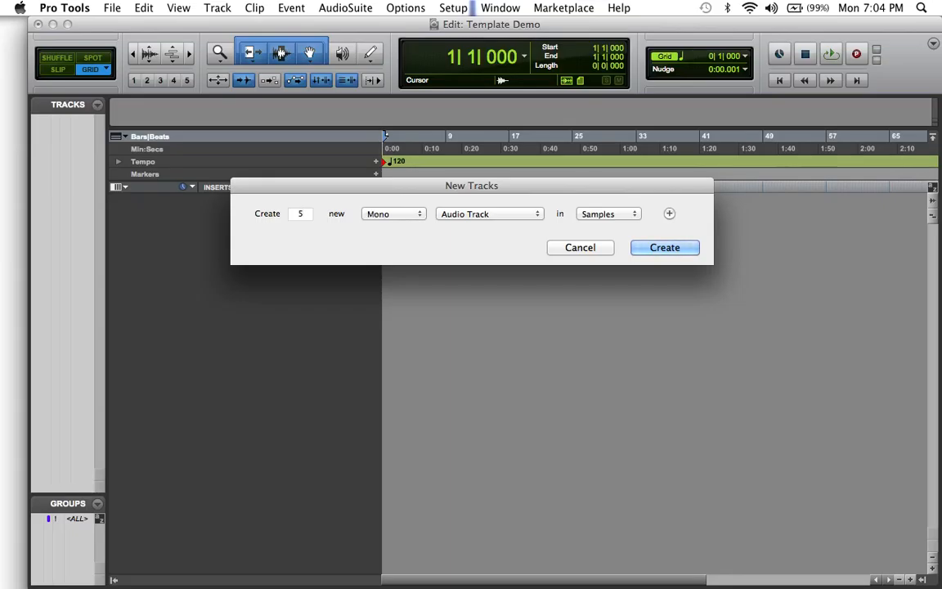
Create 5 mono audio tracks, 4 stereo aux inputs and 1 stereo master fader.
{"action": "left_click", "coordinate": [489, 213]}
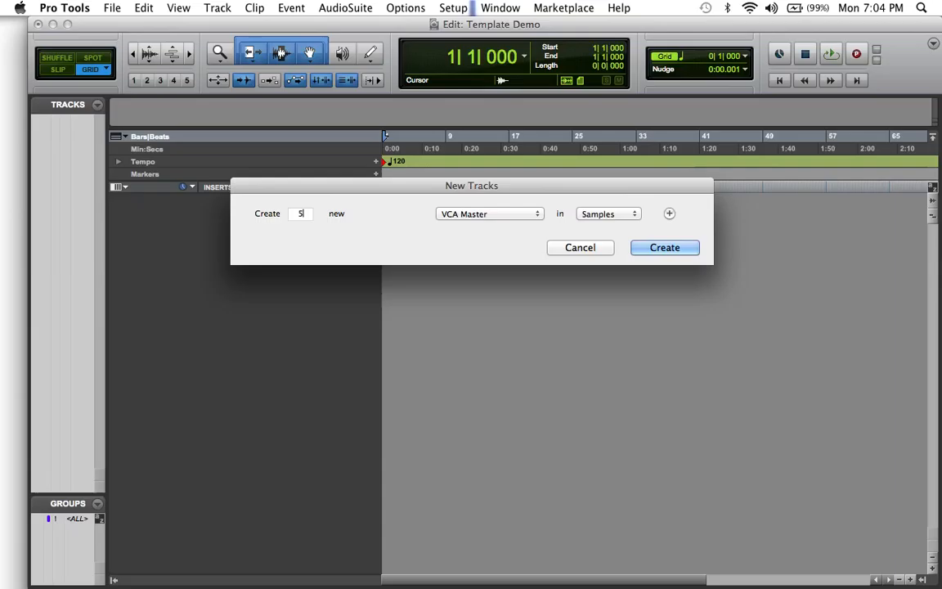
{"action": "left_click", "coordinate": [487, 213]}
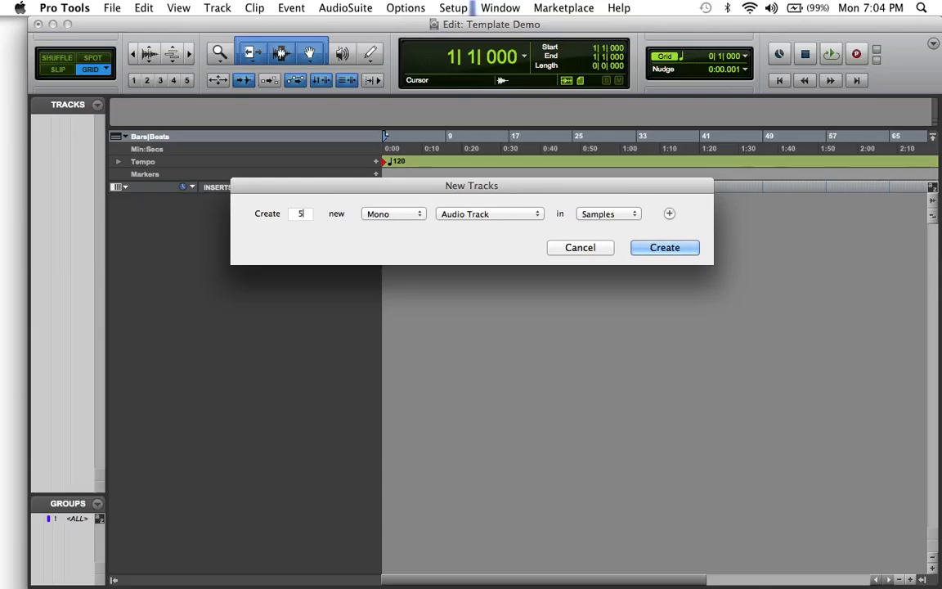
{"action": "left_click", "coordinate": [489, 212]}
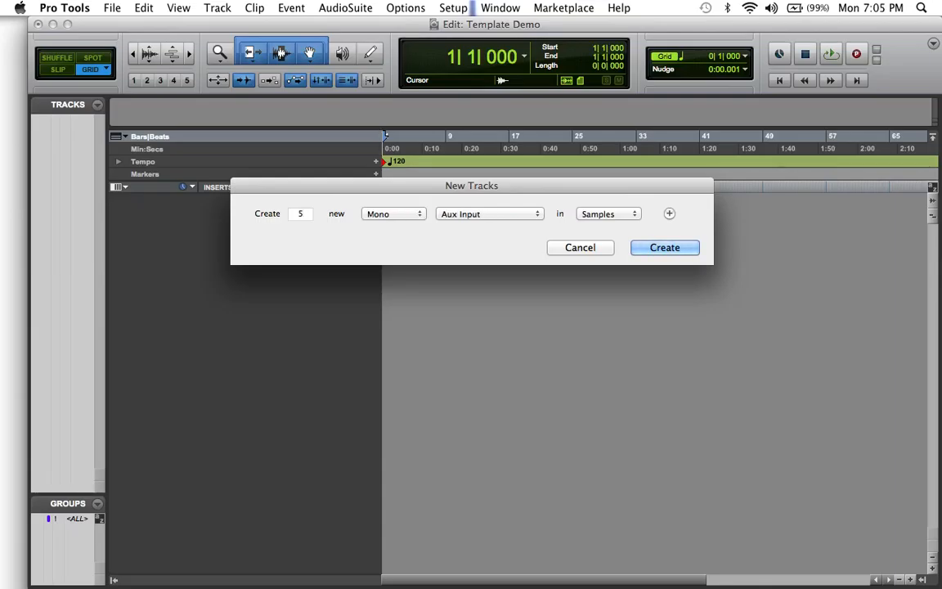
{"action": "left_click", "coordinate": [489, 213]}
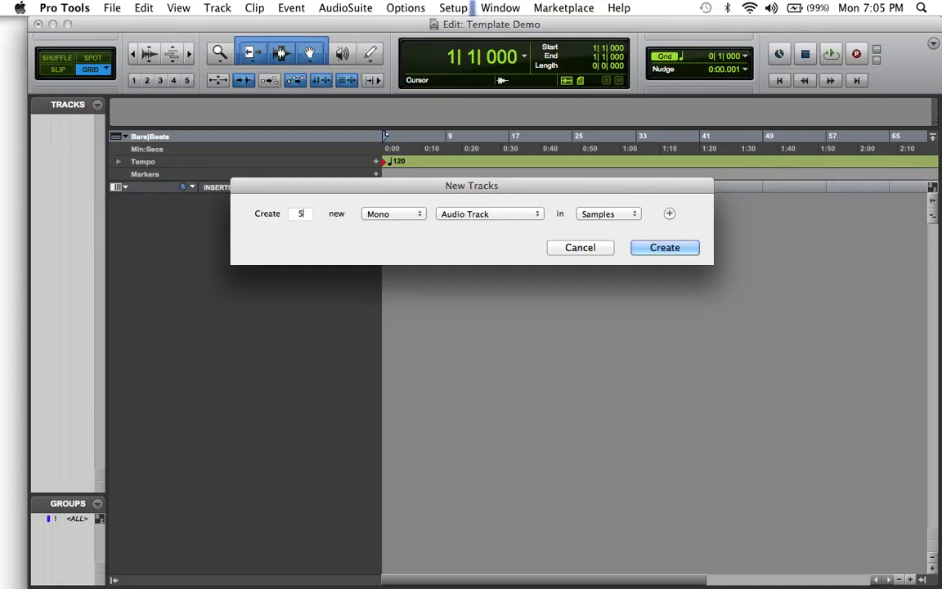
{"action": "left_click", "coordinate": [669, 212]}
{"action": "type", "text": "4"}
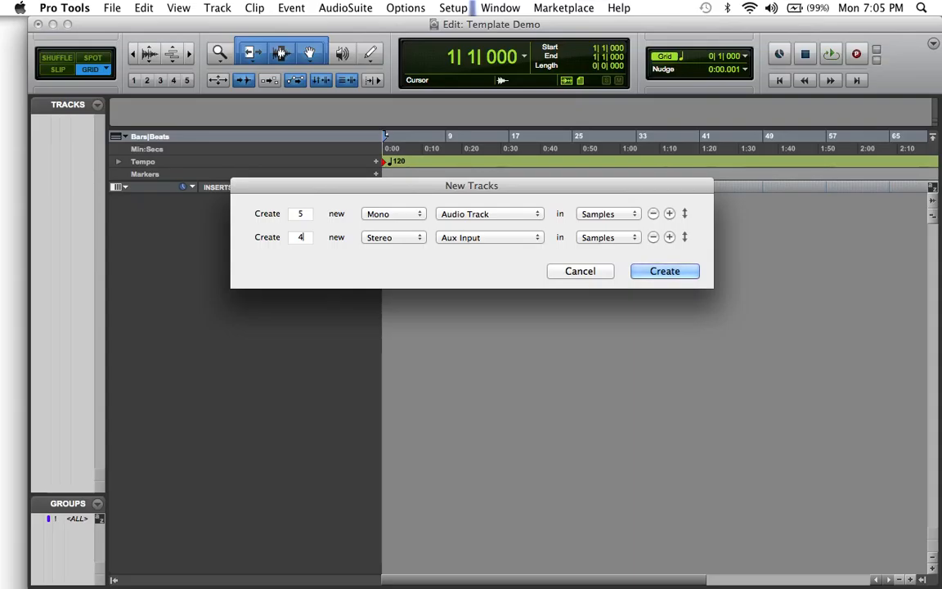
{"action": "left_click", "coordinate": [669, 237]}
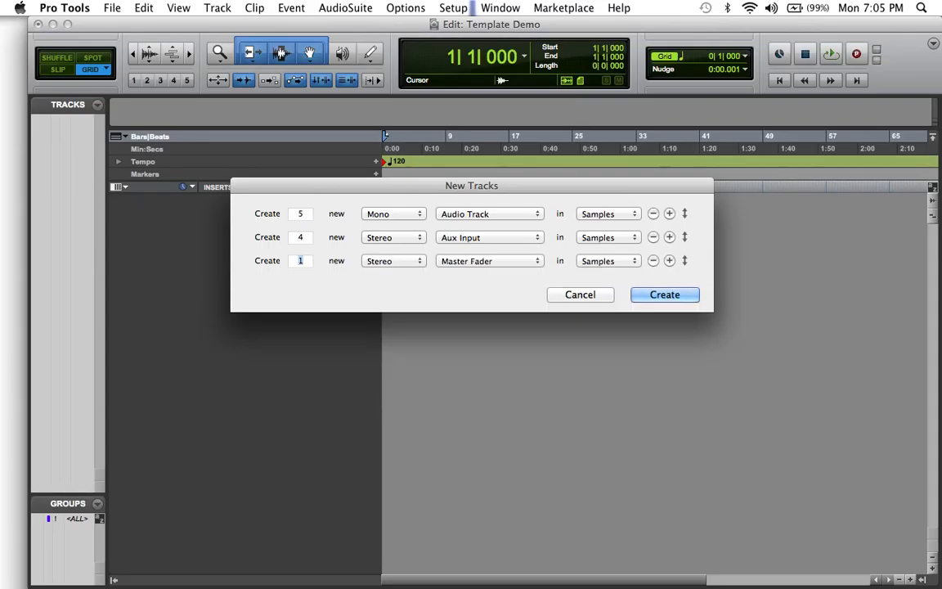
{"action": "left_click", "coordinate": [664, 294]}
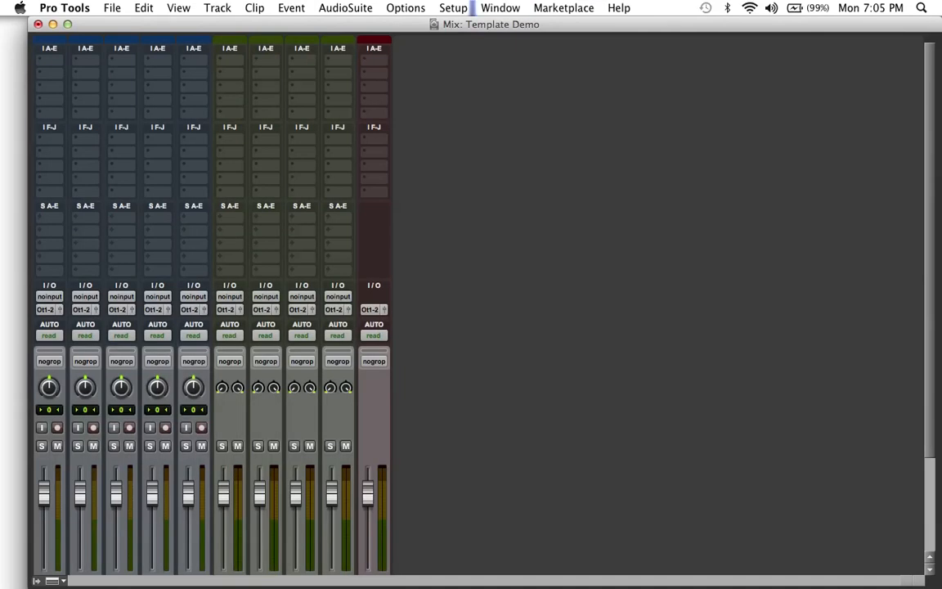
Rename Audio 1-3 to Lead, Double and ins out.
{"action": "scroll", "scroll_direction": "down", "scroll_amount": 3}
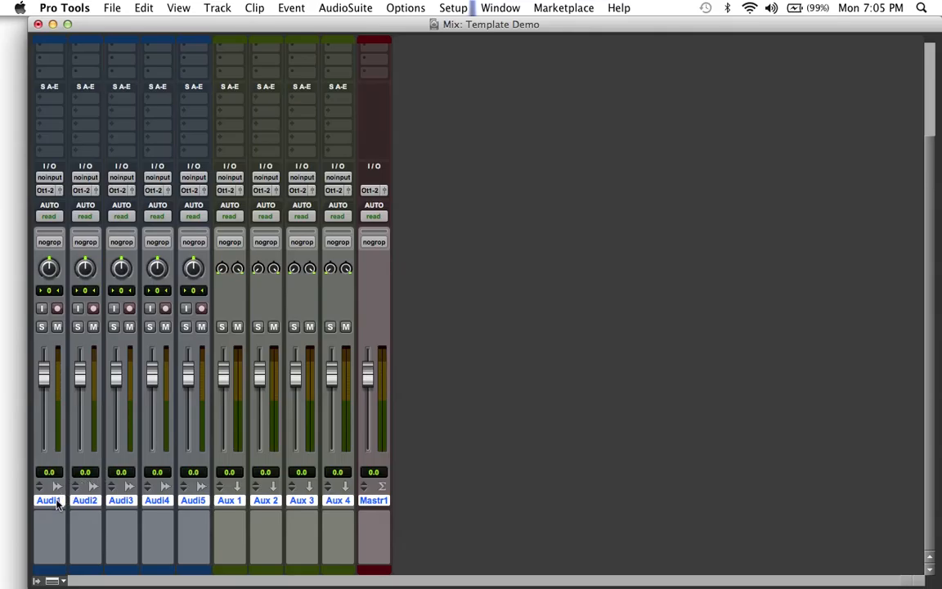
{"action": "double_click", "coordinate": [45, 500]}
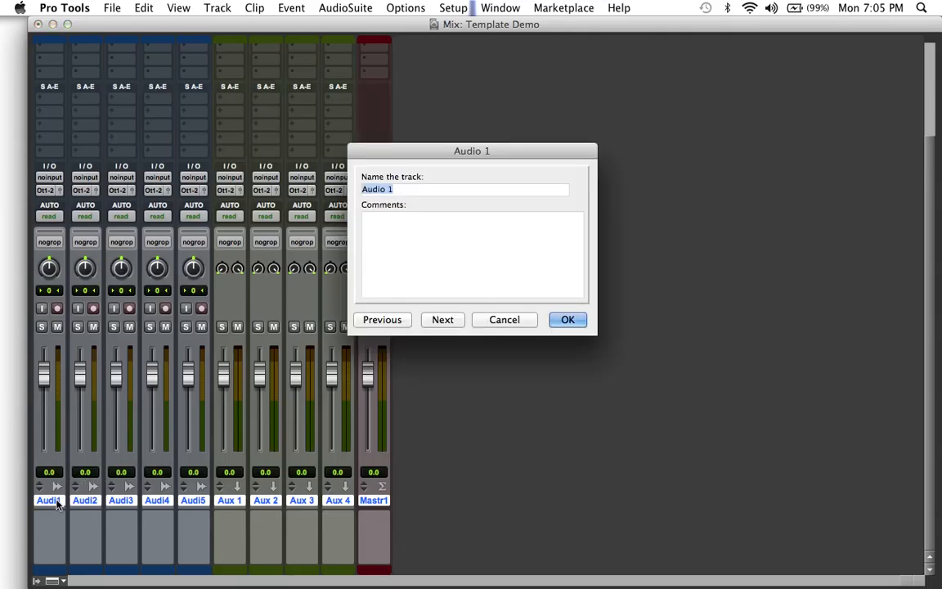
{"action": "type", "text": "L"}
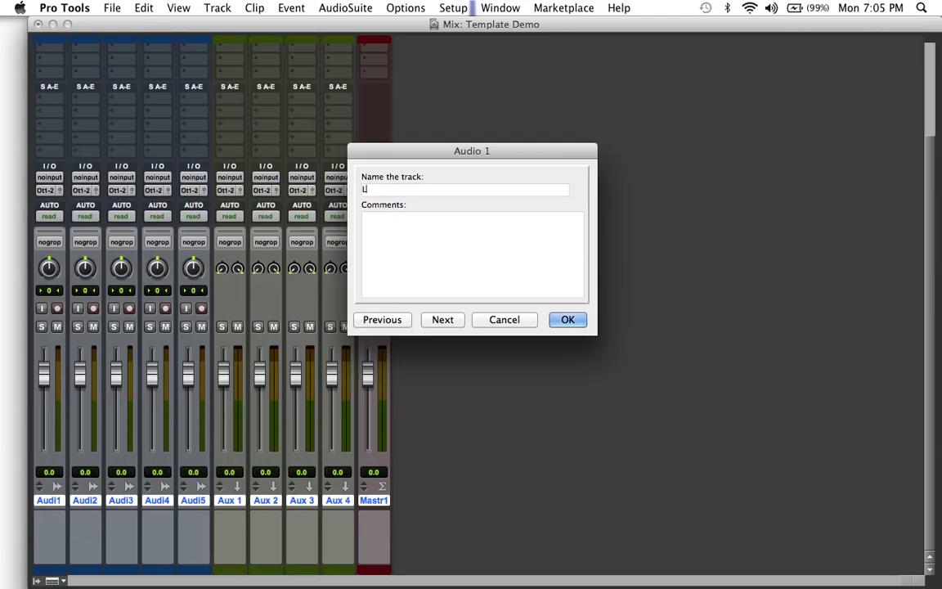
{"action": "type", "text": "ead"}
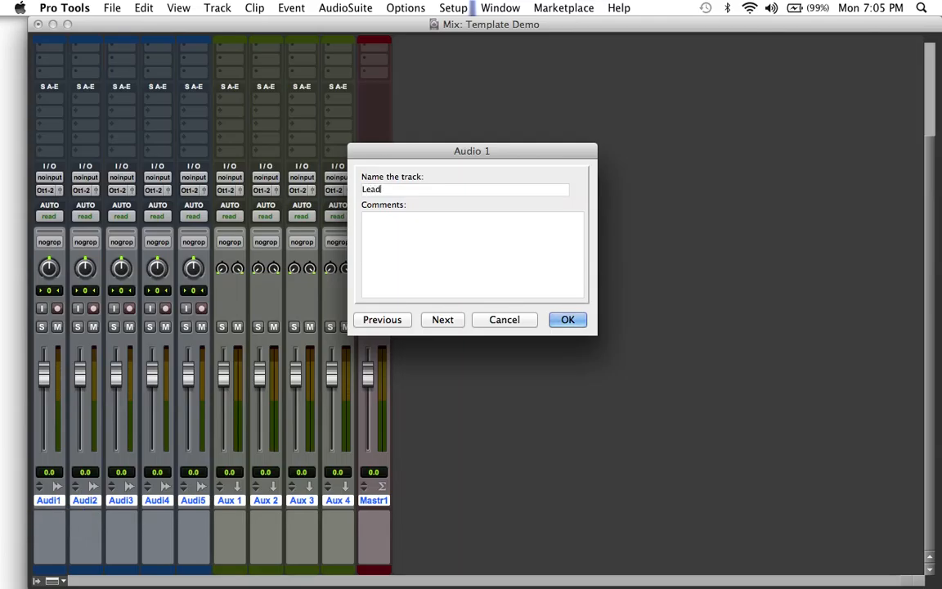
{"action": "left_click", "coordinate": [442, 319]}
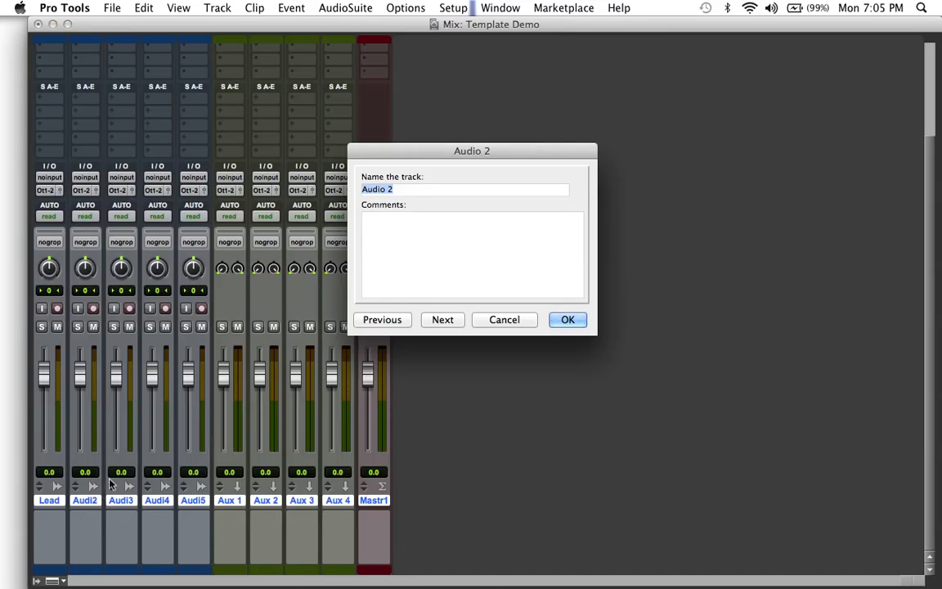
{"action": "type", "text": "Double"}
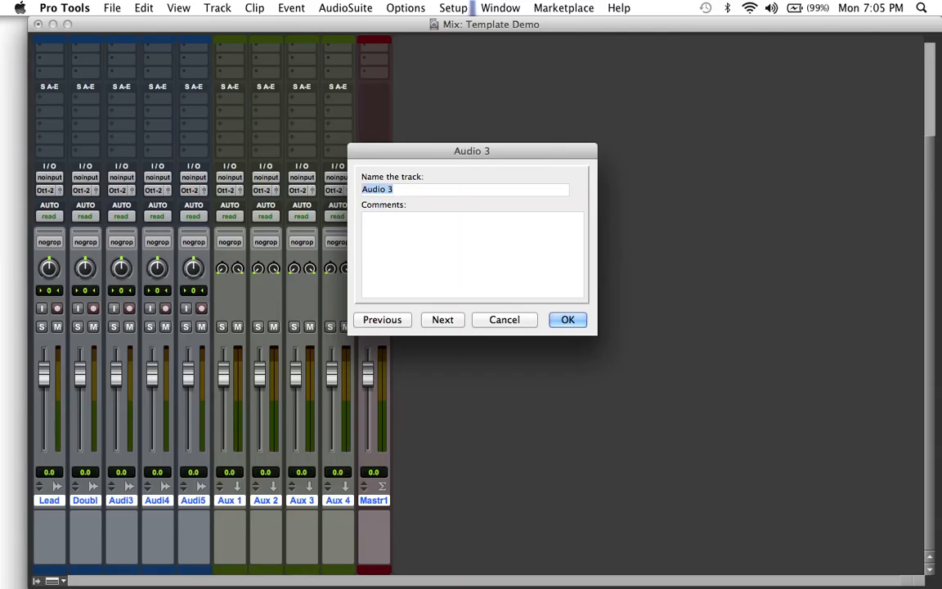
{"action": "type", "text": "ins out"}
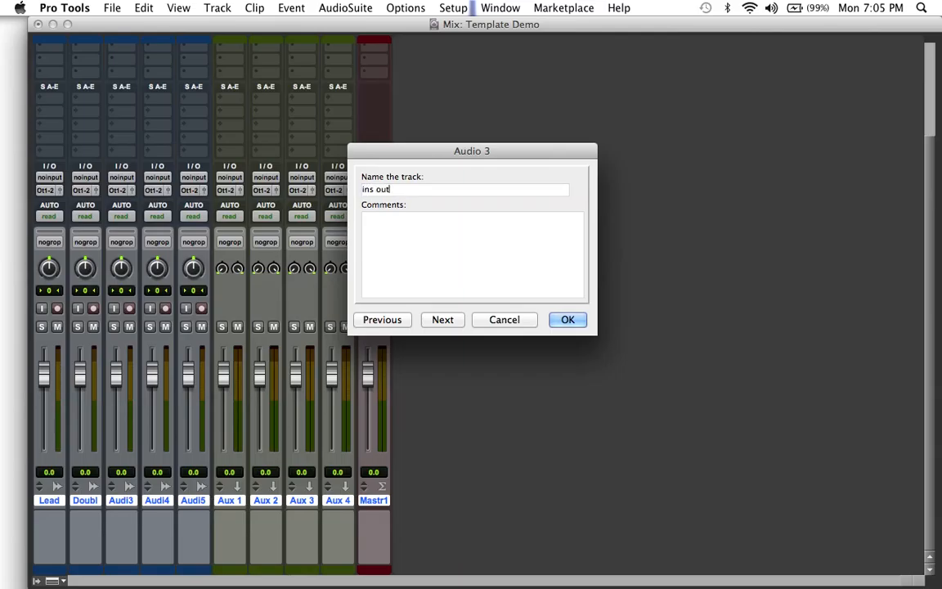
{"action": "left_click", "coordinate": [442, 319]}
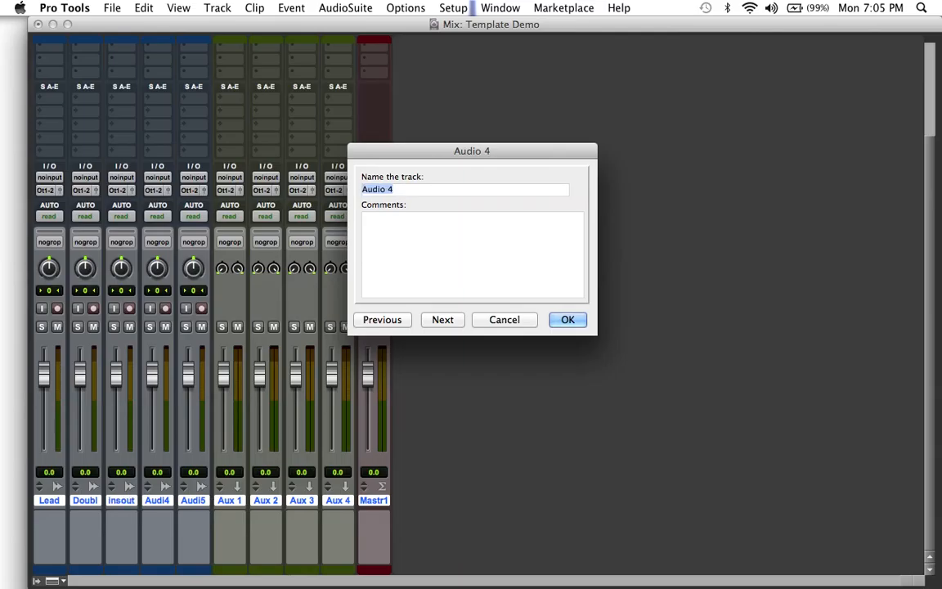
Rename Audio 4 and 5 to adlibs and extra, moving on to Aux 1.
{"action": "type", "text": "adslf"}
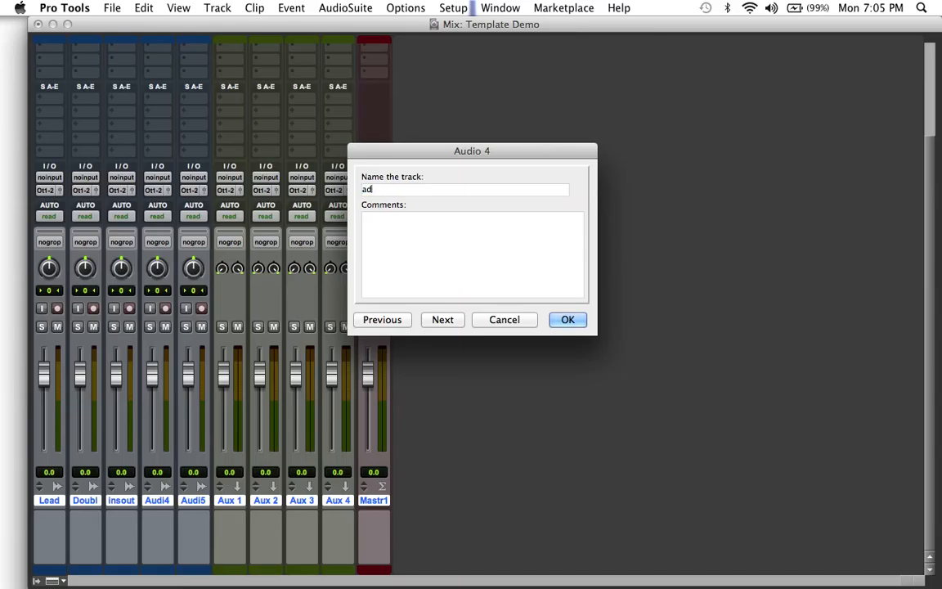
{"action": "type", "text": "libs"}
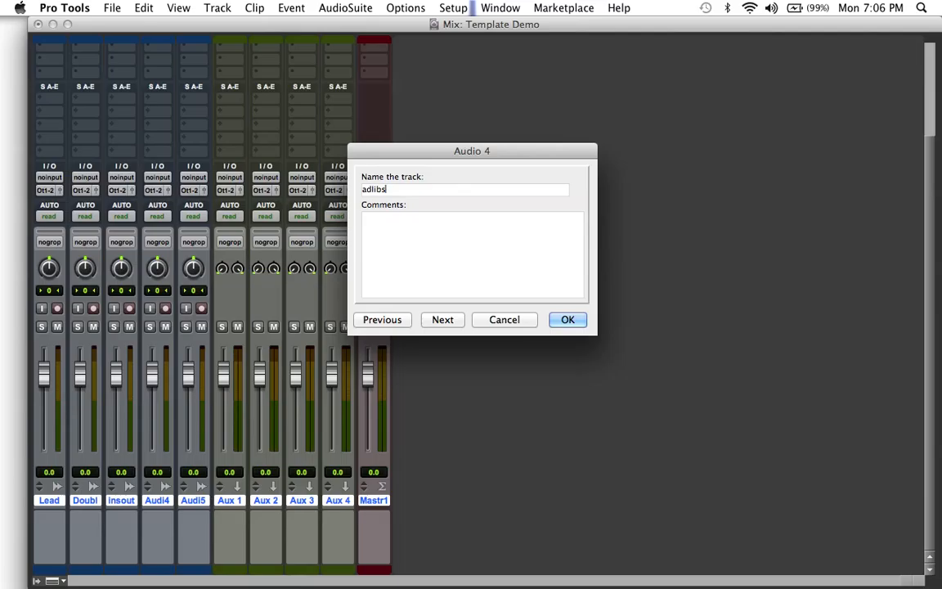
{"action": "left_click", "coordinate": [442, 319]}
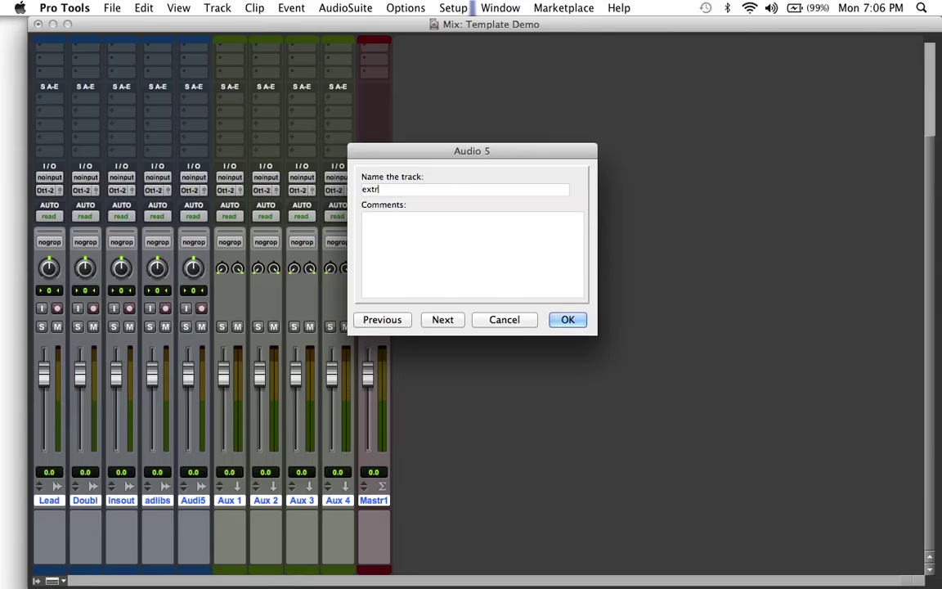
{"action": "type", "text": "a"}
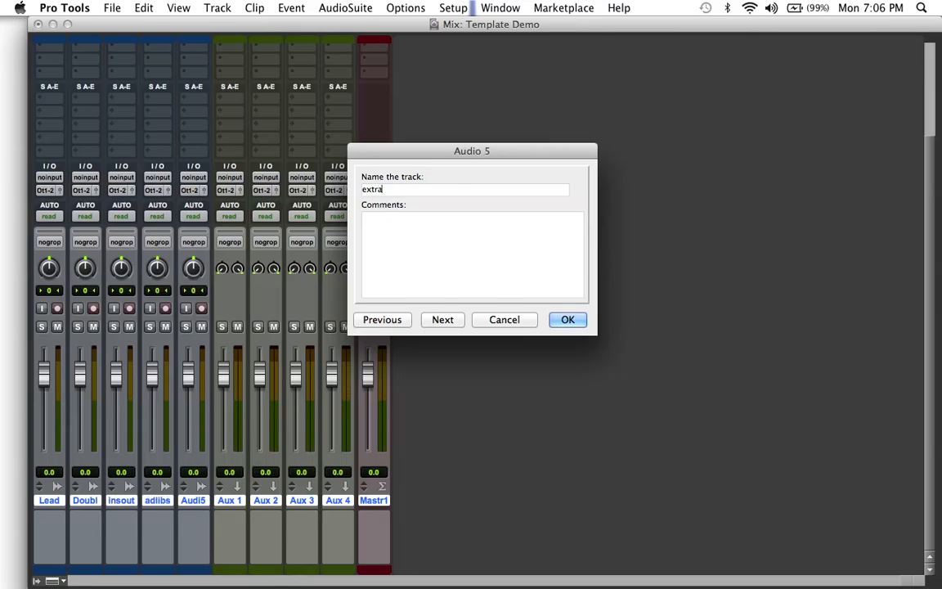
{"action": "left_click", "coordinate": [441, 319]}
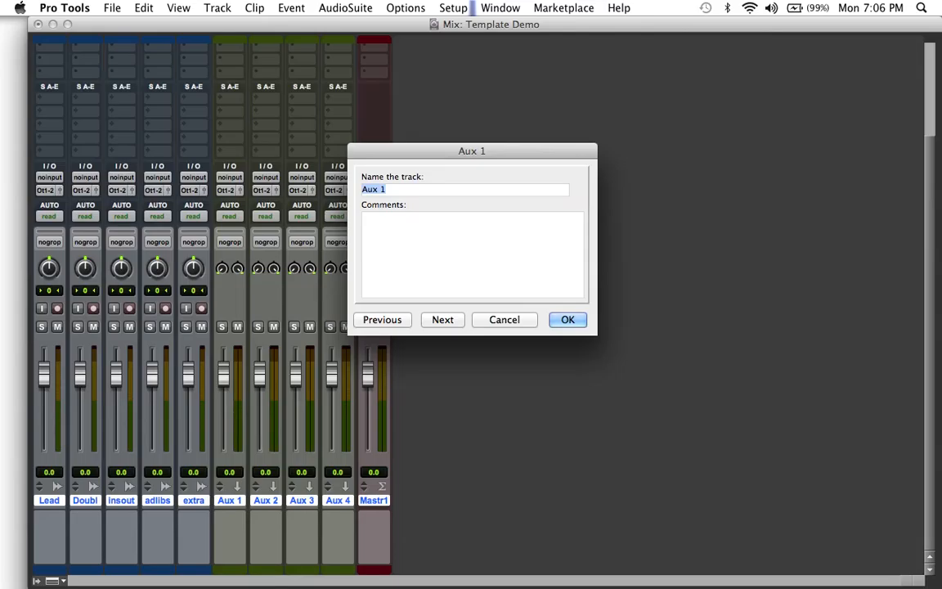
Rename the first two aux tracks to Vox Aux and Hook Aux.
{"action": "type", "text": "Vox A"}
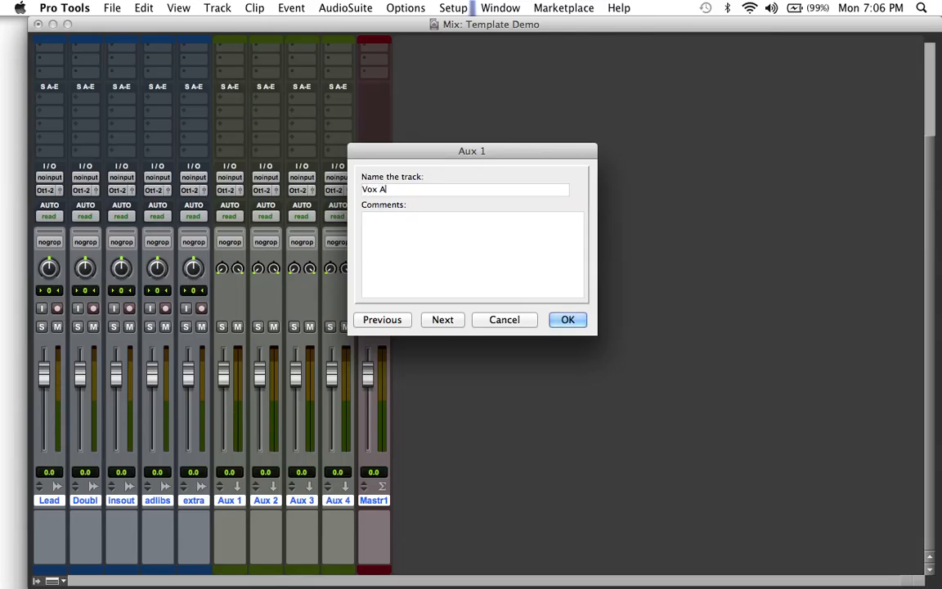
{"action": "left_click", "coordinate": [442, 319]}
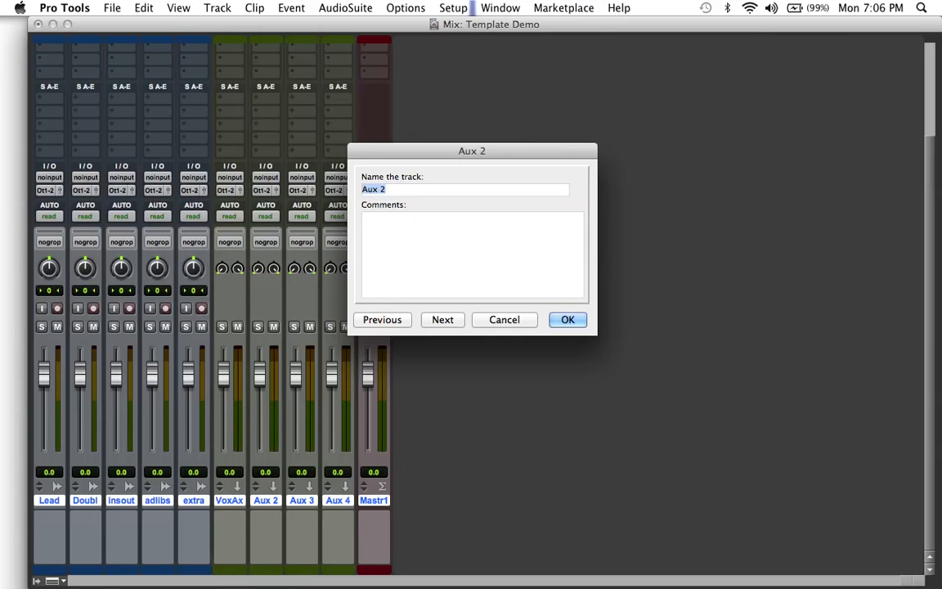
{"action": "type", "text": "Vox Au"}
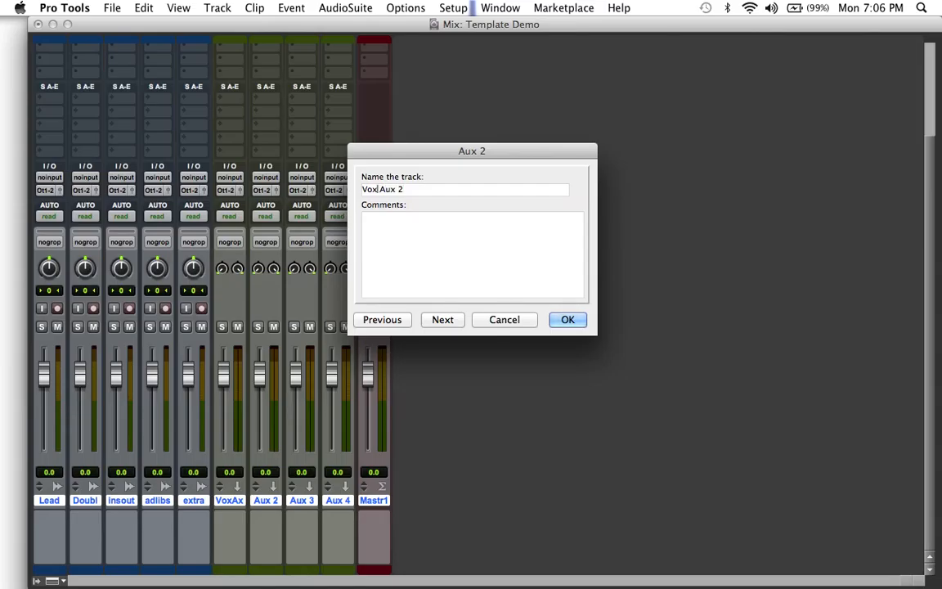
{"action": "type", "text": "Hook"}
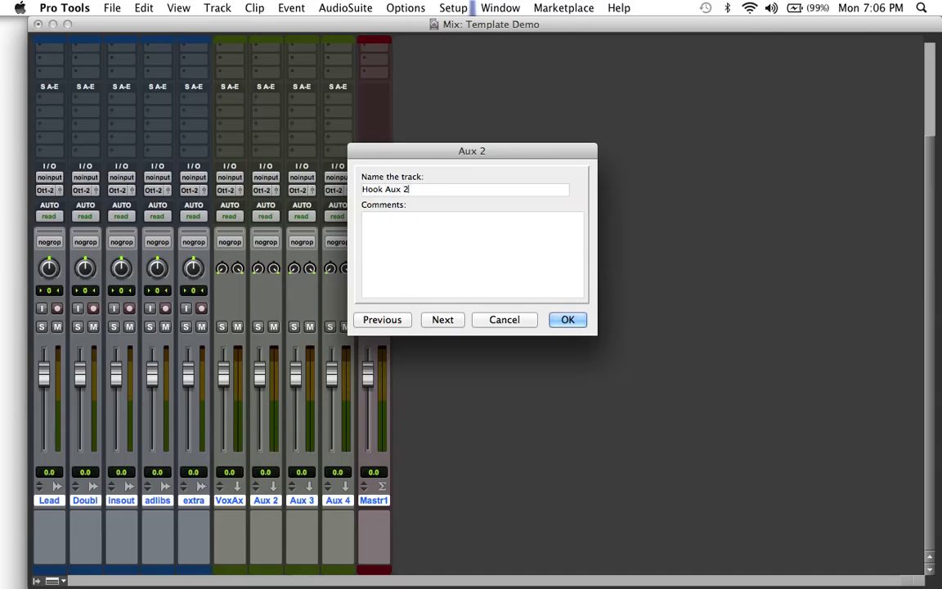
{"action": "key", "text": "Backspace"}
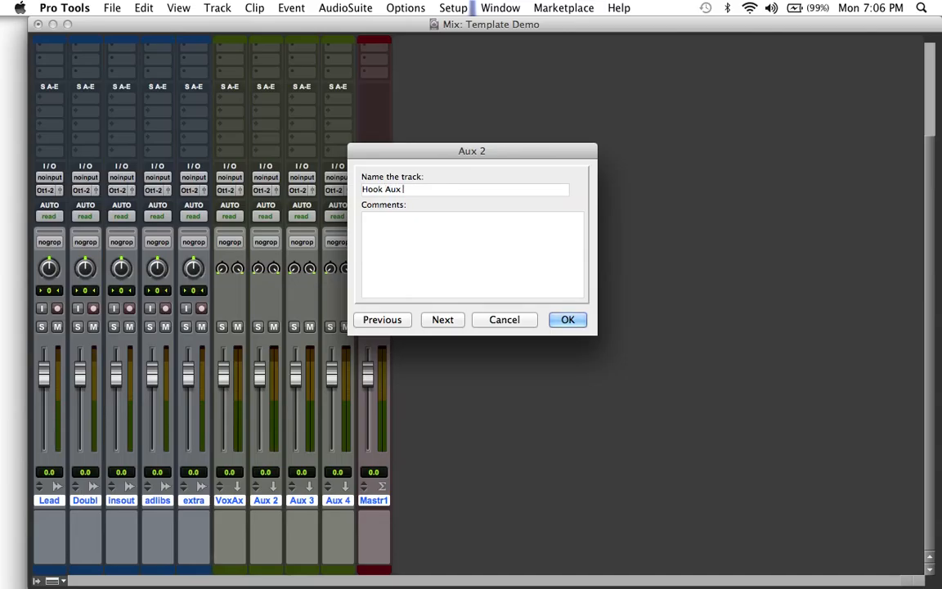
{"action": "left_click", "coordinate": [442, 319]}
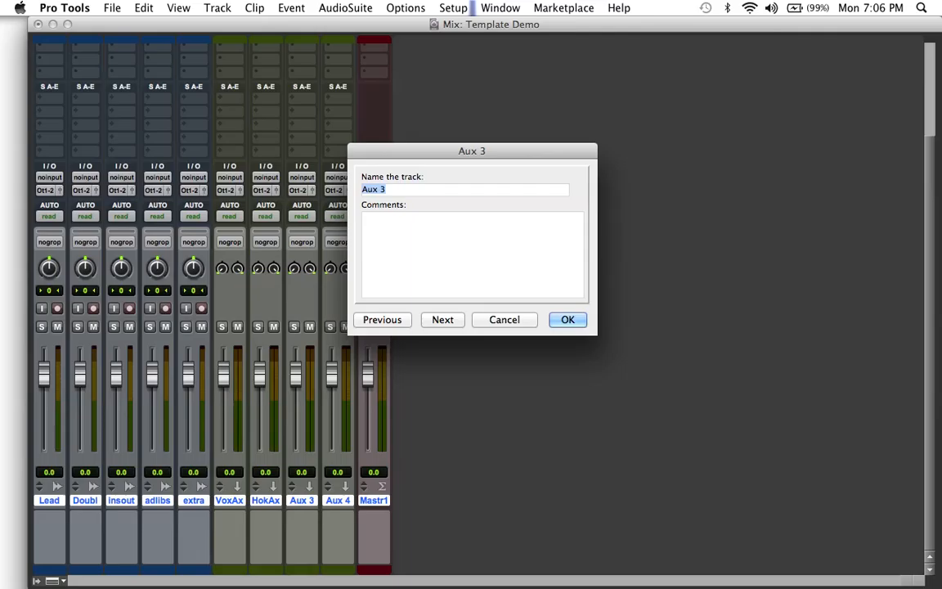
Rename the last two aux tracks to Delay and Reverb and finish renaming.
{"action": "type", "text": "Delay"}
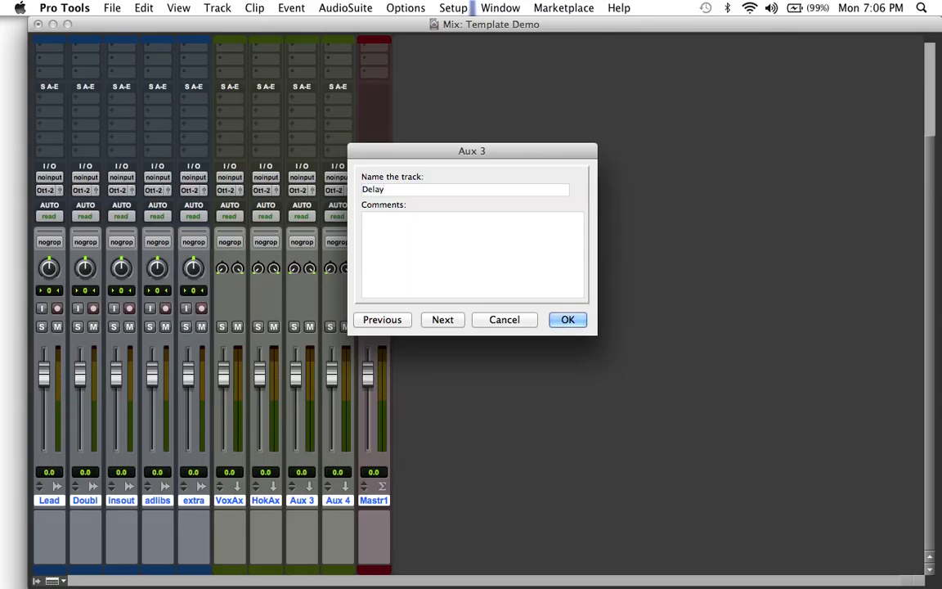
{"action": "left_click", "coordinate": [442, 319]}
{"action": "type", "text": "Reverb"}
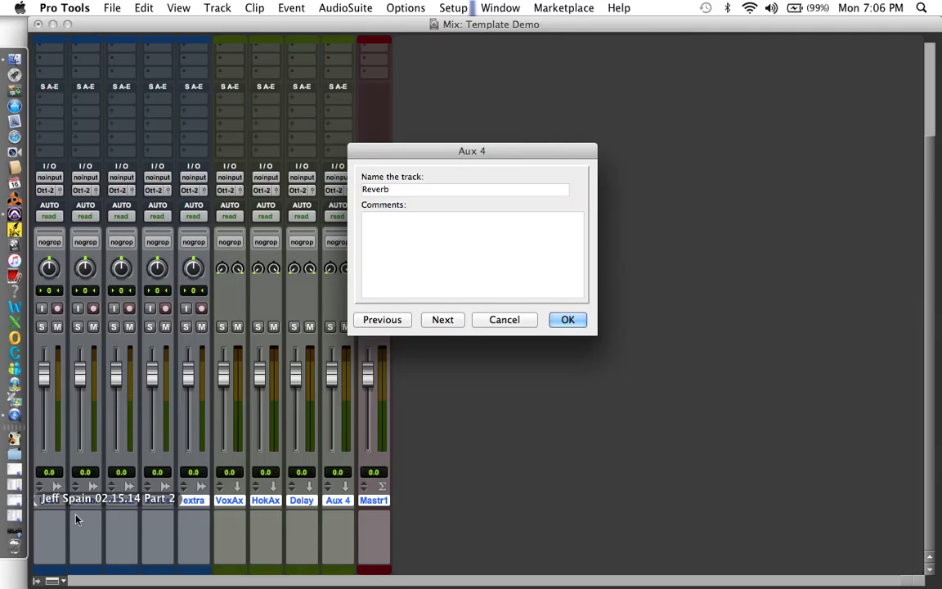
{"action": "left_click", "coordinate": [568, 319]}
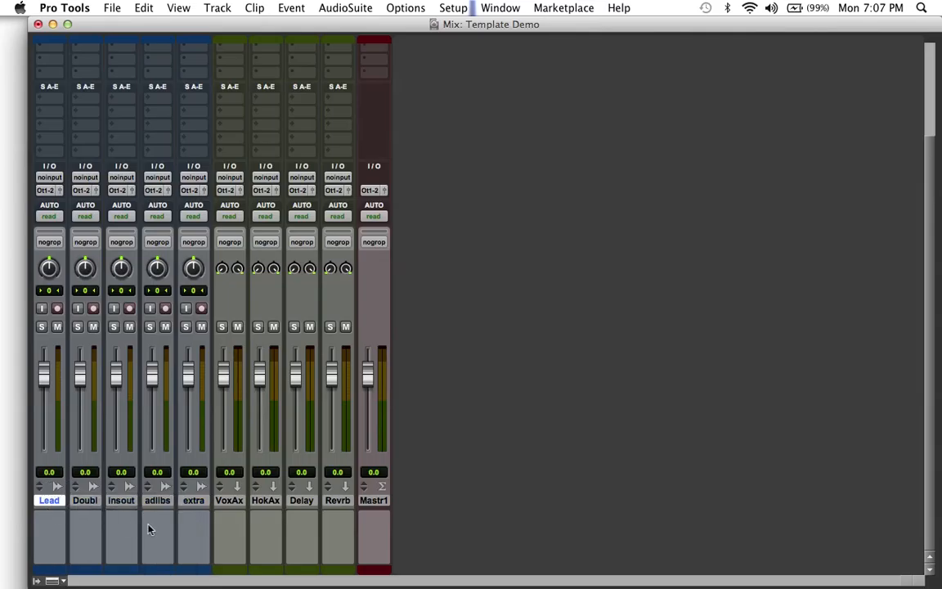
Select the five vocal tracks and route their outputs toward the VOX bus.
{"action": "left_click", "coordinate": [193, 501]}
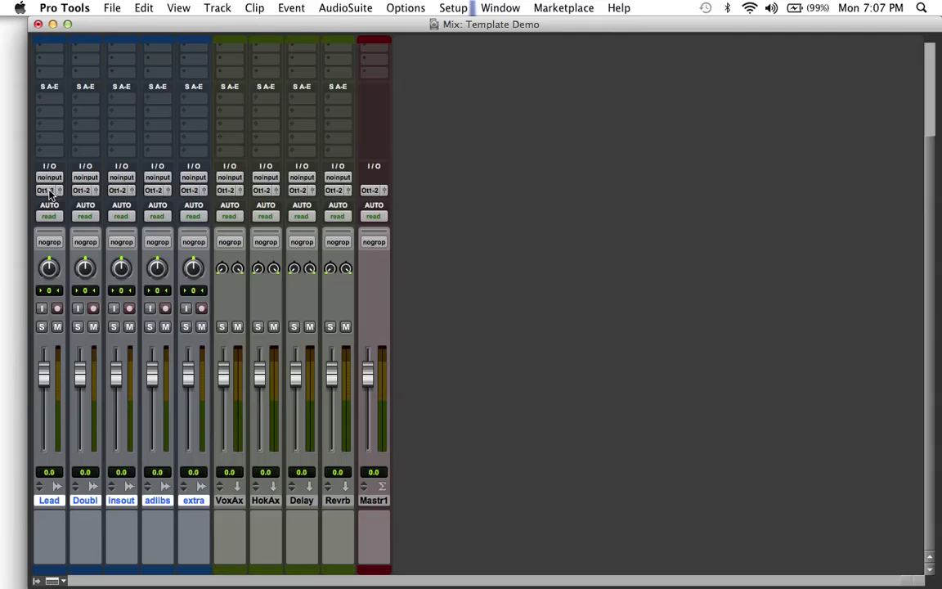
{"action": "left_click", "coordinate": [47, 190]}
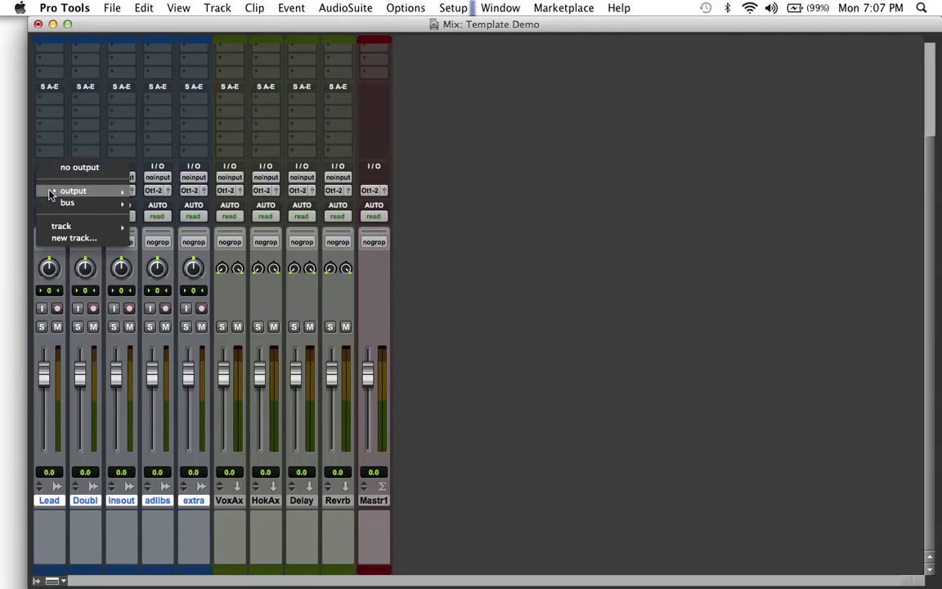
{"action": "left_click", "coordinate": [66, 203]}
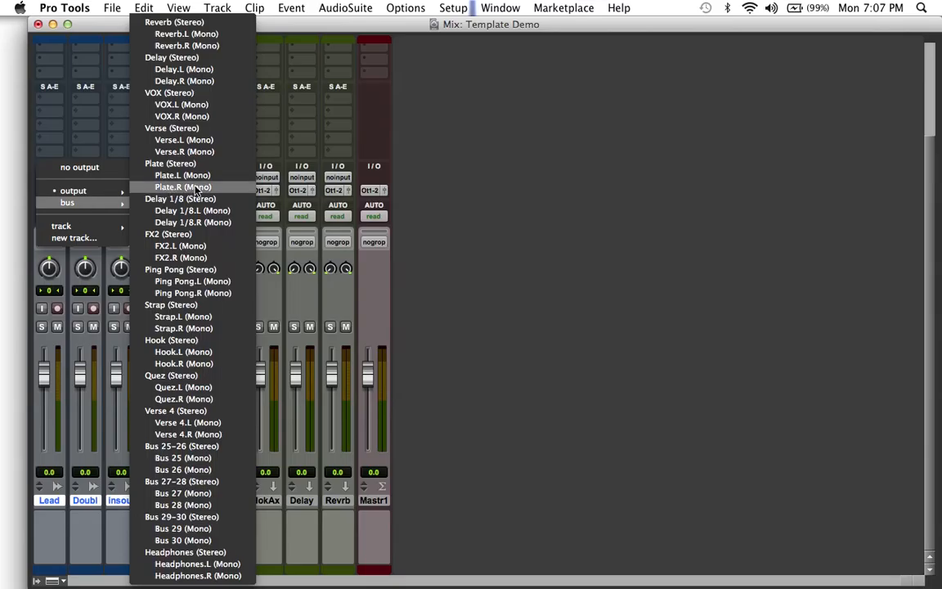
{"action": "mouse_move", "coordinate": [190, 150]}
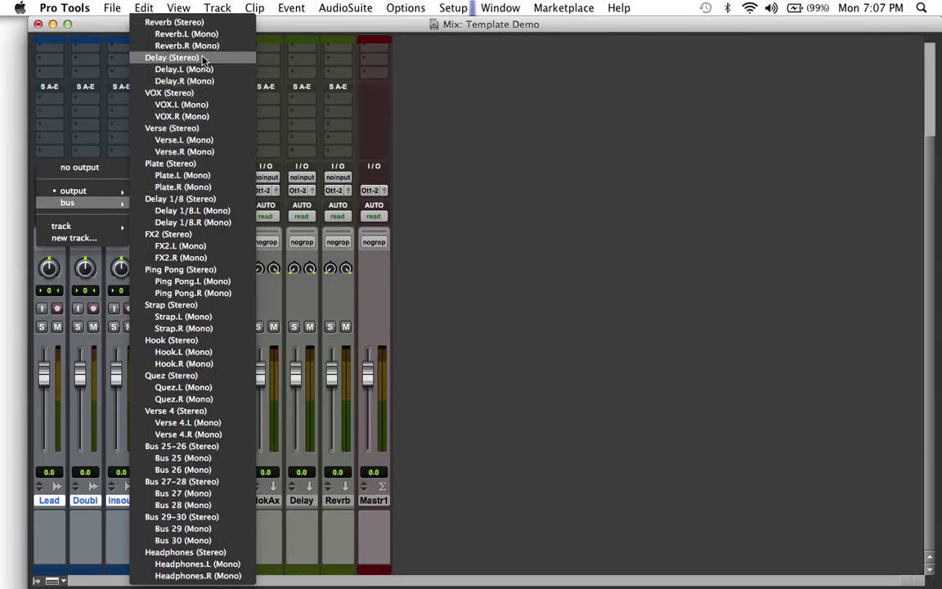
{"action": "mouse_move", "coordinate": [188, 175]}
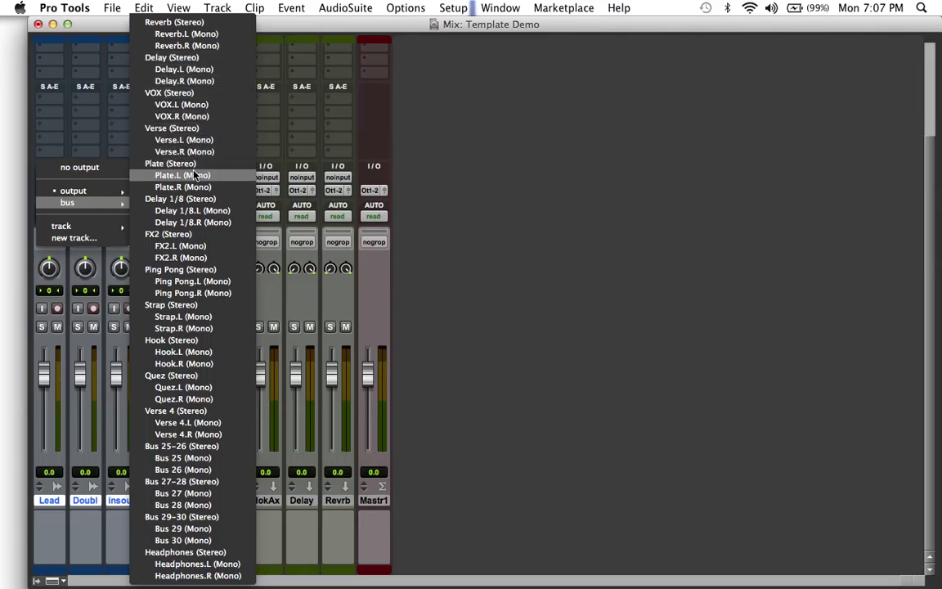
{"action": "mouse_move", "coordinate": [195, 105]}
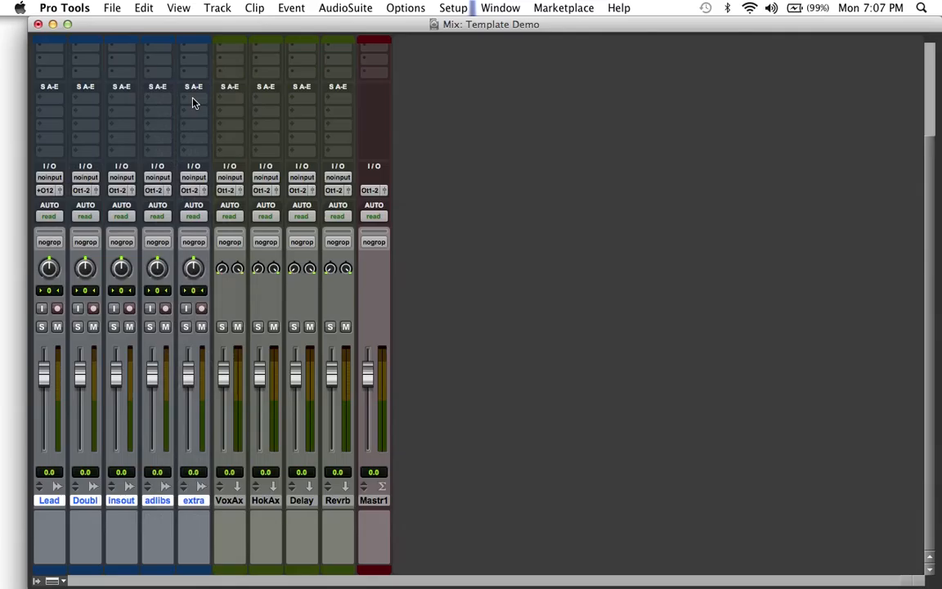
{"action": "mouse_move", "coordinate": [69, 200]}
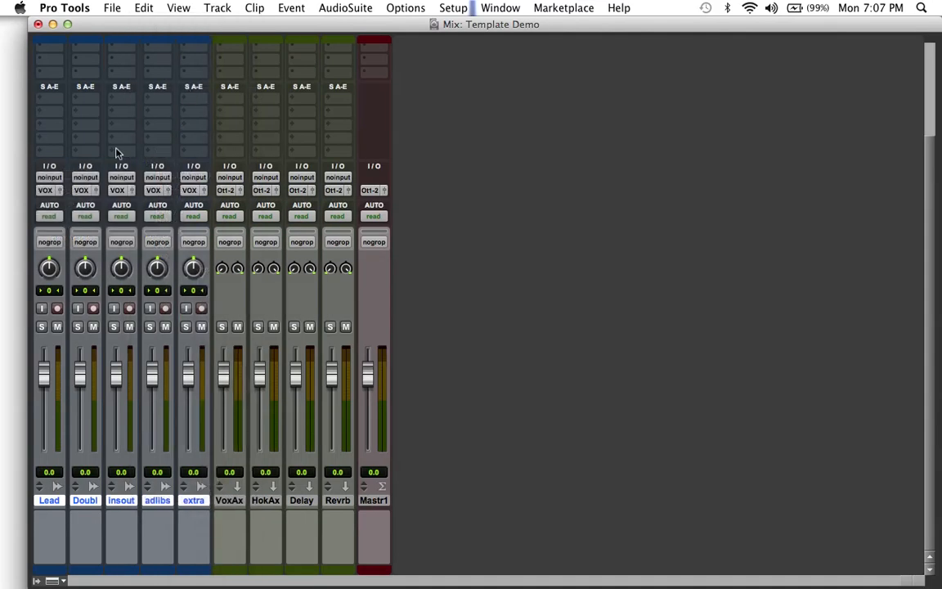
{"action": "mouse_move", "coordinate": [162, 216]}
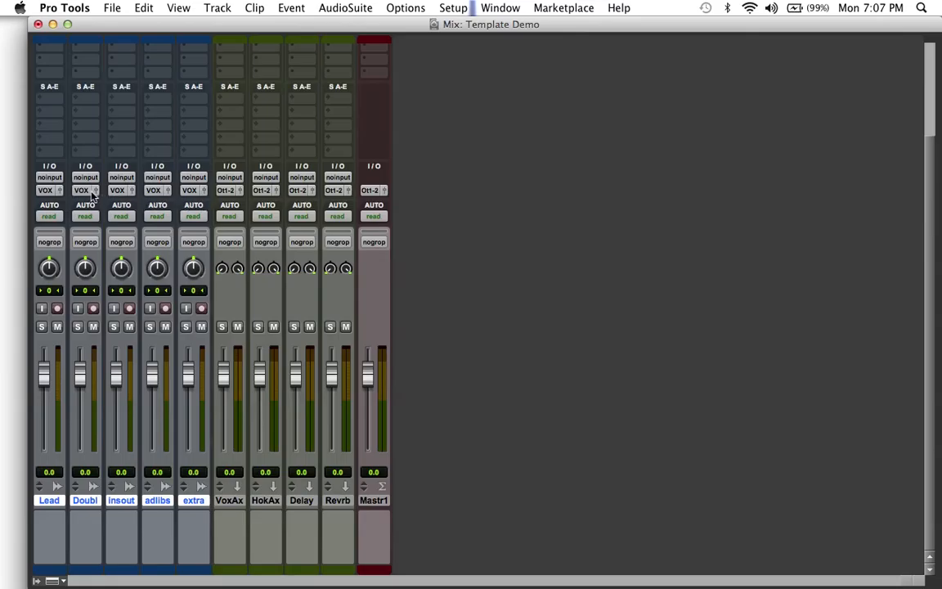
{"action": "mouse_move", "coordinate": [203, 193]}
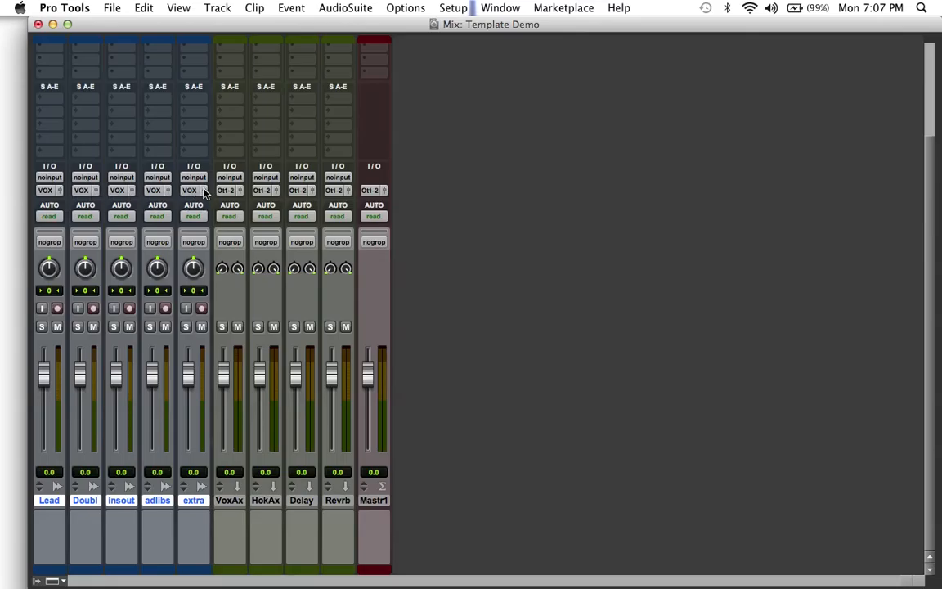
{"action": "mouse_move", "coordinate": [202, 194]}
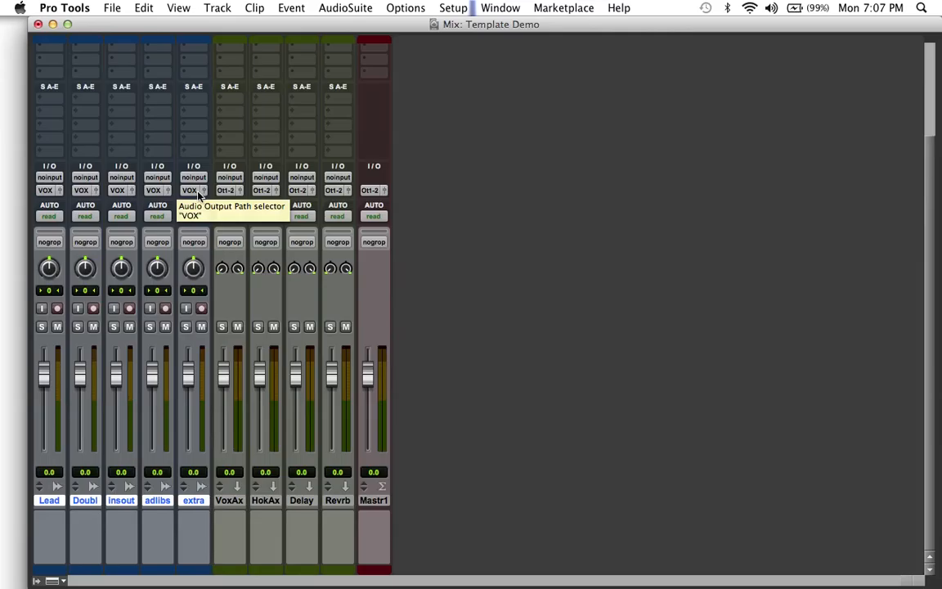
{"action": "mouse_move", "coordinate": [232, 370]}
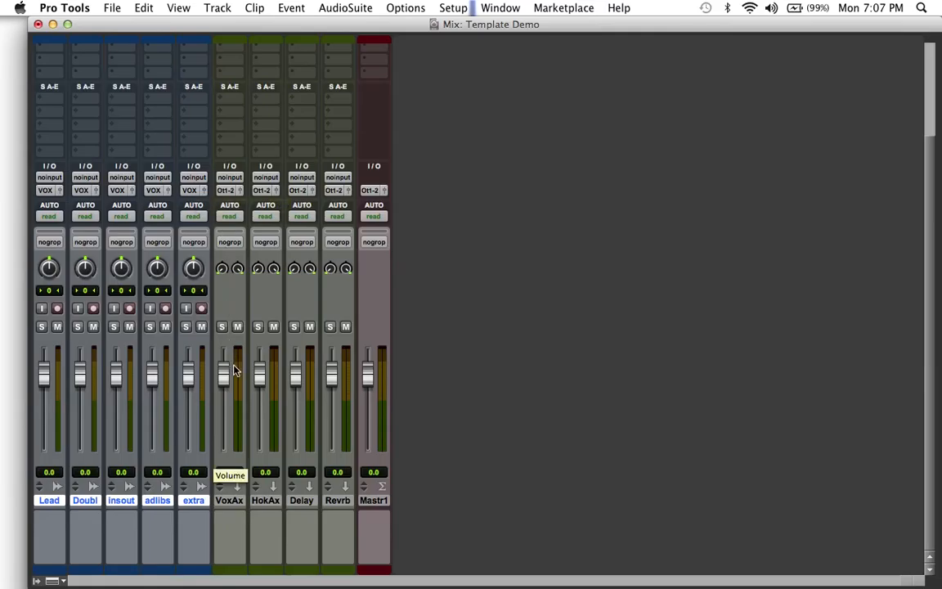
Set the Vox Aux track's input to the VOX bus.
{"action": "double_click", "coordinate": [229, 500]}
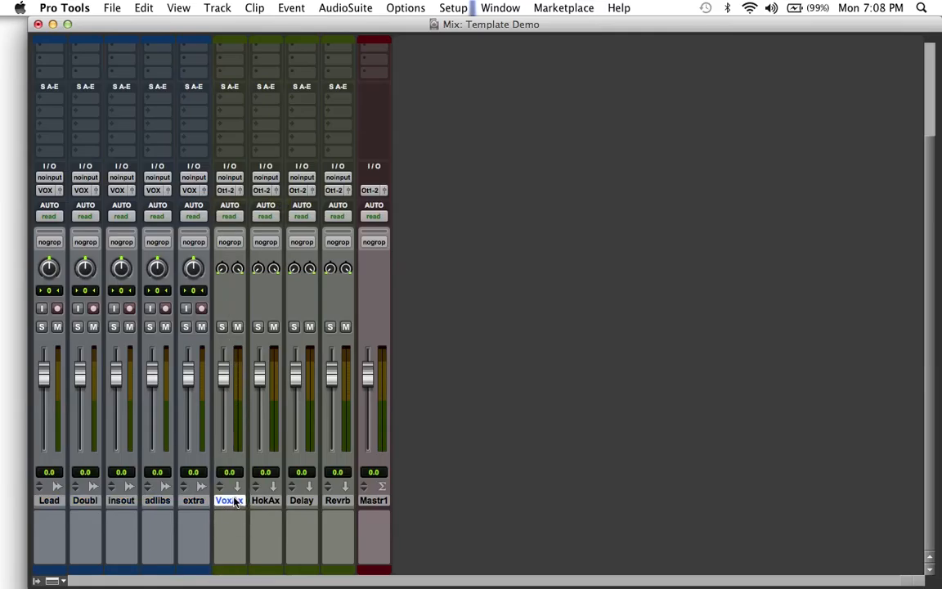
{"action": "mouse_move", "coordinate": [229, 216]}
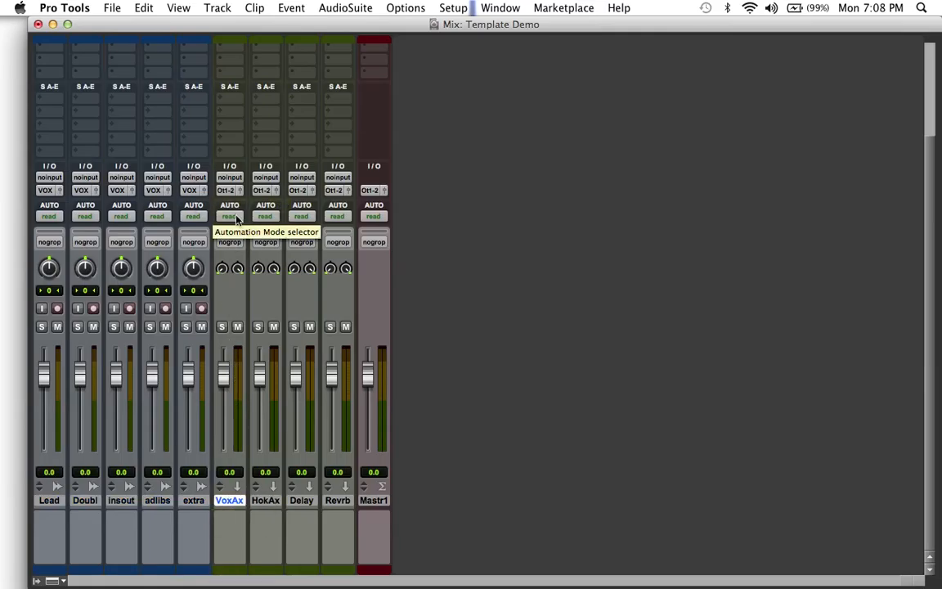
{"action": "left_click", "coordinate": [229, 190]}
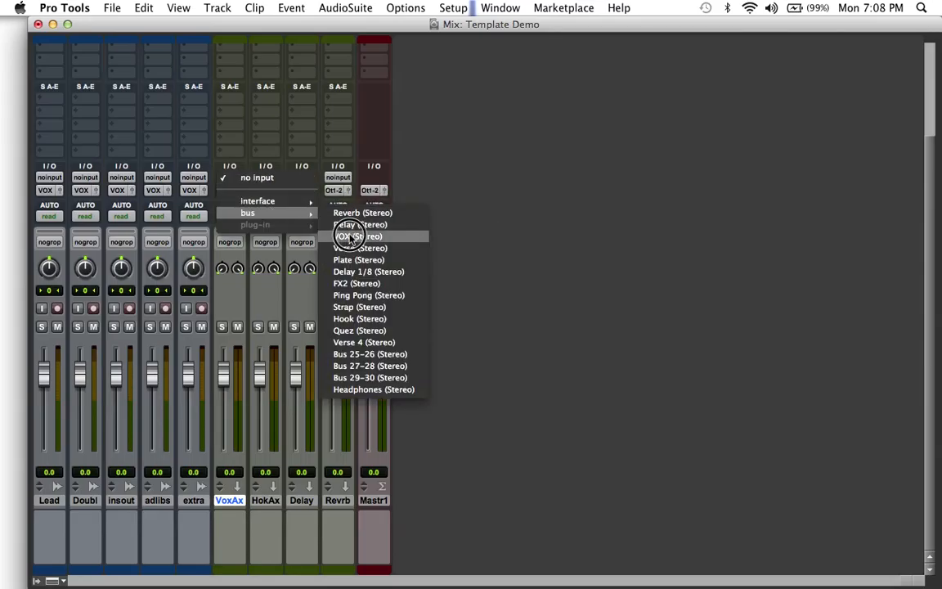
{"action": "left_click", "coordinate": [352, 235]}
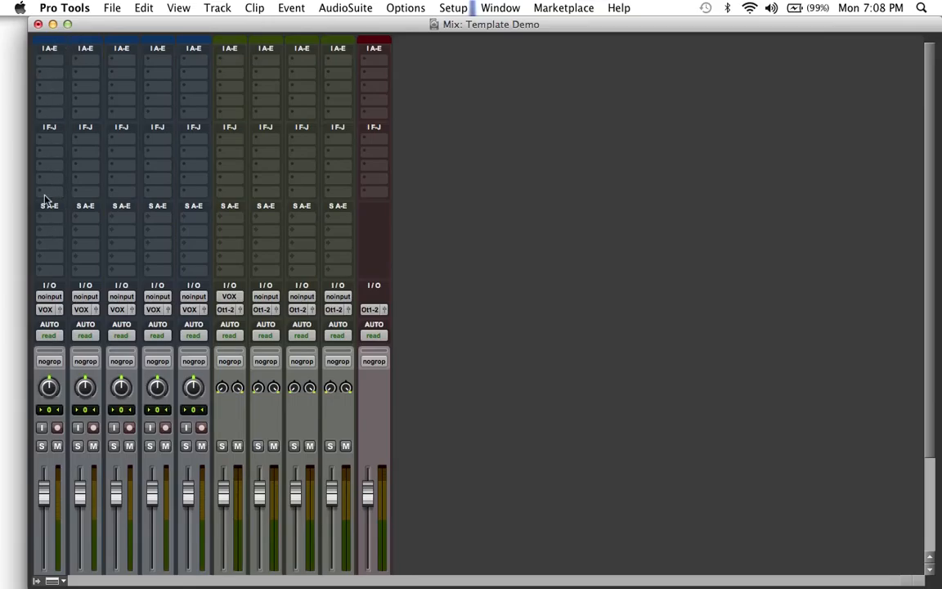
{"action": "mouse_move", "coordinate": [195, 91]}
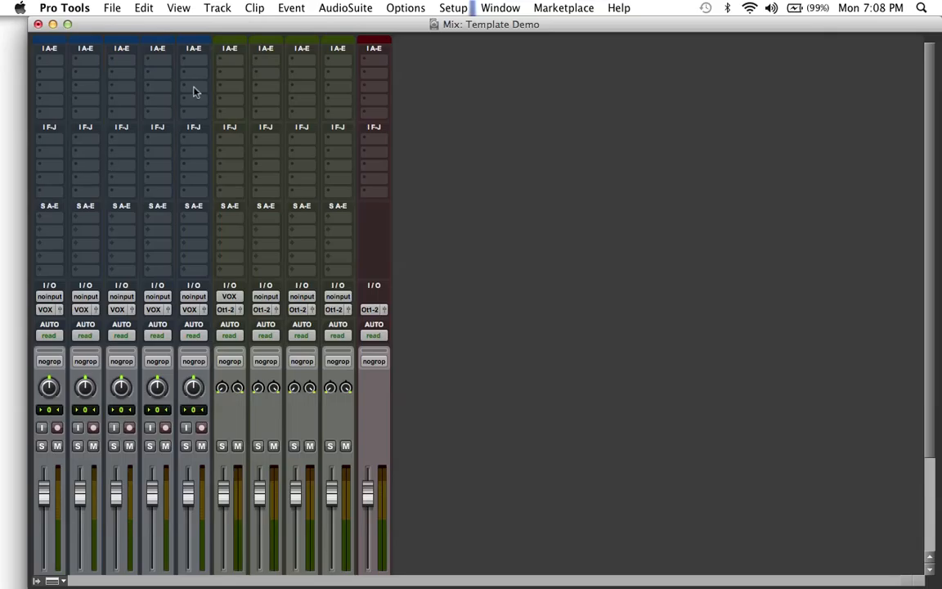
{"action": "mouse_move", "coordinate": [233, 65]}
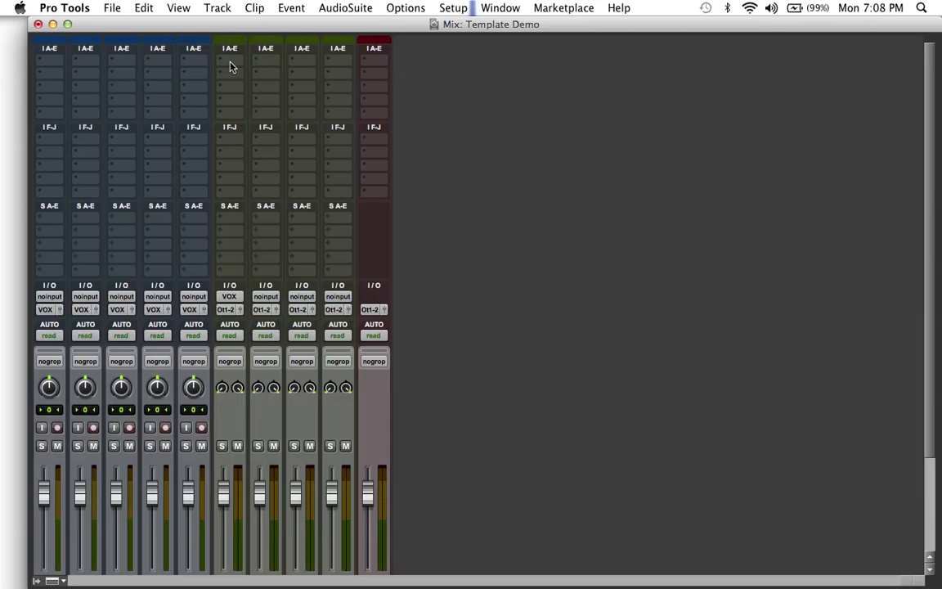
Insert the EQ3 7-Band plug-in on Vox Aux's first insert.
{"action": "left_click", "coordinate": [230, 64]}
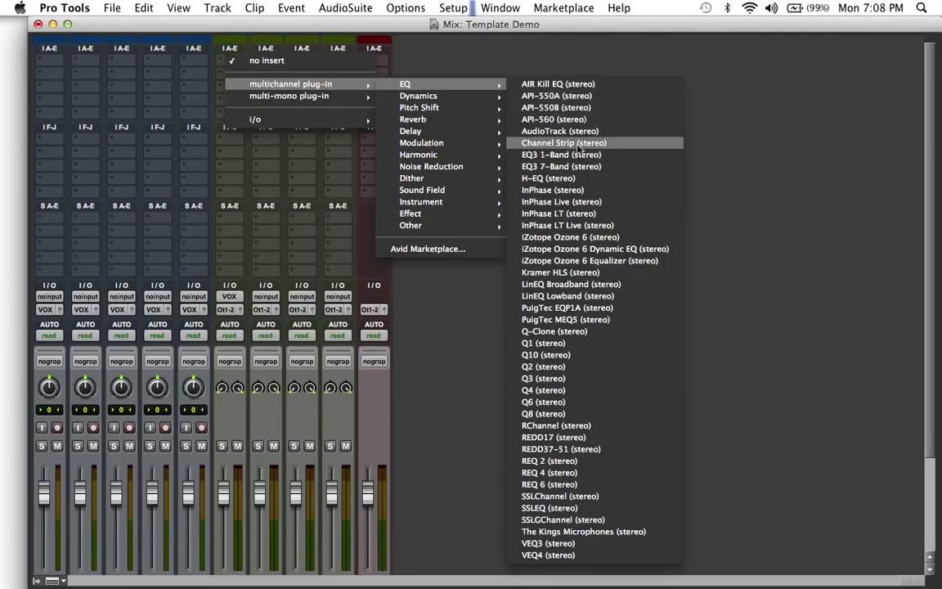
{"action": "mouse_move", "coordinate": [582, 169]}
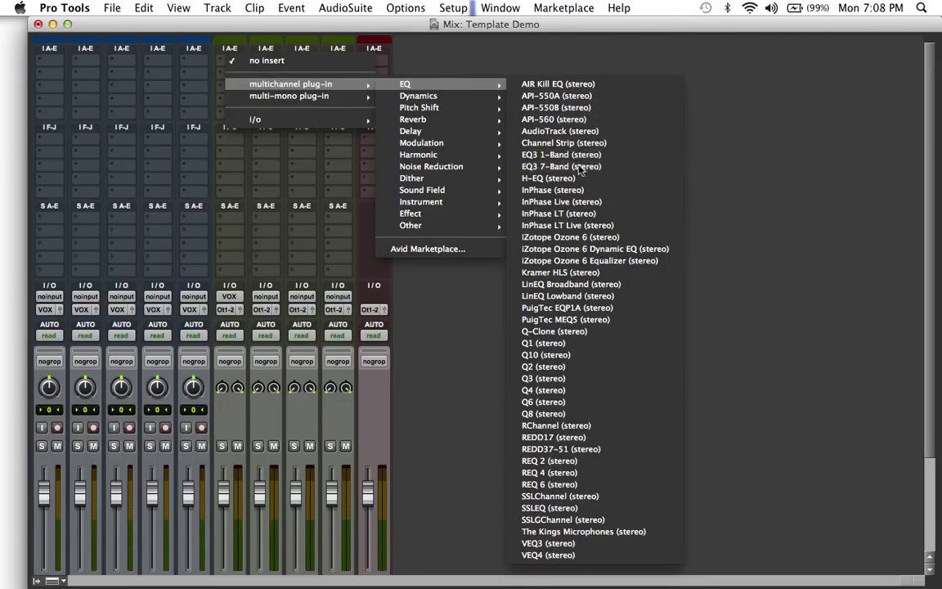
{"action": "left_click", "coordinate": [561, 167]}
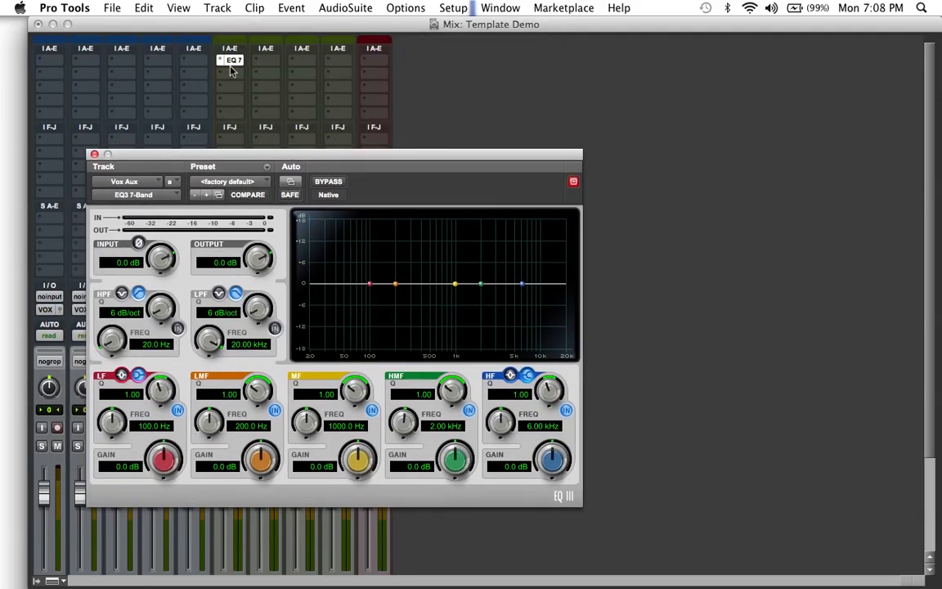
Insert the Dyn3 Compressor/Limiter on Vox Aux's second insert.
{"action": "left_click", "coordinate": [232, 60]}
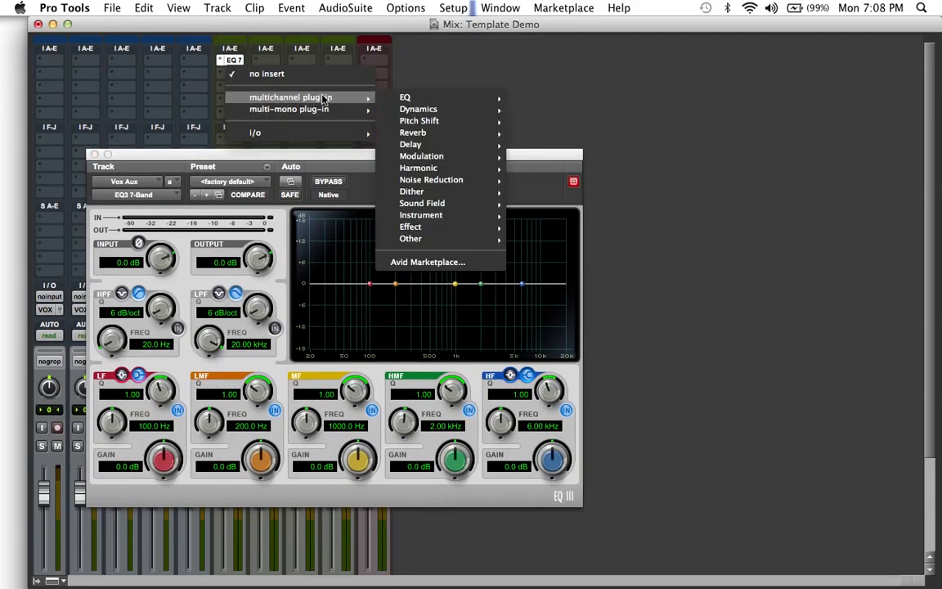
{"action": "mouse_move", "coordinate": [418, 108]}
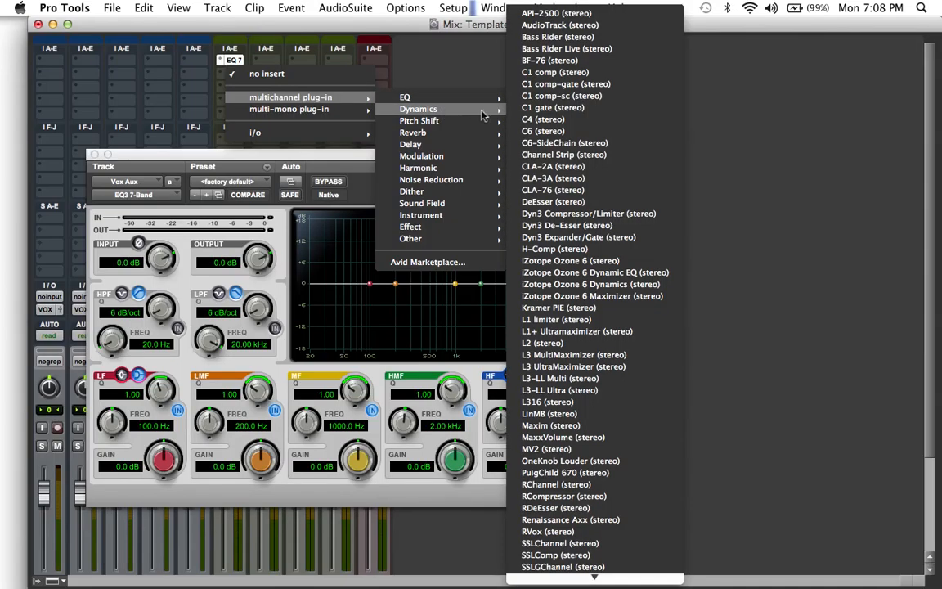
{"action": "mouse_move", "coordinate": [566, 226]}
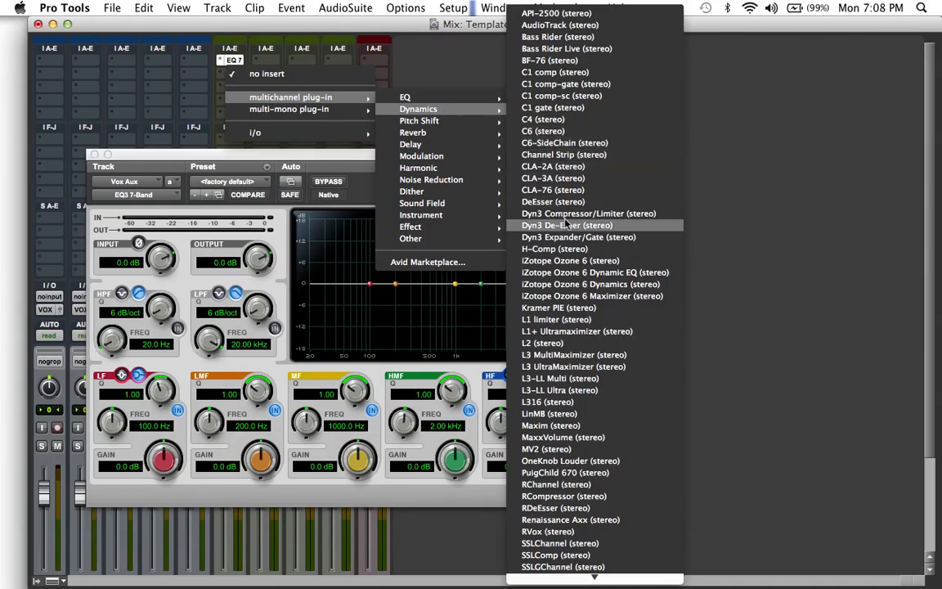
{"action": "left_click", "coordinate": [579, 213]}
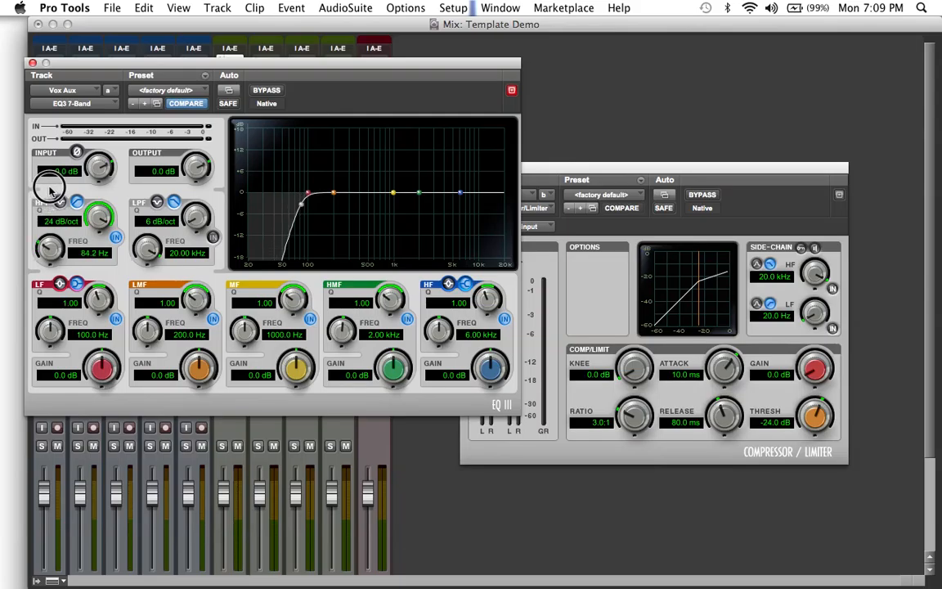
Settle the EQ3 high-pass cutoff around 70 Hz and boost the highs with the HF shelf.
{"action": "left_click_drag", "start_coordinate": [49, 249], "coordinate": [50, 237]}
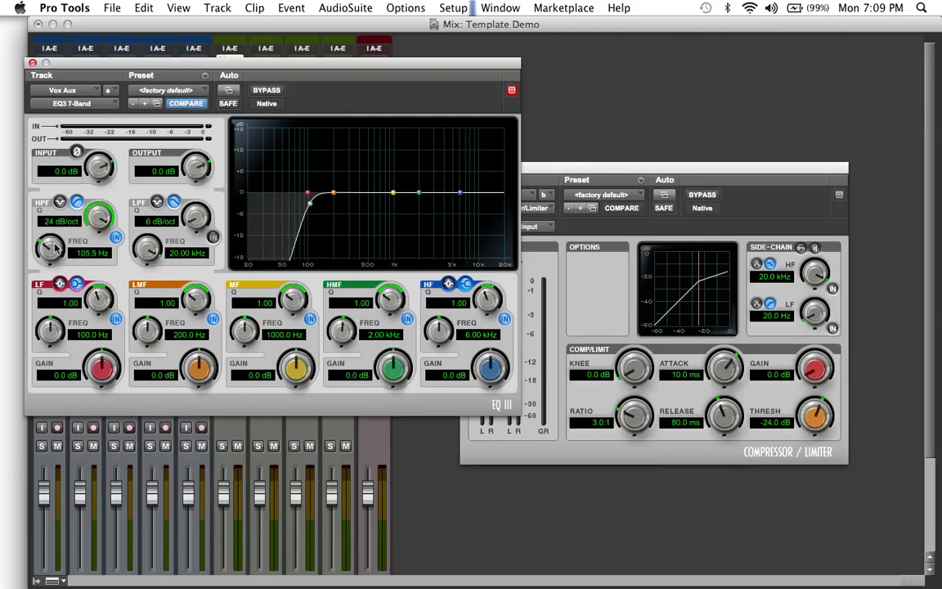
{"action": "left_click_drag", "start_coordinate": [50, 246], "coordinate": [51, 261]}
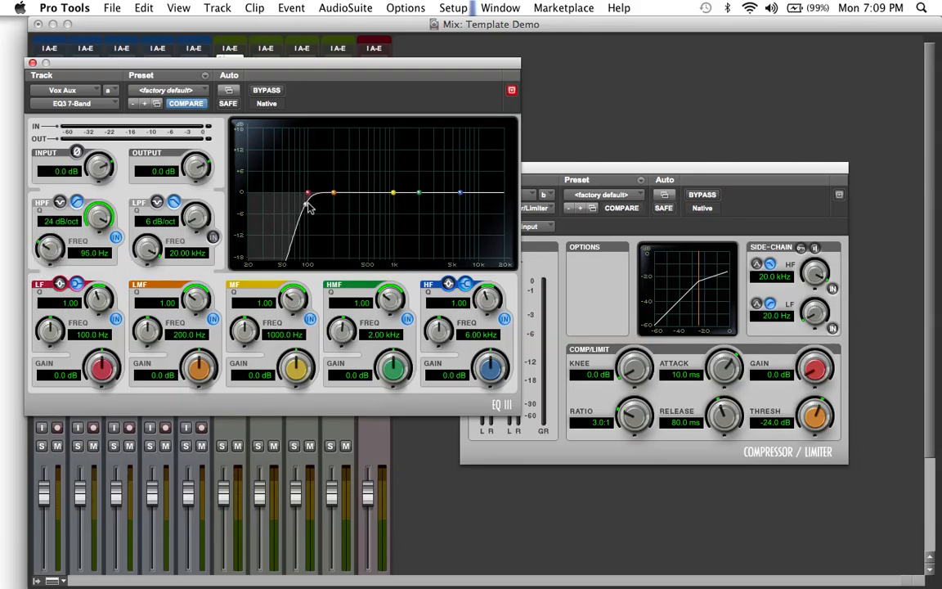
{"action": "left_click_drag", "start_coordinate": [308, 195], "coordinate": [291, 204]}
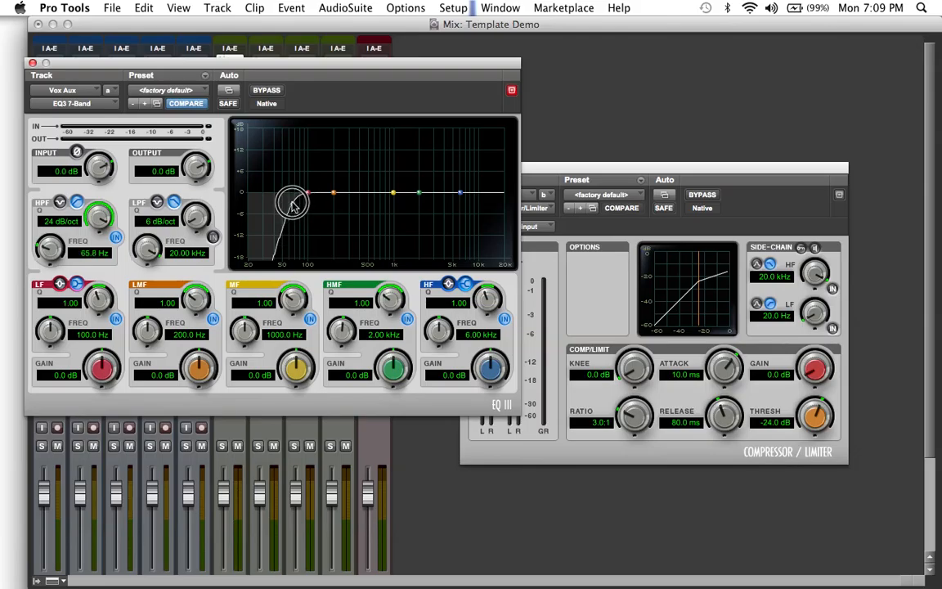
{"action": "left_click_drag", "start_coordinate": [291, 202], "coordinate": [298, 204]}
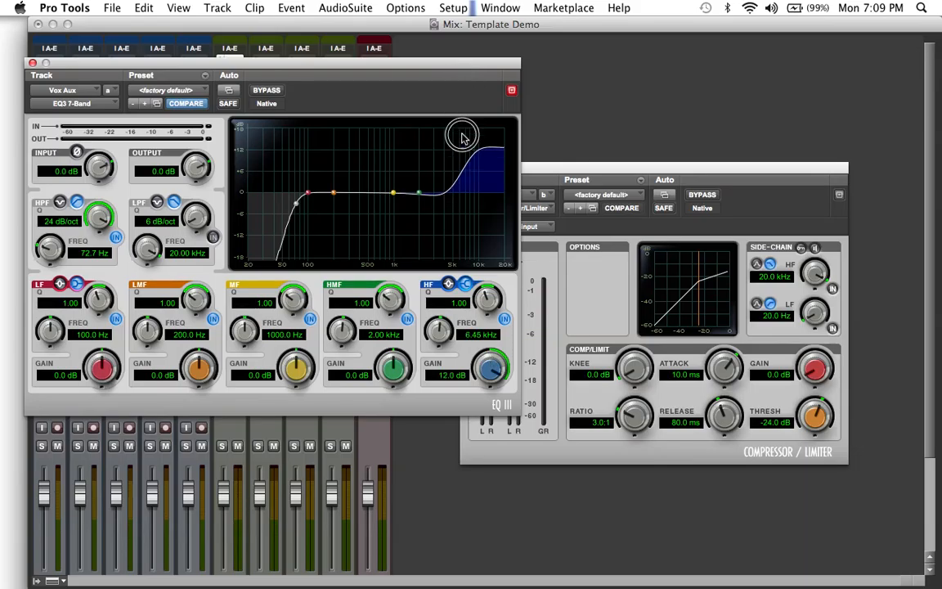
{"action": "left_click_drag", "start_coordinate": [462, 134], "coordinate": [464, 200]}
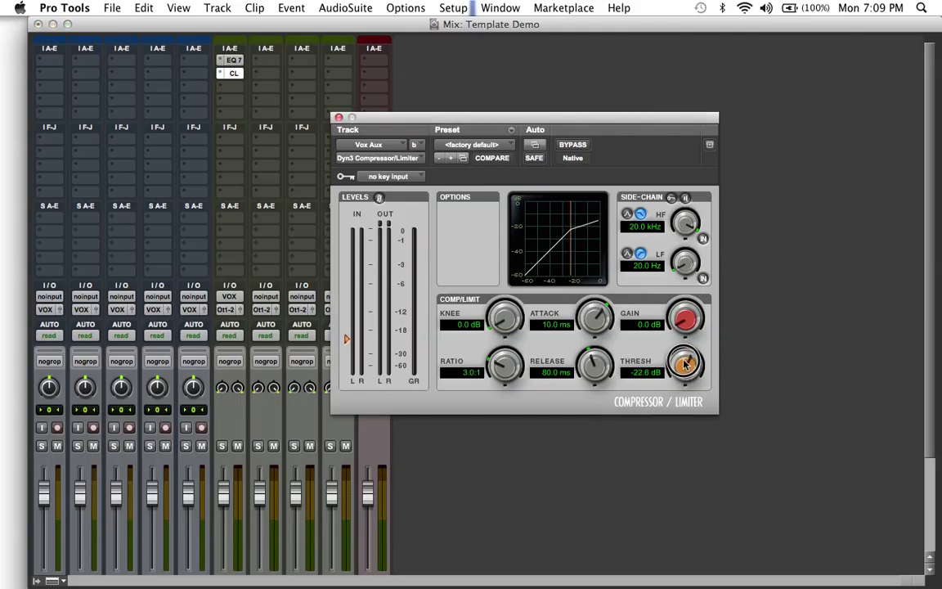
Raise the Dyn3 compressor threshold to about -14.7 dB and close the plug-in.
{"action": "left_click_drag", "start_coordinate": [685, 363], "coordinate": [685, 338]}
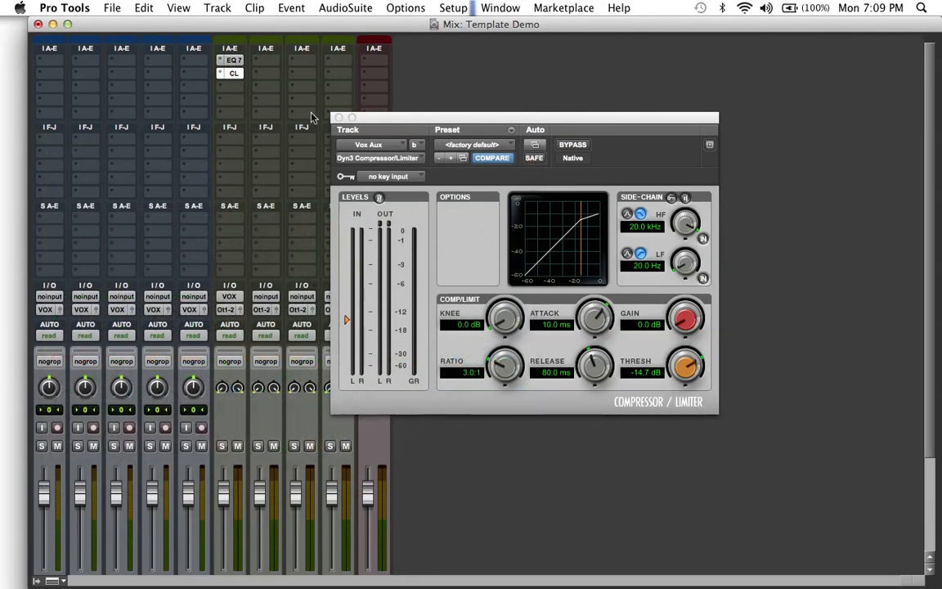
{"action": "left_click", "coordinate": [233, 87]}
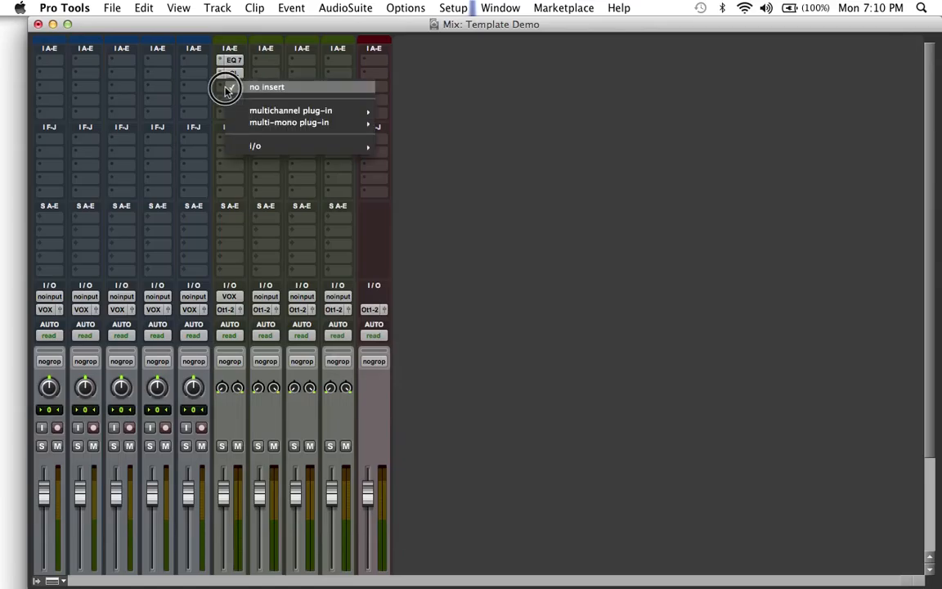
Add a second stereo EQ3 7-Band on Vox Aux's third insert.
{"action": "left_click", "coordinate": [291, 111]}
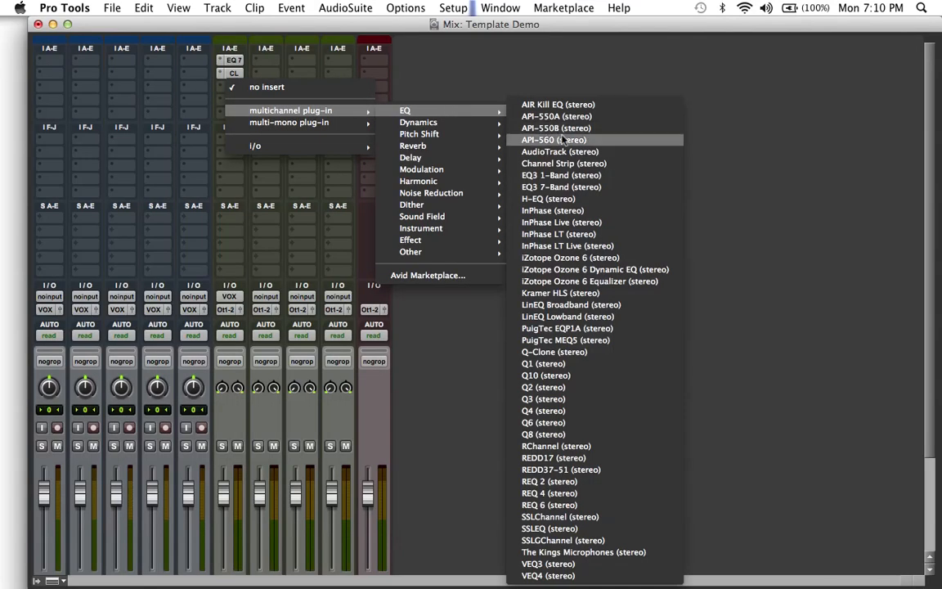
{"action": "left_click", "coordinate": [561, 187]}
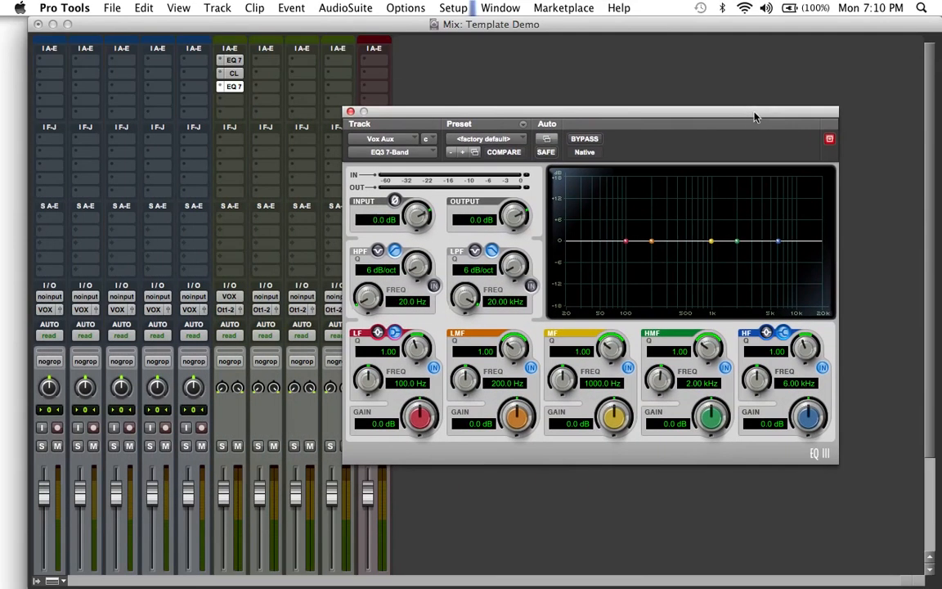
{"action": "mouse_move", "coordinate": [671, 211]}
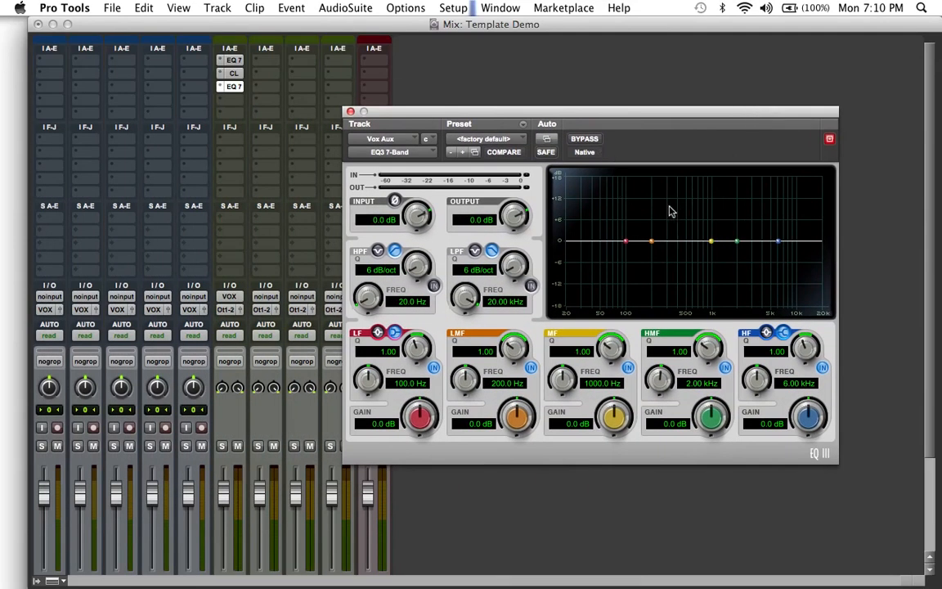
{"action": "mouse_move", "coordinate": [718, 256]}
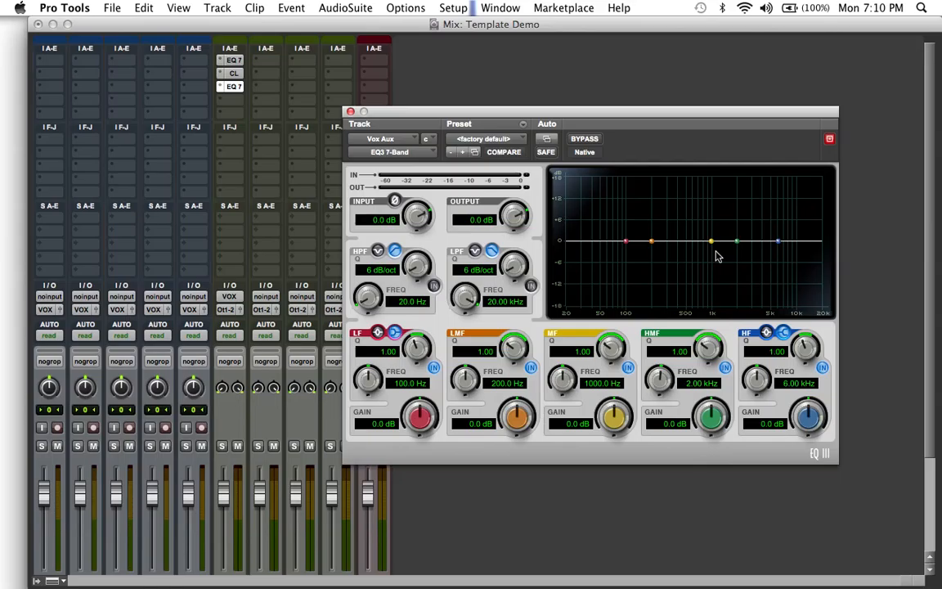
{"action": "mouse_move", "coordinate": [466, 112]}
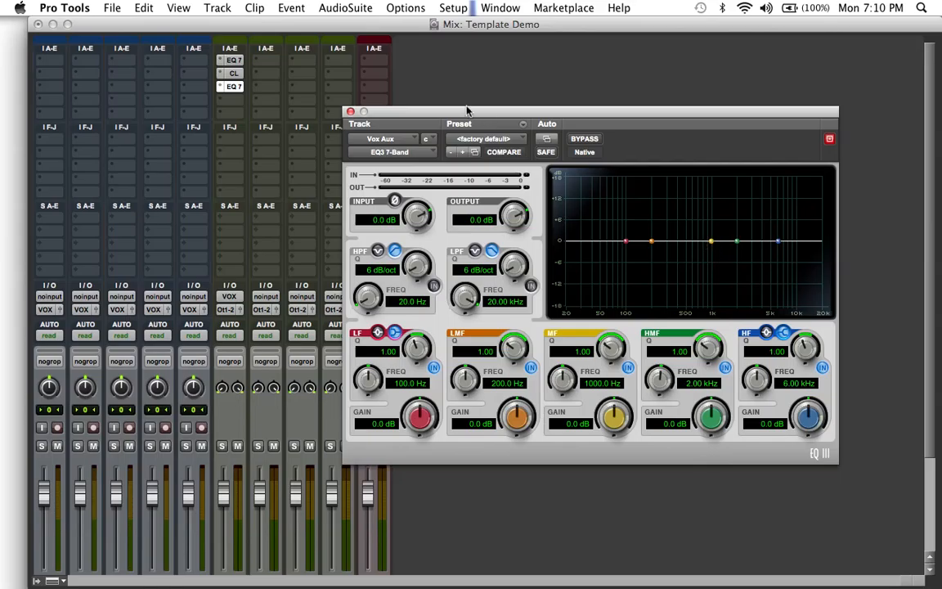
{"action": "mouse_move", "coordinate": [378, 127]}
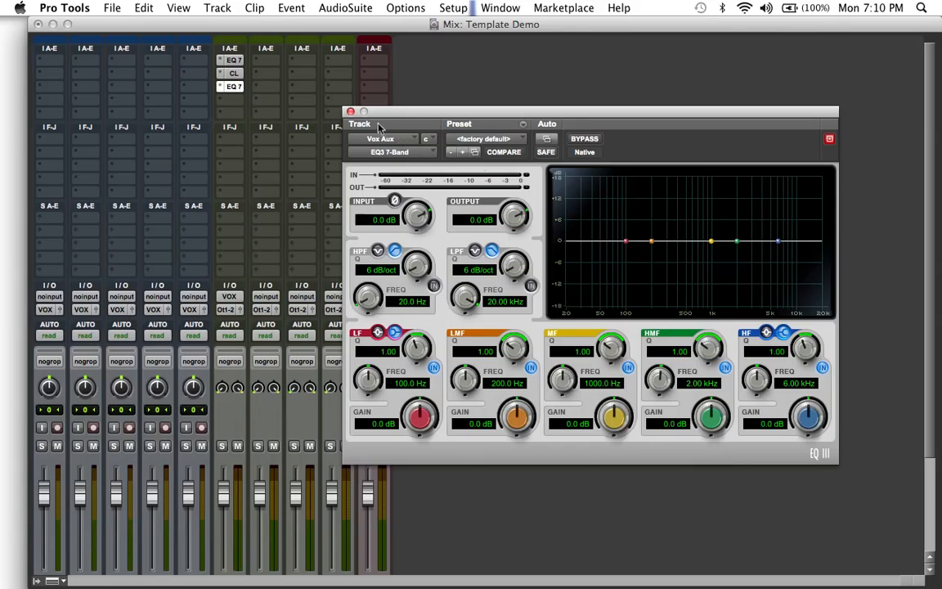
{"action": "mouse_move", "coordinate": [402, 140]}
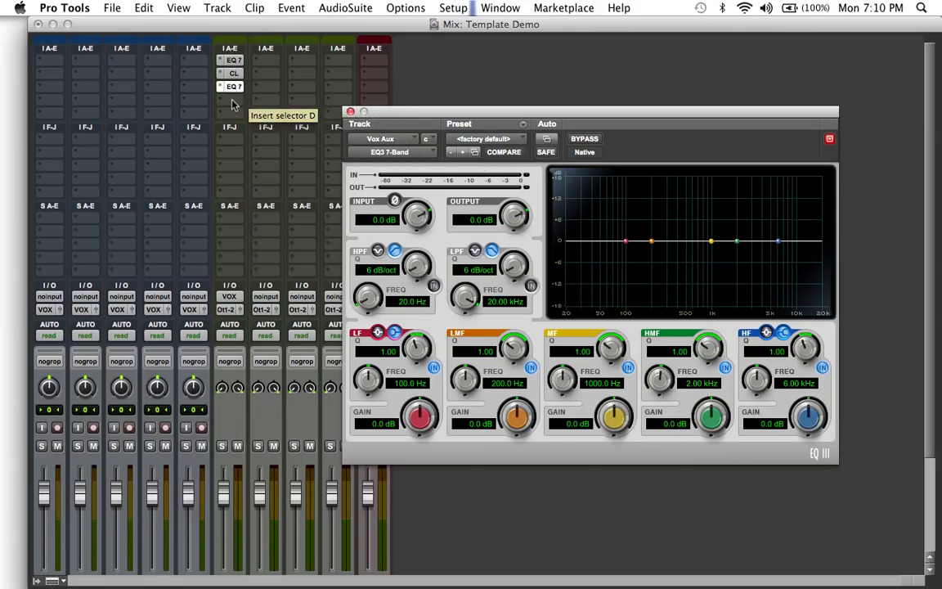
{"action": "left_click", "coordinate": [233, 85]}
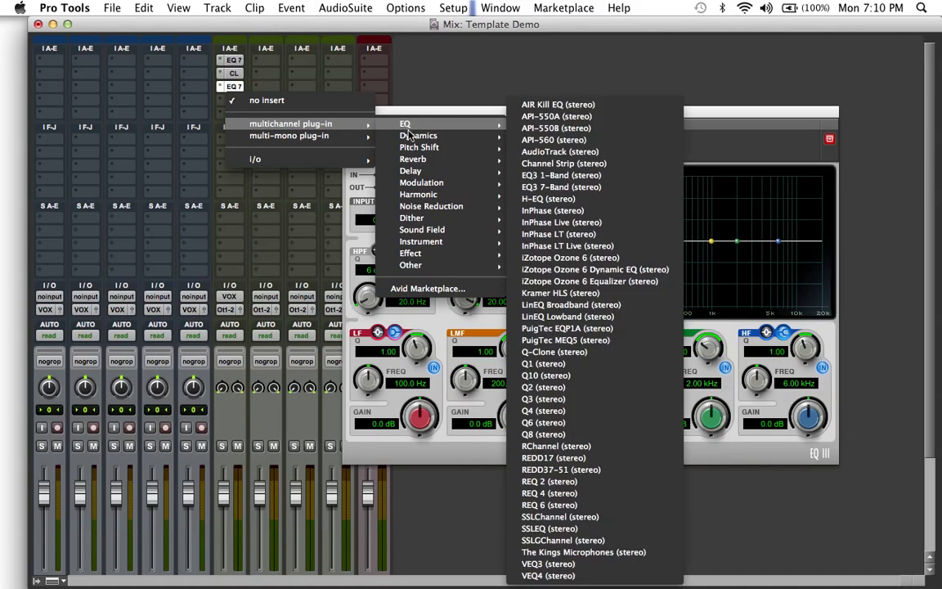
Add a second Dyn3 Compressor/Limiter on Vox Aux's fourth insert and close the EQ3.
{"action": "left_click", "coordinate": [418, 134]}
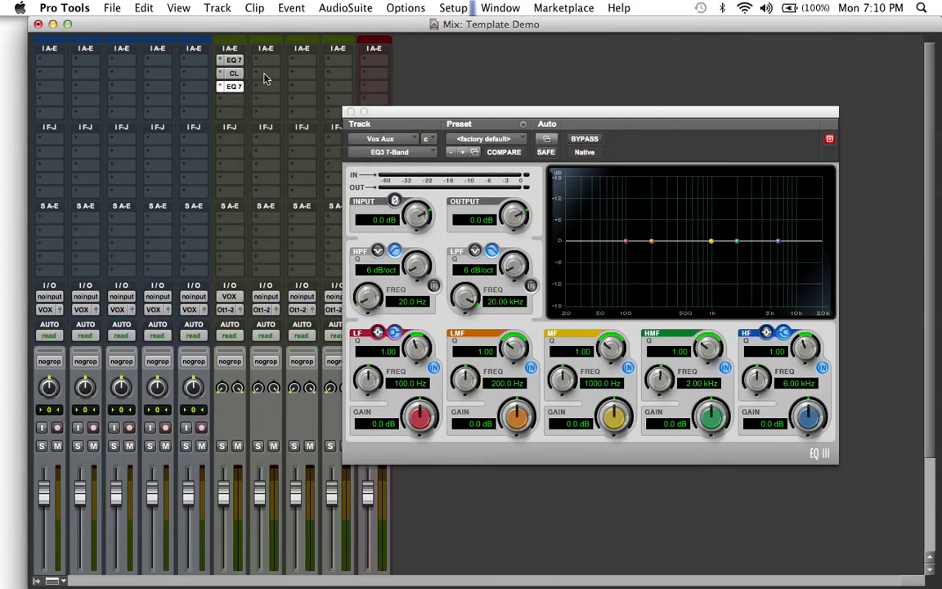
{"action": "mouse_move", "coordinate": [242, 80]}
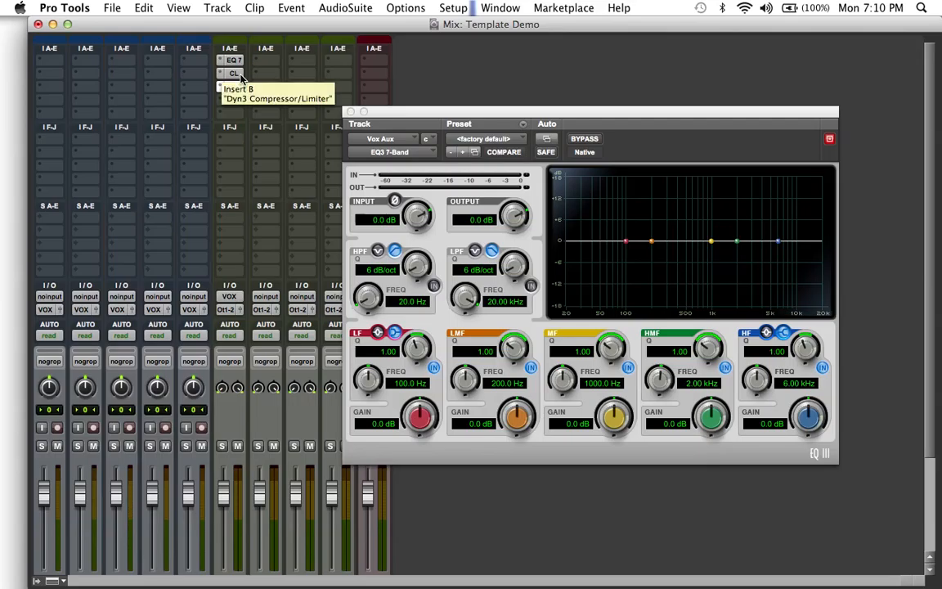
{"action": "mouse_move", "coordinate": [242, 84]}
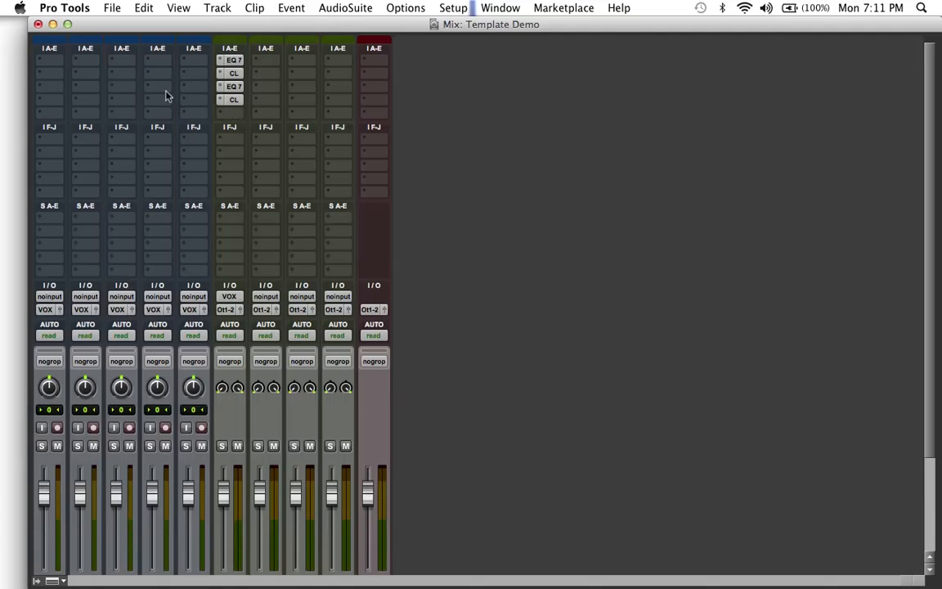
{"action": "left_click", "coordinate": [46, 59]}
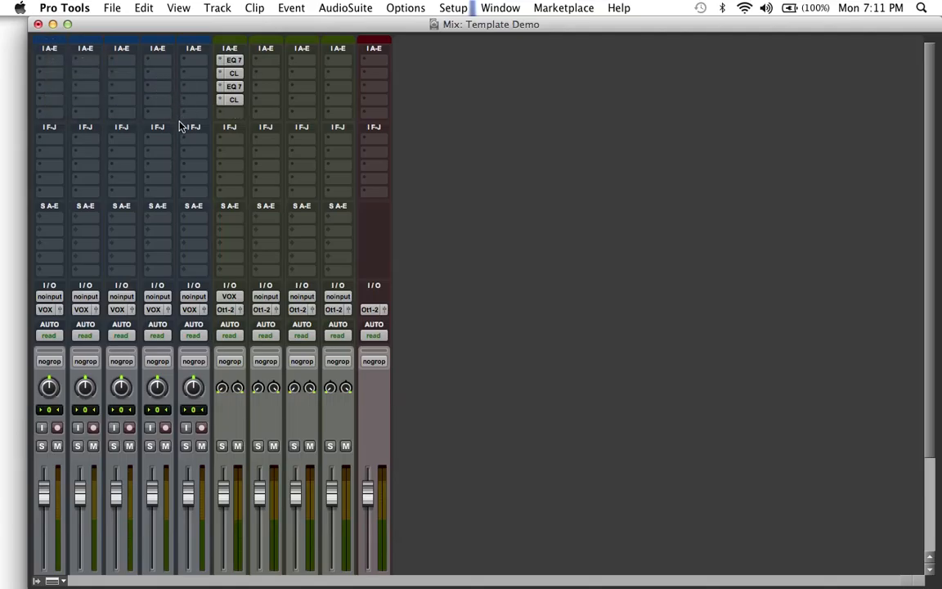
{"action": "mouse_move", "coordinate": [277, 85]}
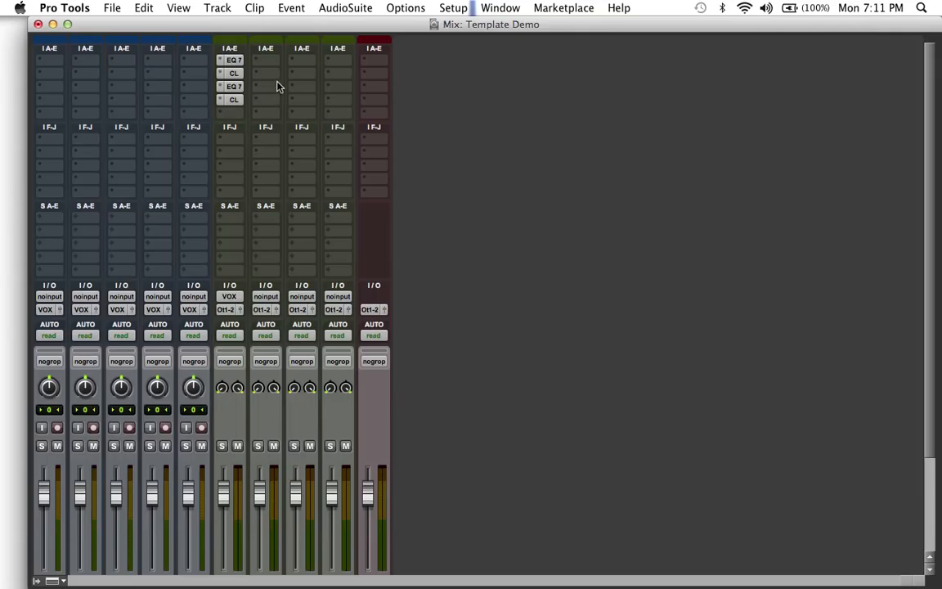
{"action": "mouse_move", "coordinate": [272, 67]}
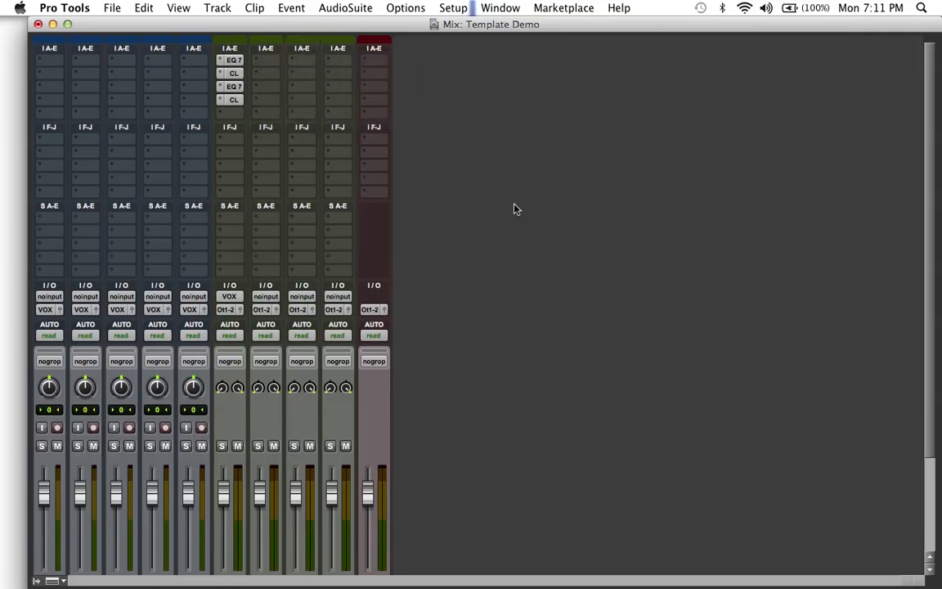
{"action": "scroll", "scroll_direction": "down", "scroll_amount": 3}
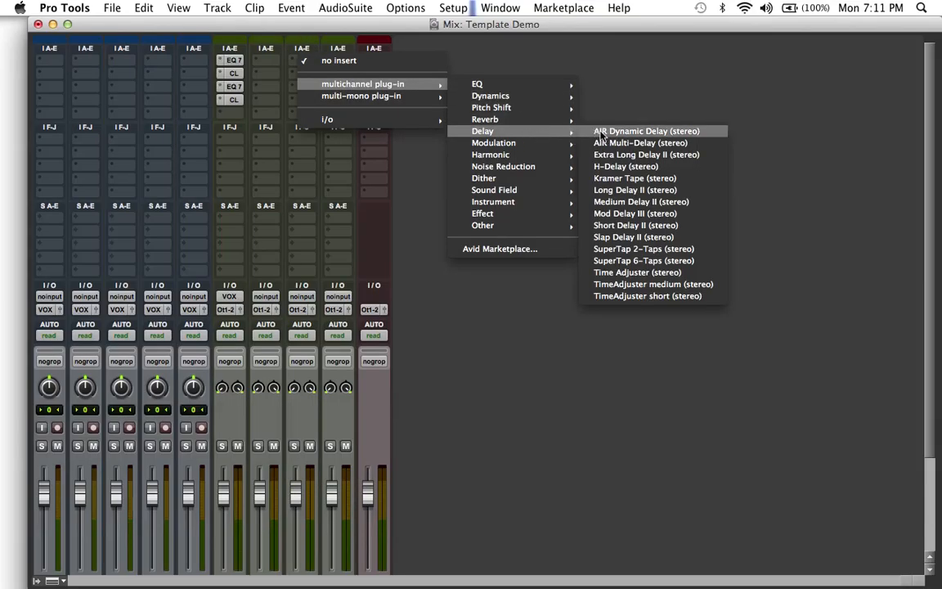
{"action": "mouse_move", "coordinate": [625, 167]}
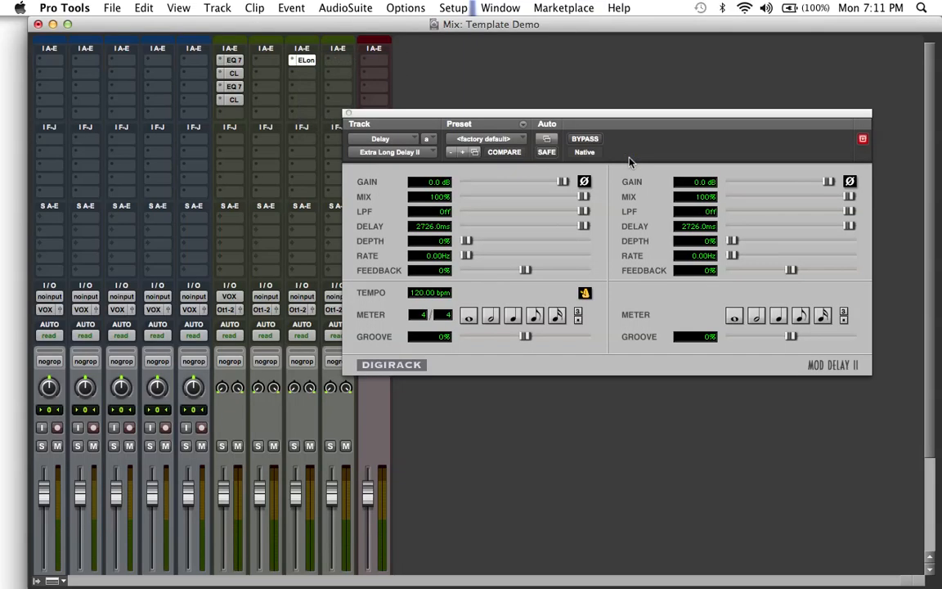
{"action": "mouse_move", "coordinate": [617, 162]}
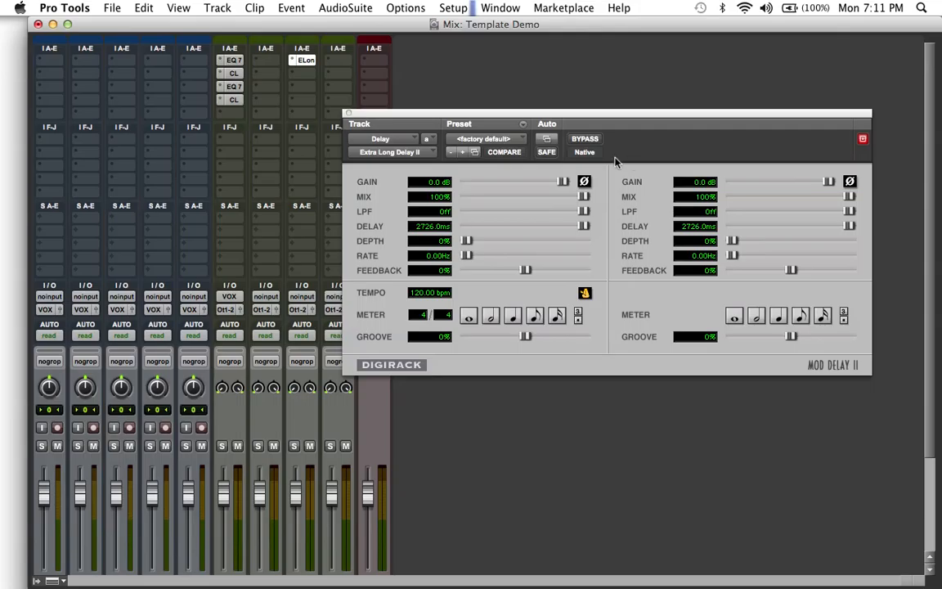
{"action": "mouse_move", "coordinate": [516, 324]}
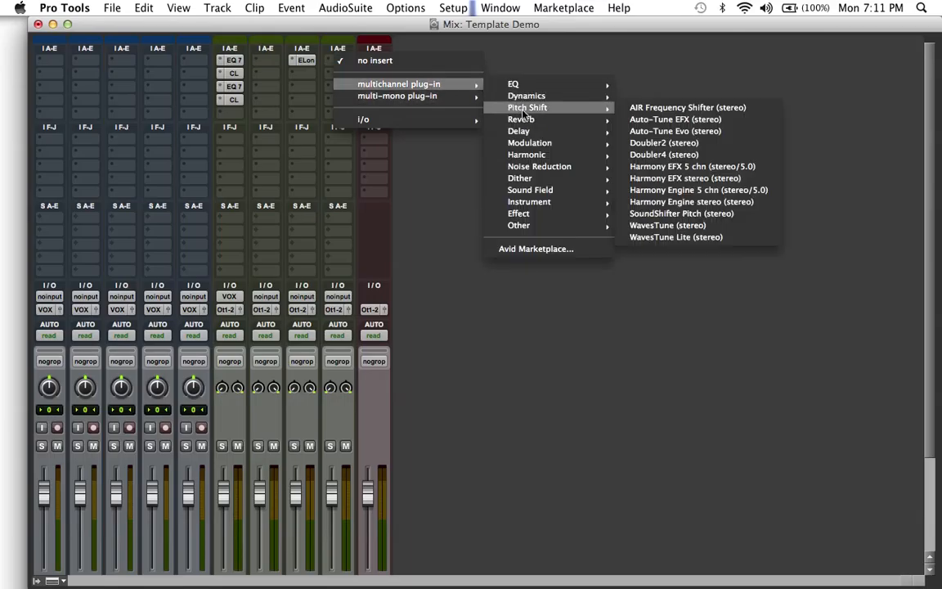
{"action": "mouse_move", "coordinate": [520, 118]}
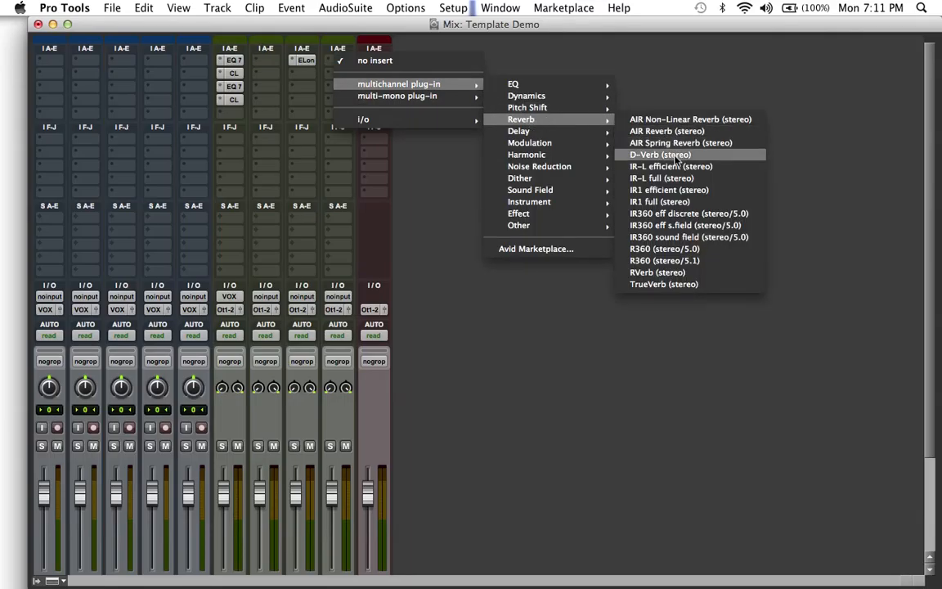
Add a stereo D-Verb to the Reverb aux and close its window.
{"action": "left_click", "coordinate": [660, 154]}
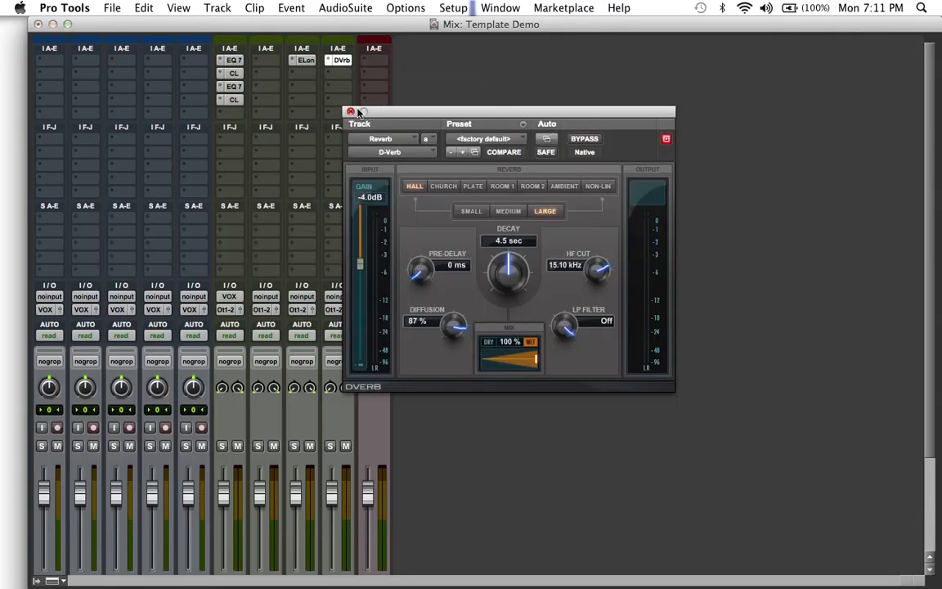
{"action": "left_click", "coordinate": [348, 111]}
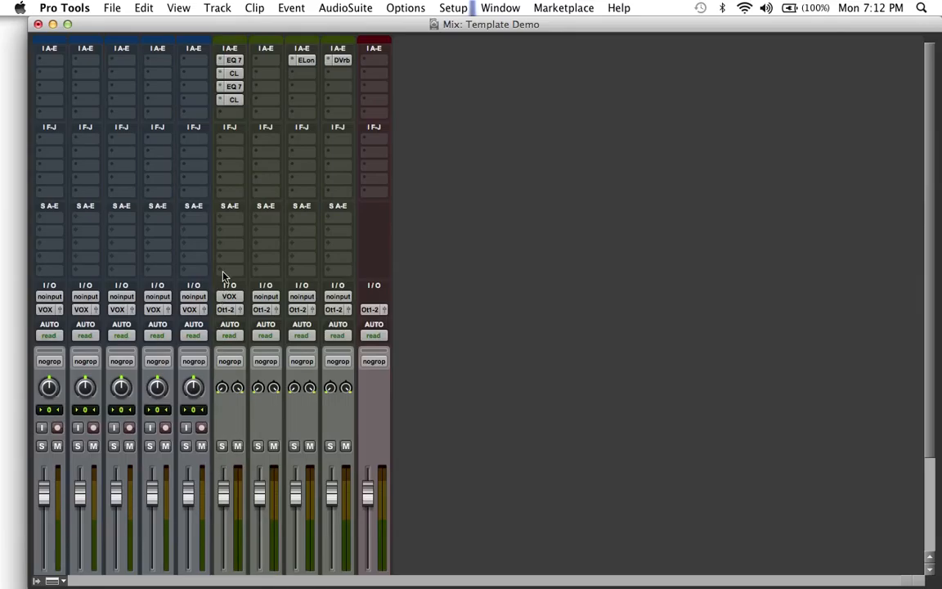
{"action": "mouse_move", "coordinate": [229, 229]}
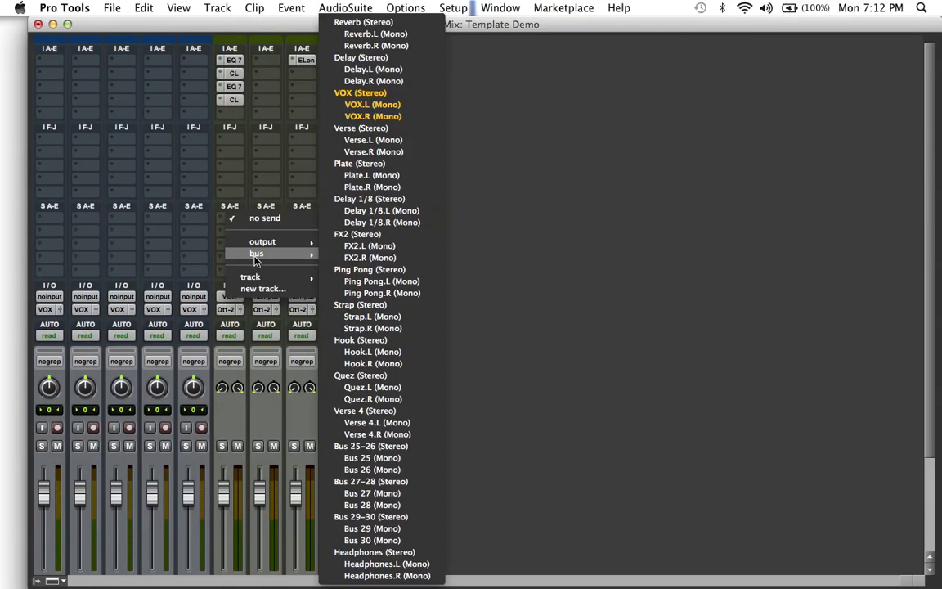
{"action": "mouse_move", "coordinate": [373, 75]}
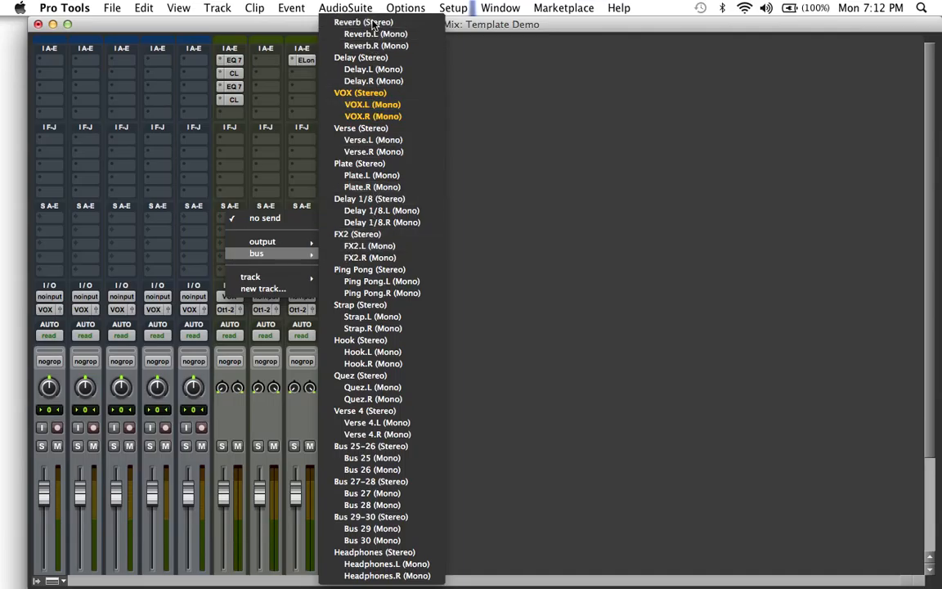
Route Vox Aux send A to the Reverb bus and send B to the Delay bus.
{"action": "left_click", "coordinate": [363, 21]}
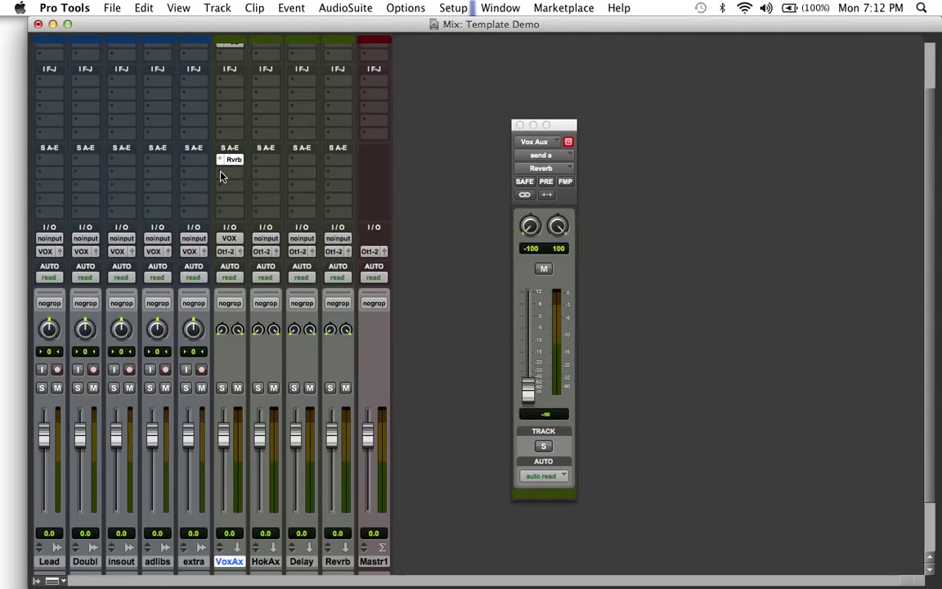
{"action": "left_click", "coordinate": [232, 158]}
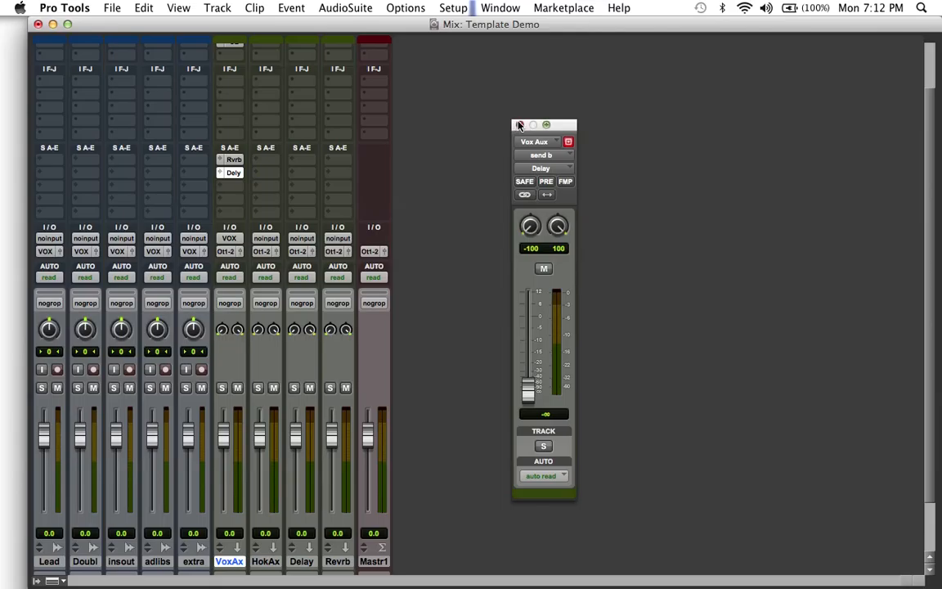
{"action": "left_click", "coordinate": [518, 124]}
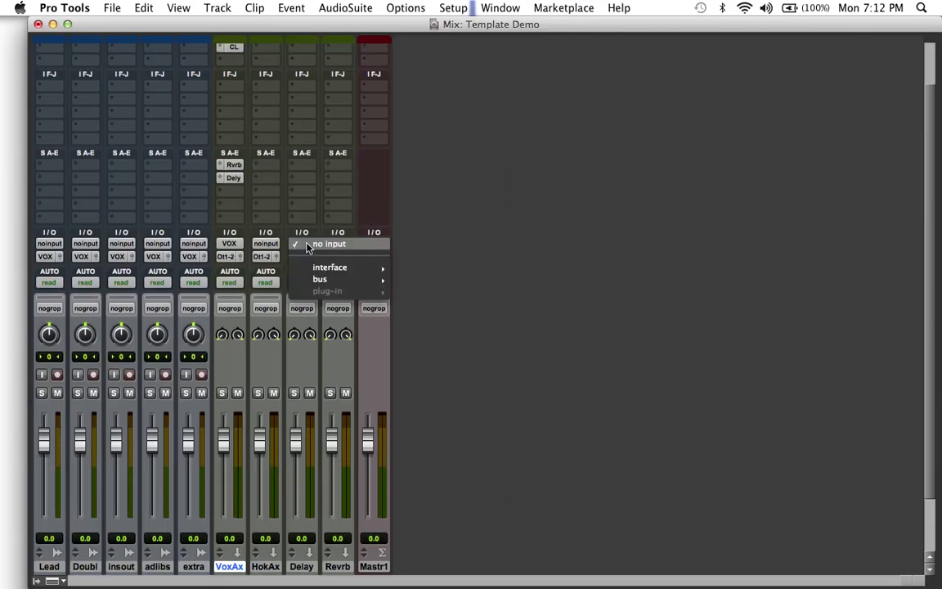
{"action": "mouse_move", "coordinate": [319, 278]}
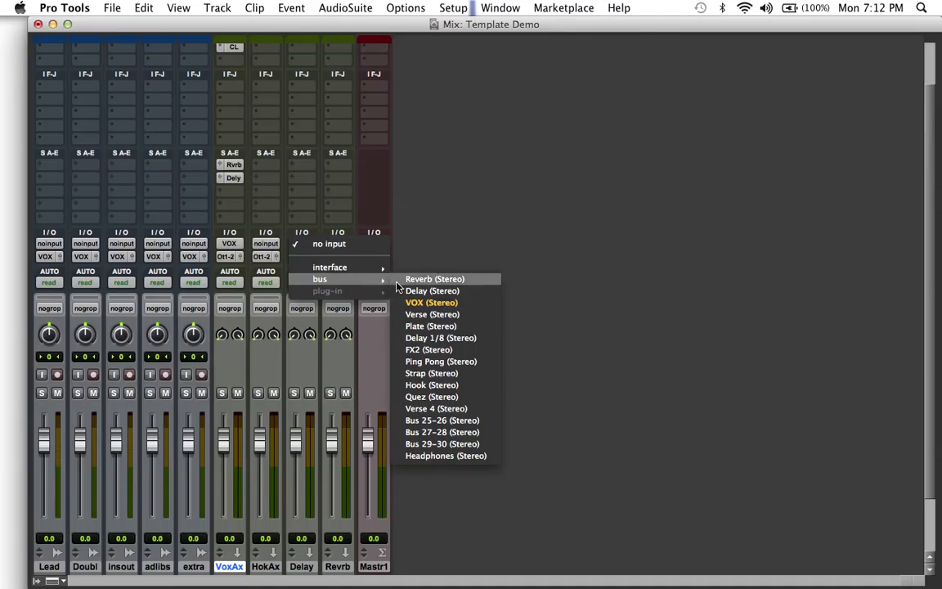
{"action": "mouse_move", "coordinate": [432, 291]}
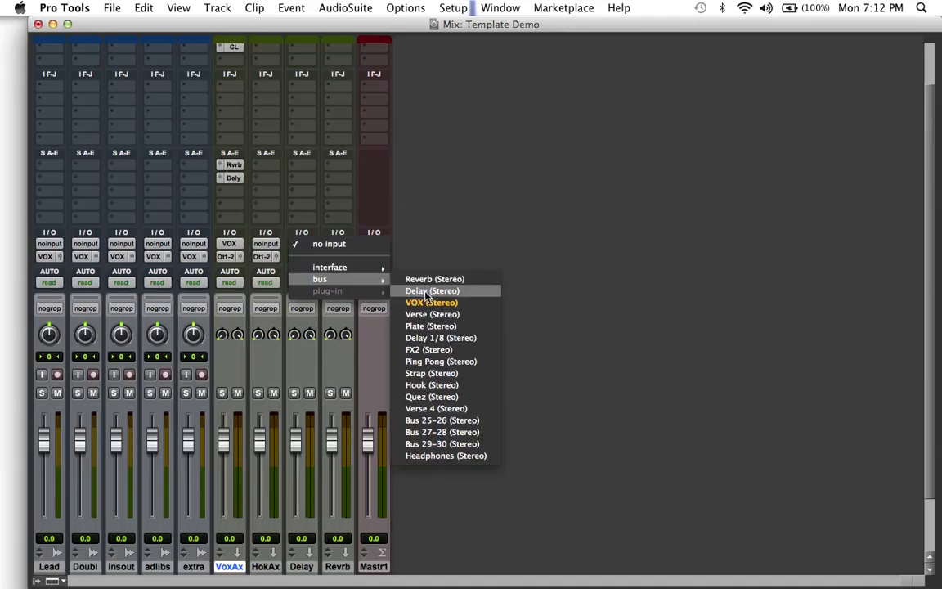
{"action": "mouse_move", "coordinate": [435, 279]}
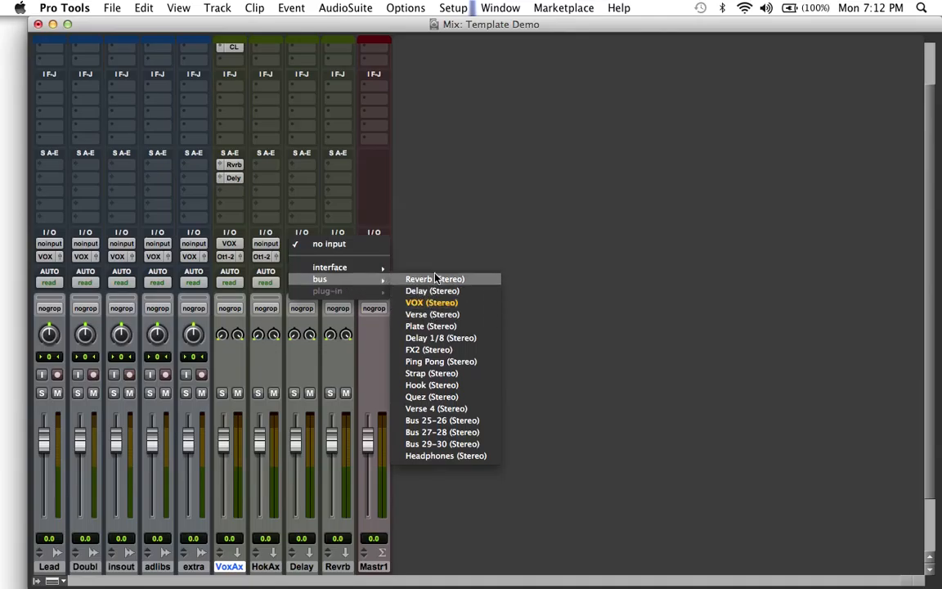
Set the Delay aux input to the Delay bus and the Reverb aux input to the Reverb bus.
{"action": "left_click", "coordinate": [431, 291]}
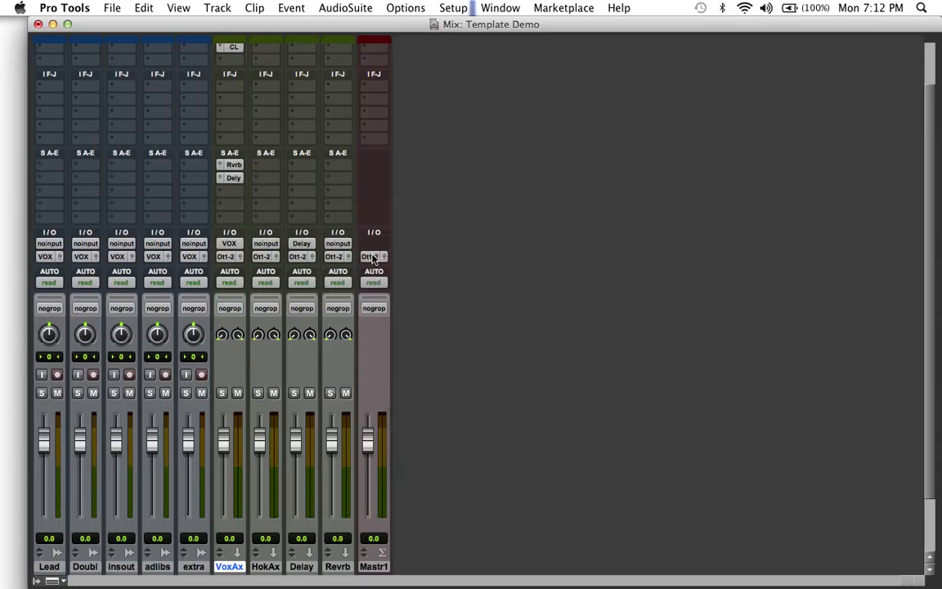
{"action": "left_click", "coordinate": [373, 256]}
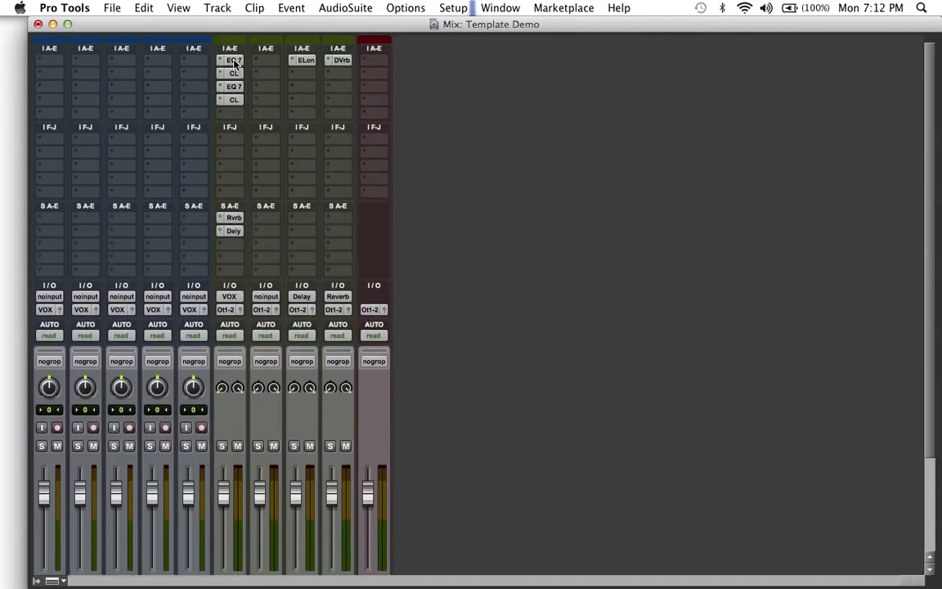
{"action": "mouse_move", "coordinate": [232, 62]}
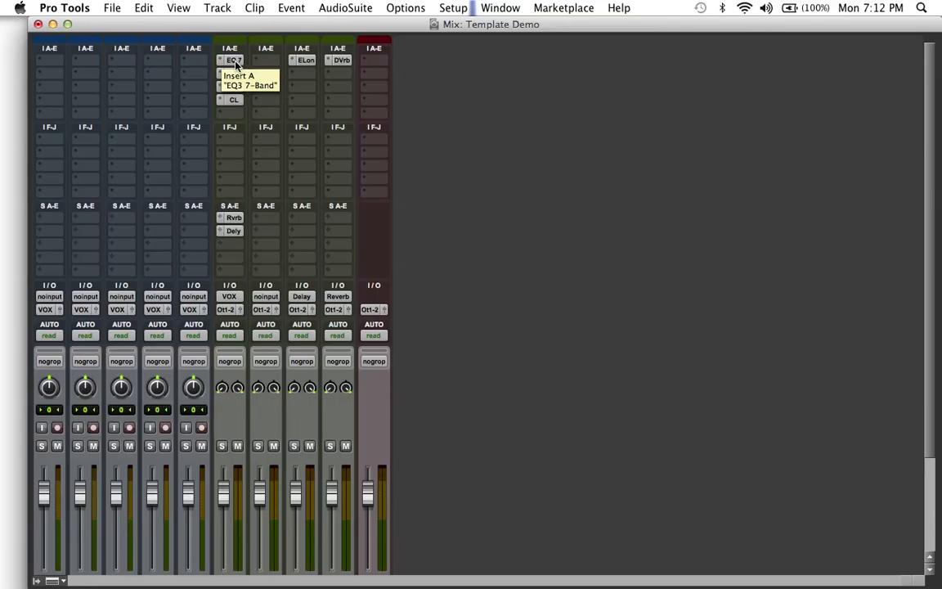
{"action": "left_click", "coordinate": [252, 87]}
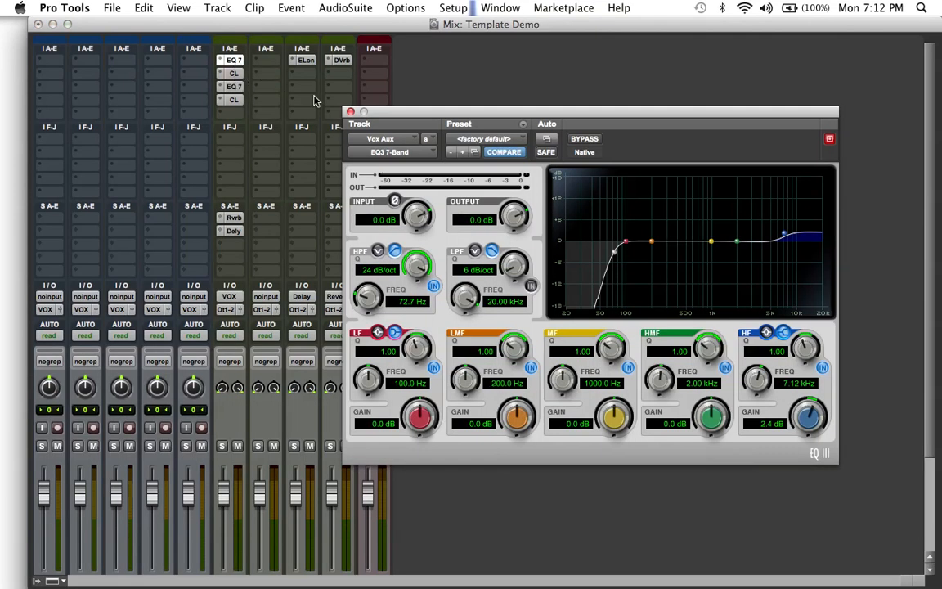
{"action": "left_click", "coordinate": [348, 111]}
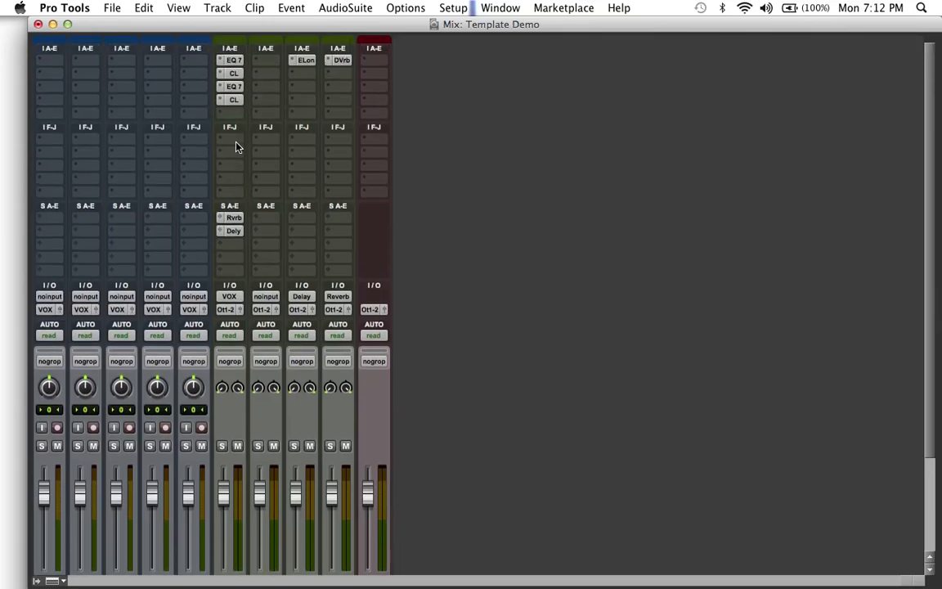
{"action": "mouse_move", "coordinate": [238, 195]}
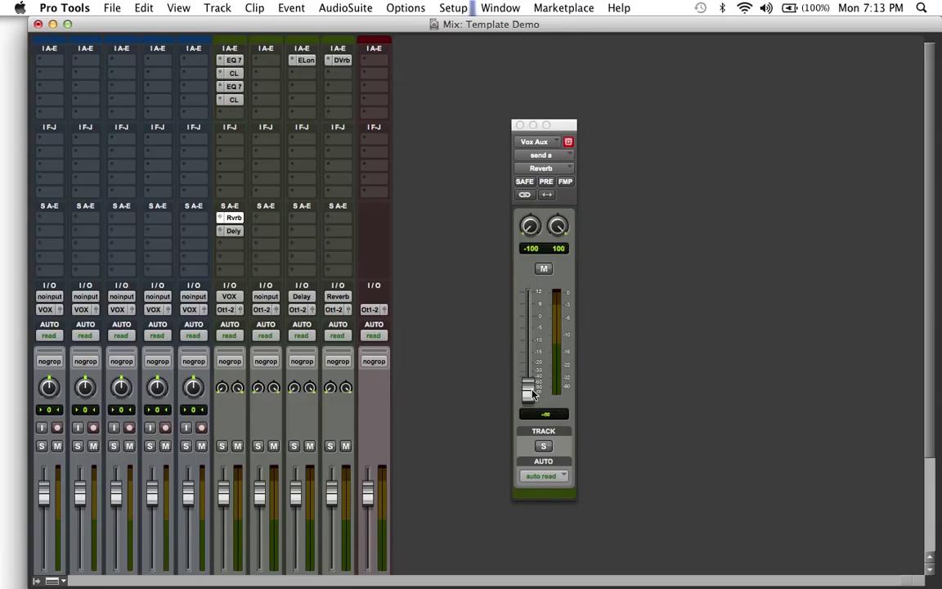
Set Vox Aux's Reverb send level to roughly -25 dB and close the send window.
{"action": "left_click_drag", "start_coordinate": [529, 392], "coordinate": [529, 314]}
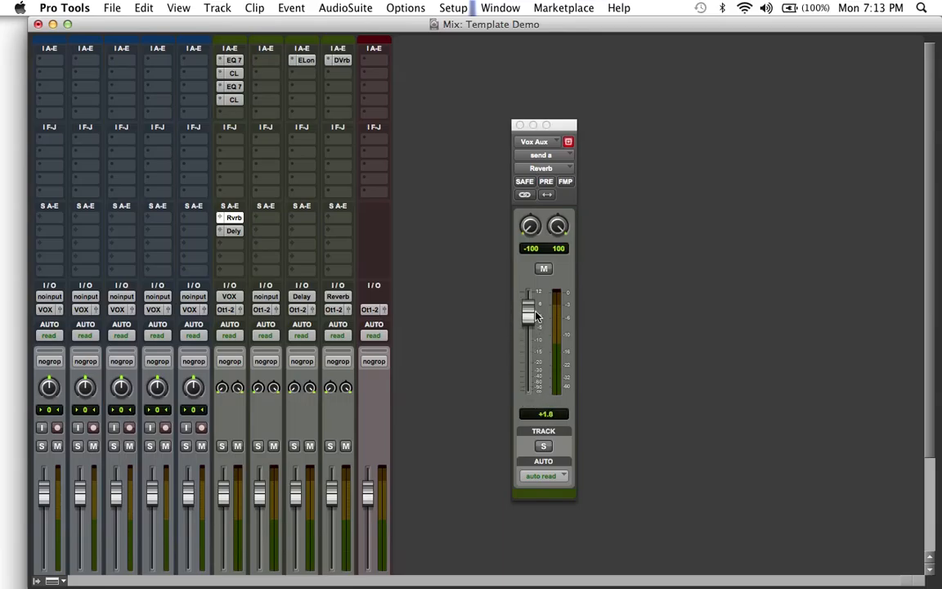
{"action": "left_click_drag", "start_coordinate": [526, 314], "coordinate": [527, 372]}
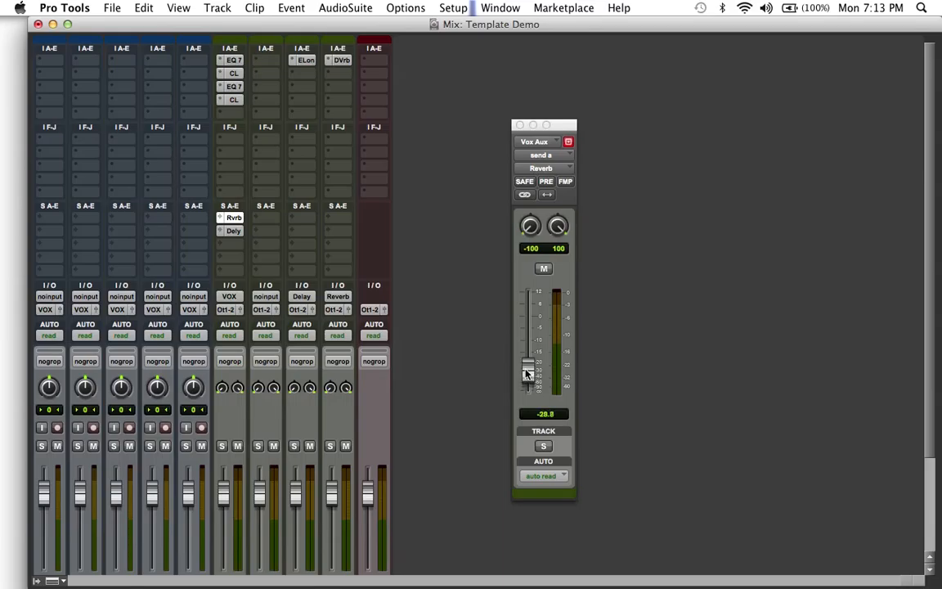
{"action": "left_click_drag", "start_coordinate": [526, 373], "coordinate": [526, 367]}
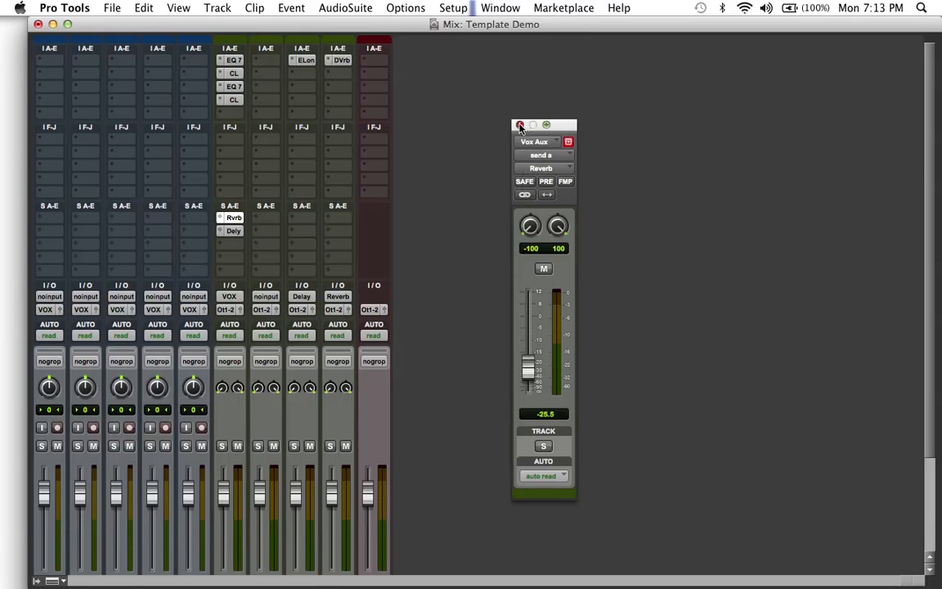
{"action": "left_click", "coordinate": [520, 124]}
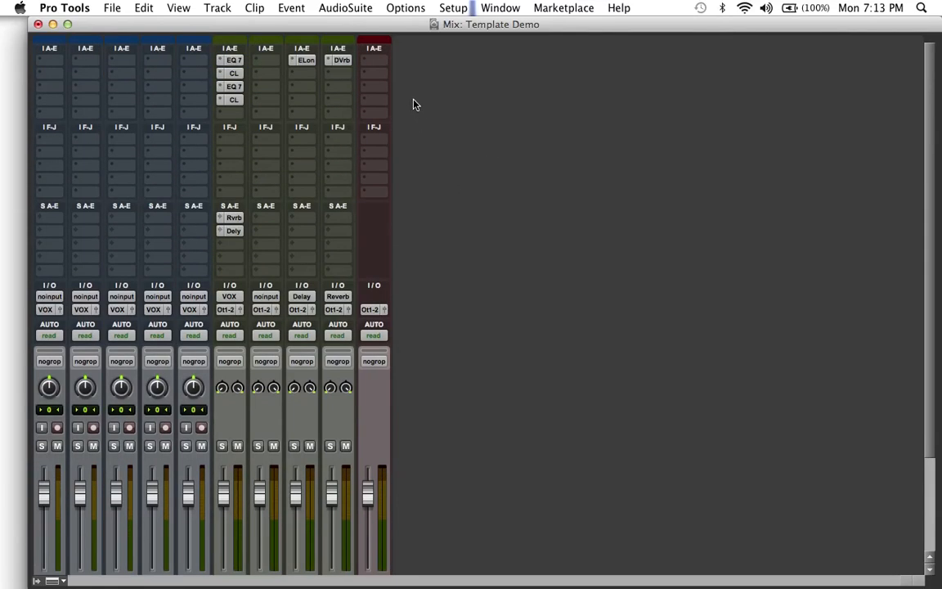
Leave the Master fader without inserts and bring up the File menu.
{"action": "left_click", "coordinate": [373, 58]}
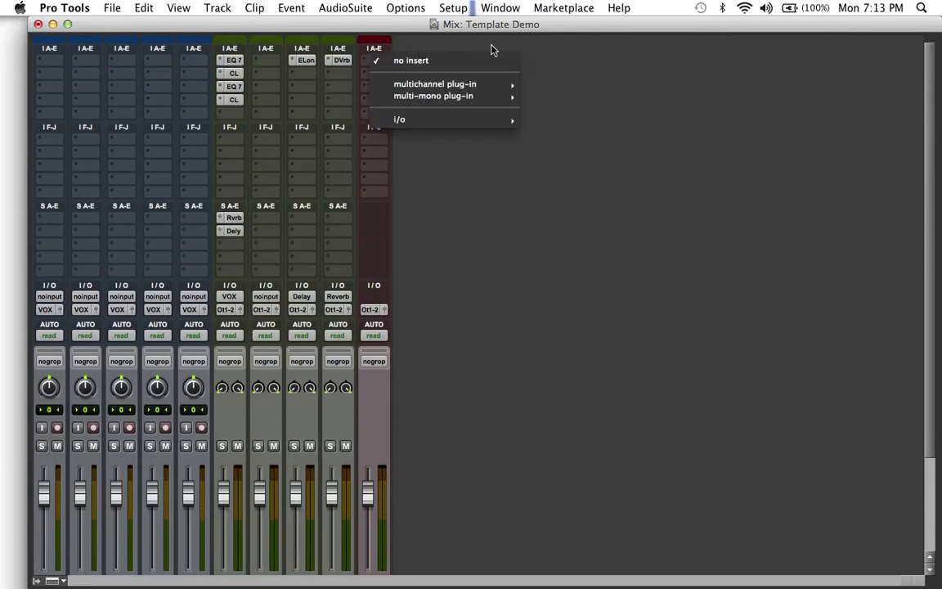
{"action": "left_click", "coordinate": [603, 105]}
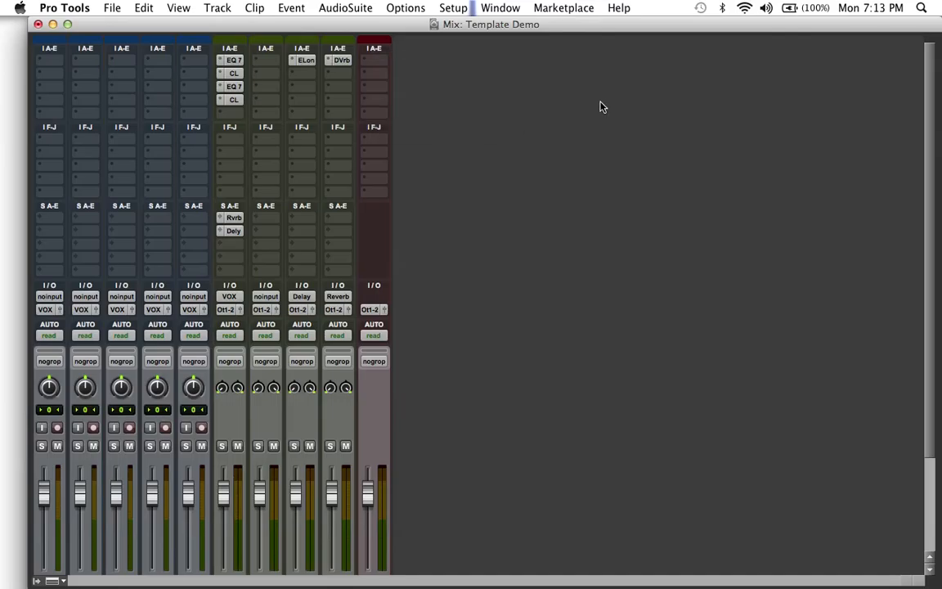
{"action": "left_click", "coordinate": [124, 9]}
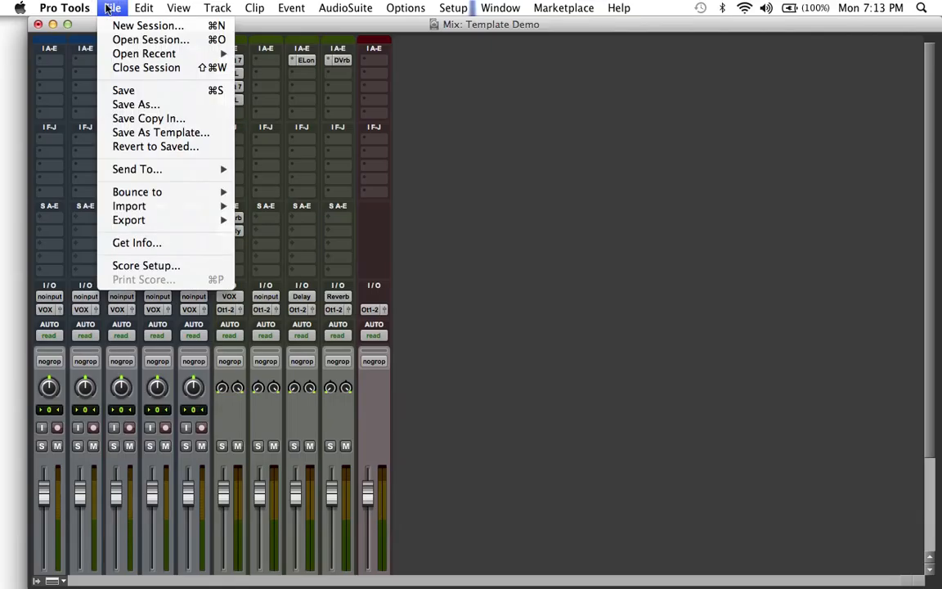
{"action": "mouse_move", "coordinate": [137, 131]}
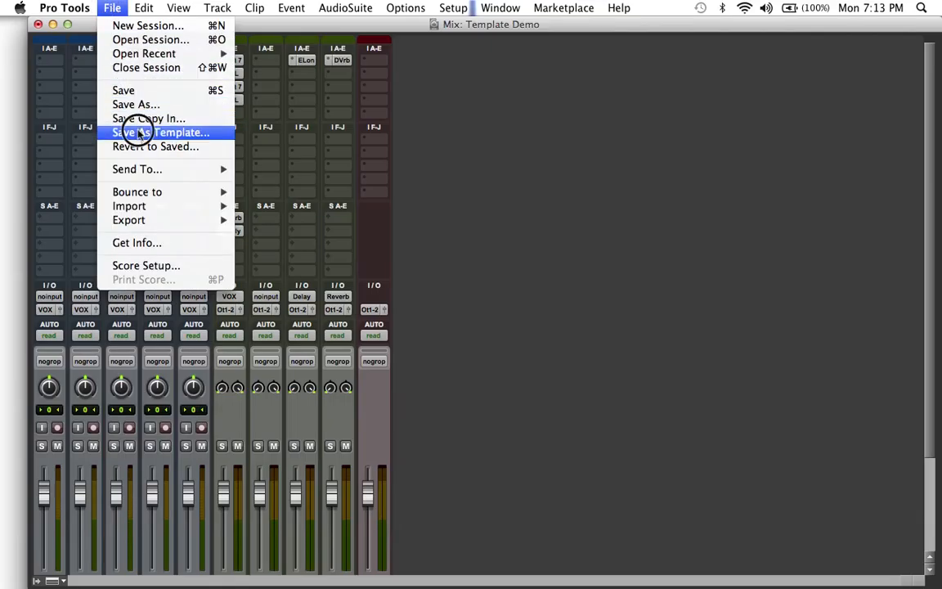
Save the session as system-installed template Template Demo with category 'Hip HOp'.
{"action": "left_click", "coordinate": [162, 131]}
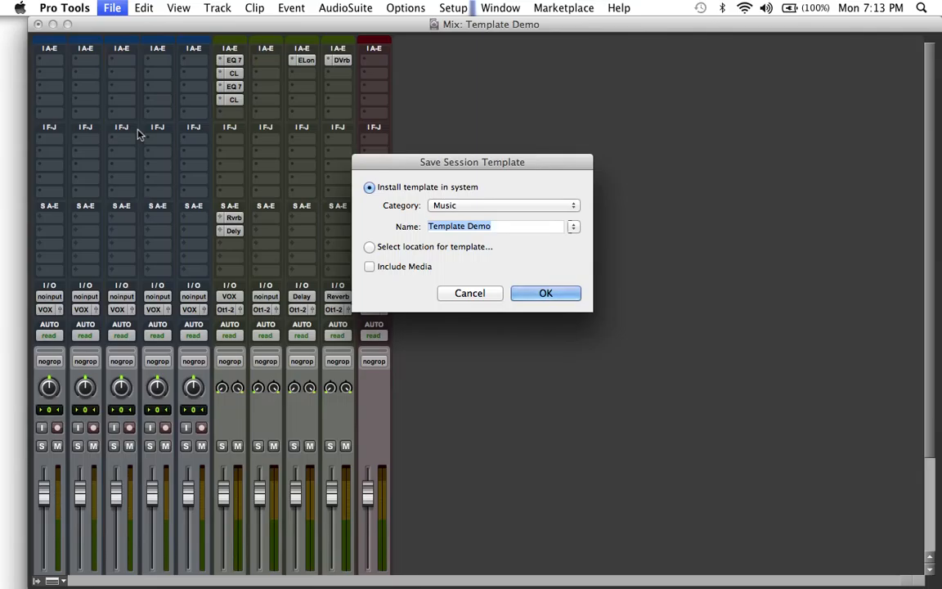
{"action": "type", "text": "Hip HOp"}
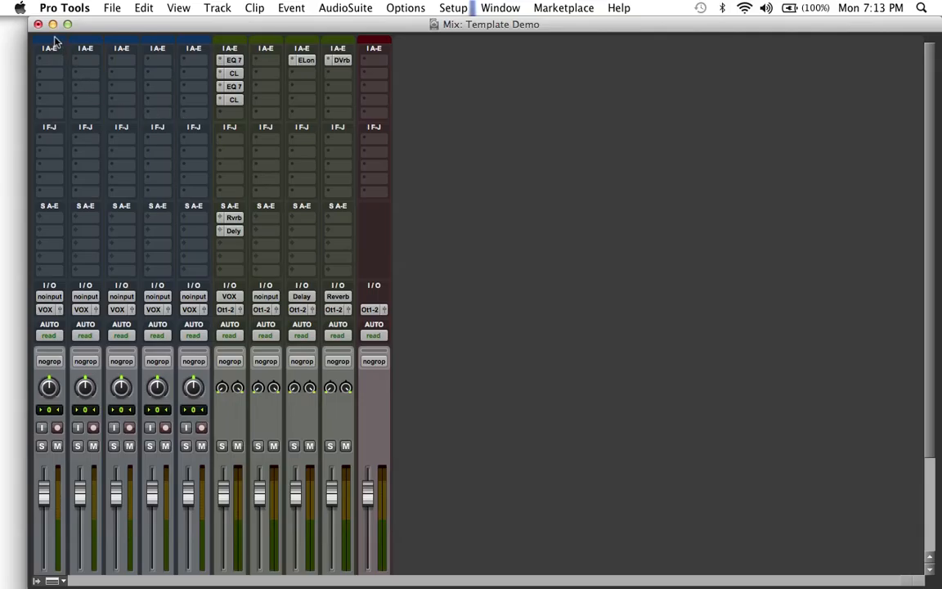
{"action": "mouse_move", "coordinate": [51, 29]}
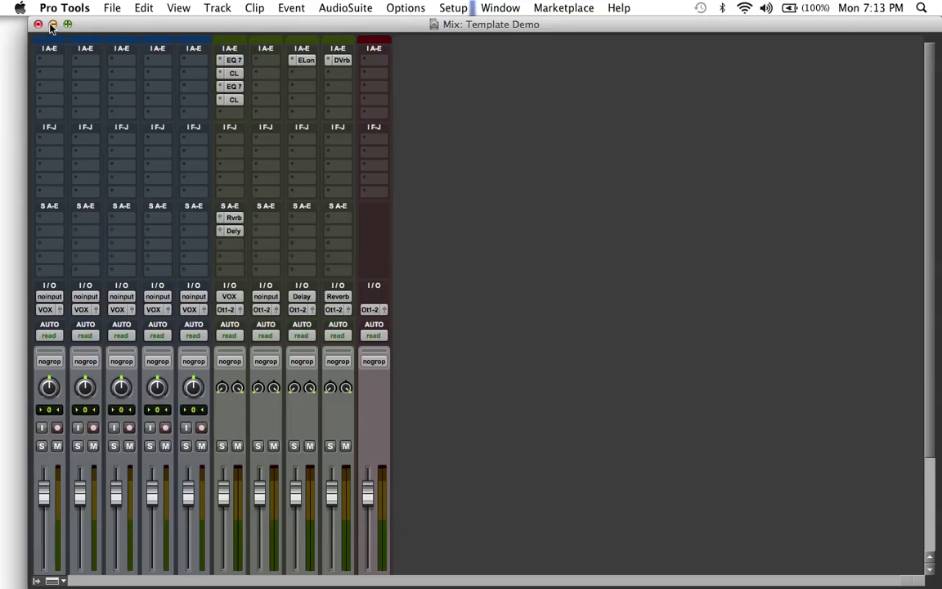
{"action": "mouse_move", "coordinate": [55, 26]}
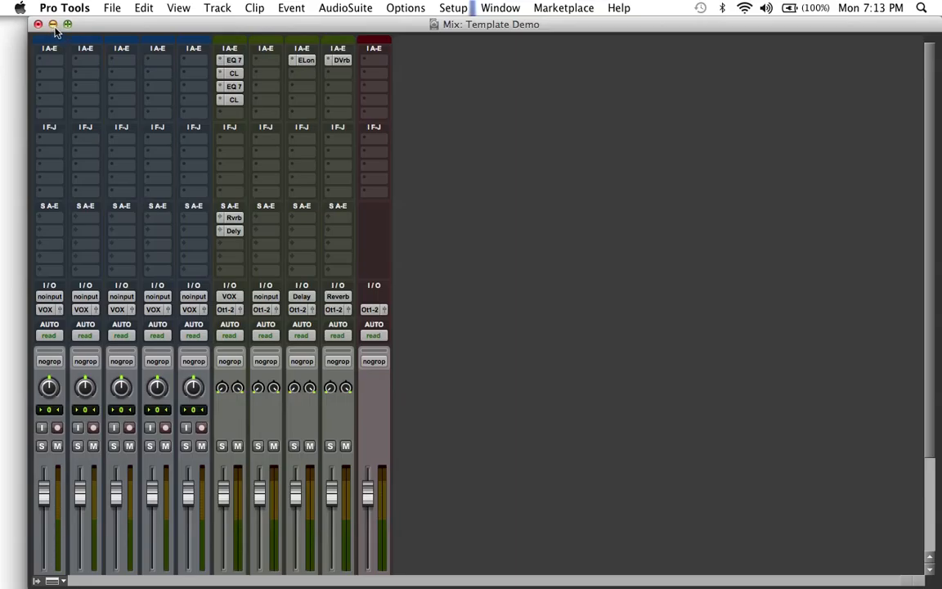